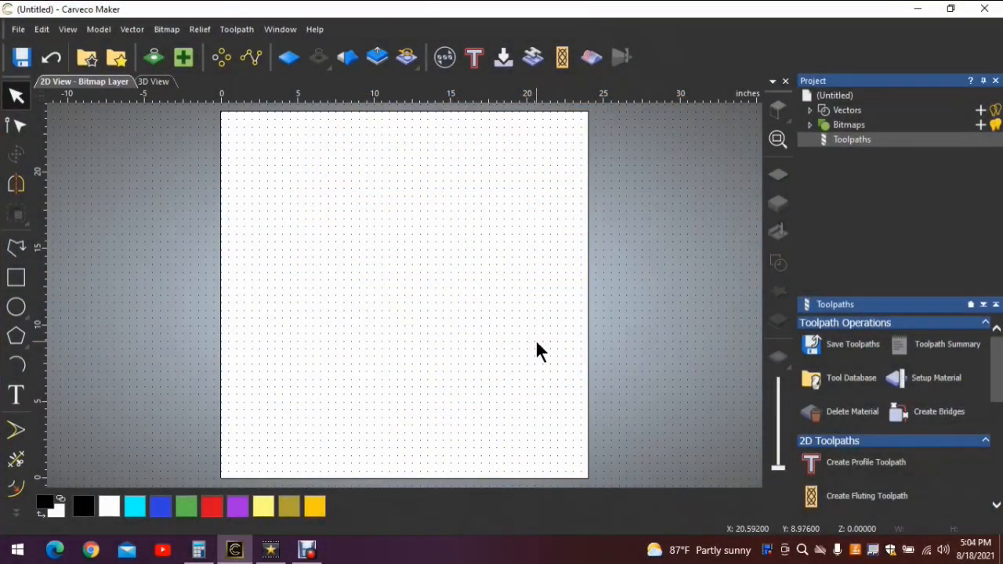
pyautogui.moveTo(627, 194)
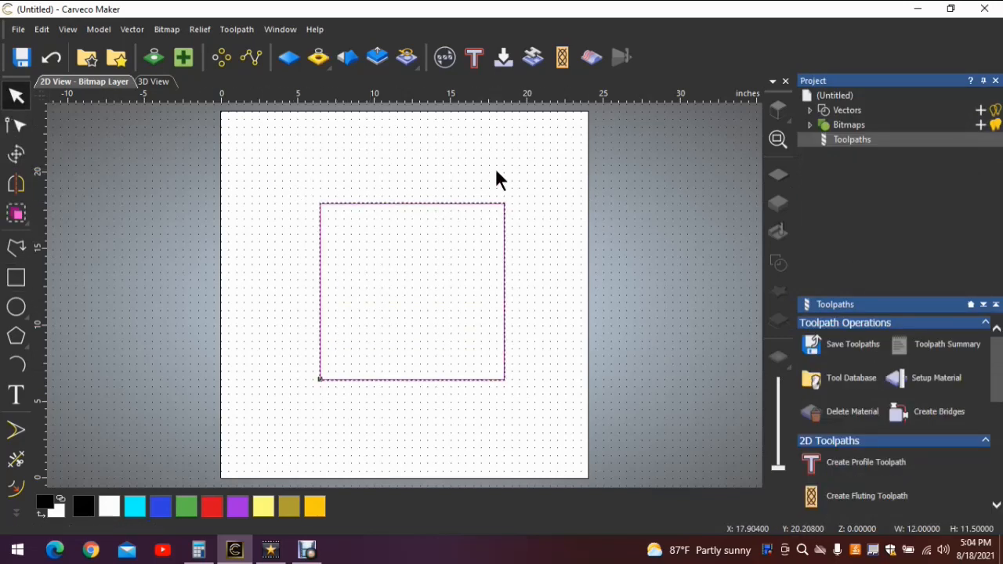
pyautogui.moveTo(536, 172)
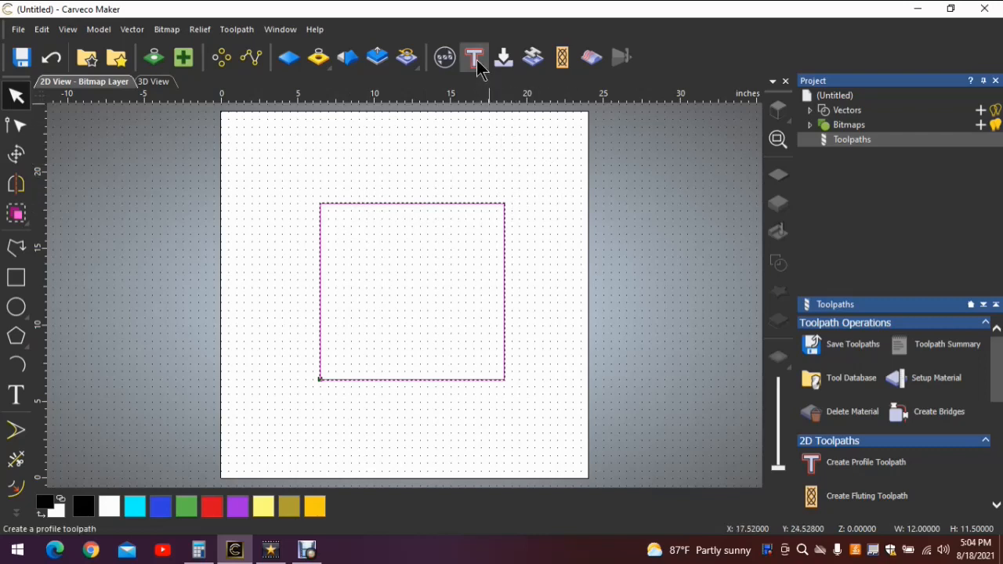
pyautogui.moveTo(474, 58)
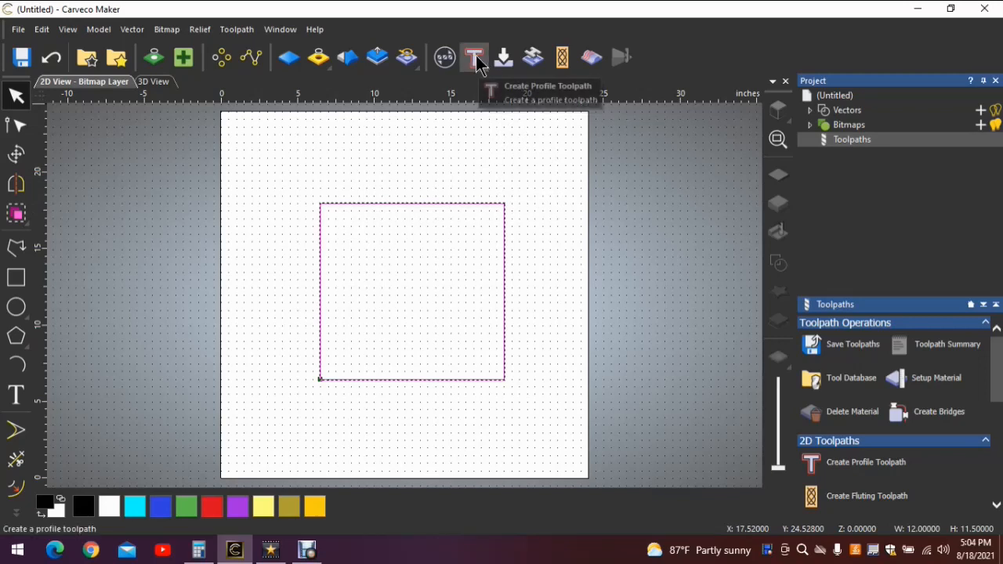
# - Open the Profiling settings: outside profile on selected vectors with zero allowance
pyautogui.click(473, 56)
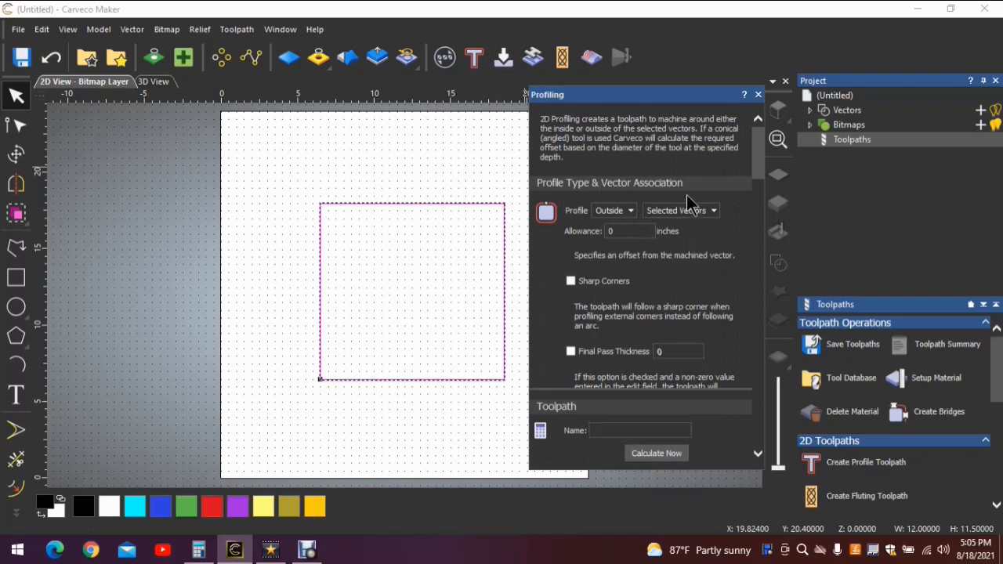
pyautogui.moveTo(850, 149)
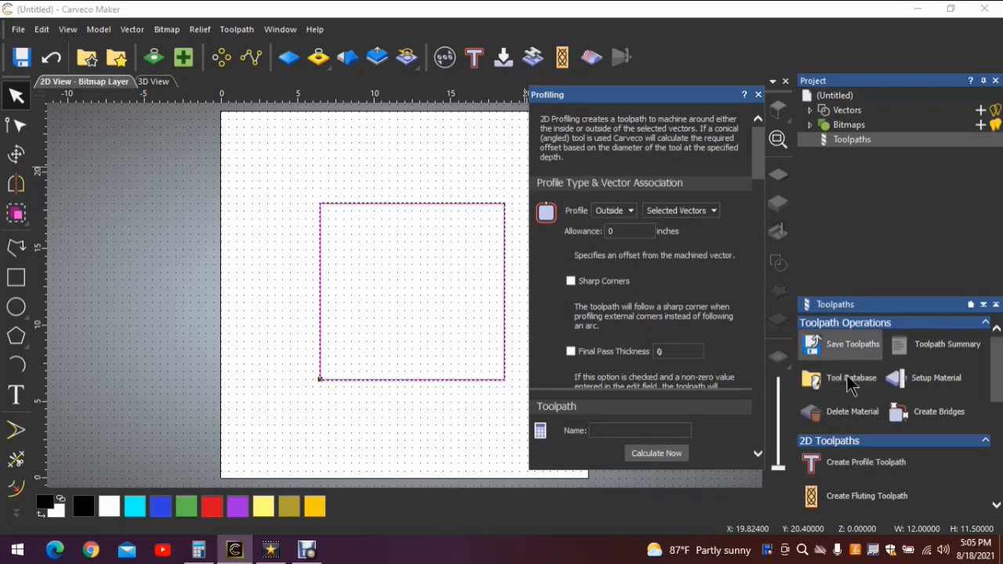
pyautogui.moveTo(474, 57)
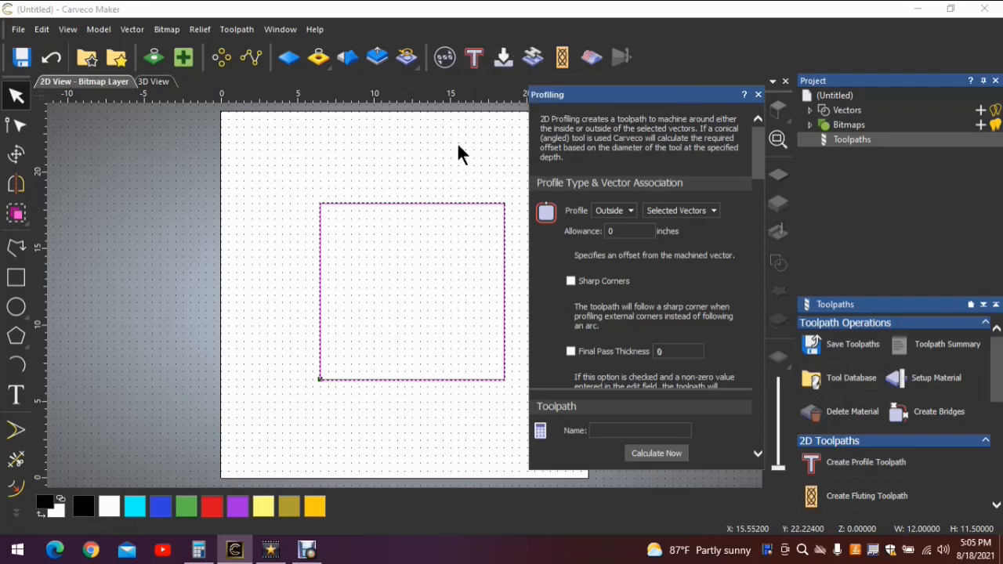
pyautogui.moveTo(649, 189)
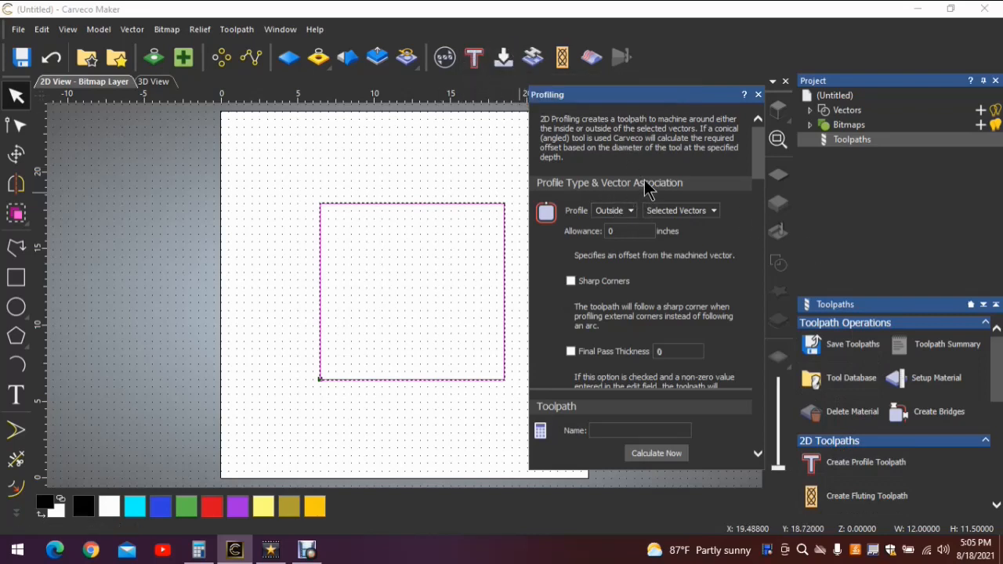
pyautogui.scroll(-3)
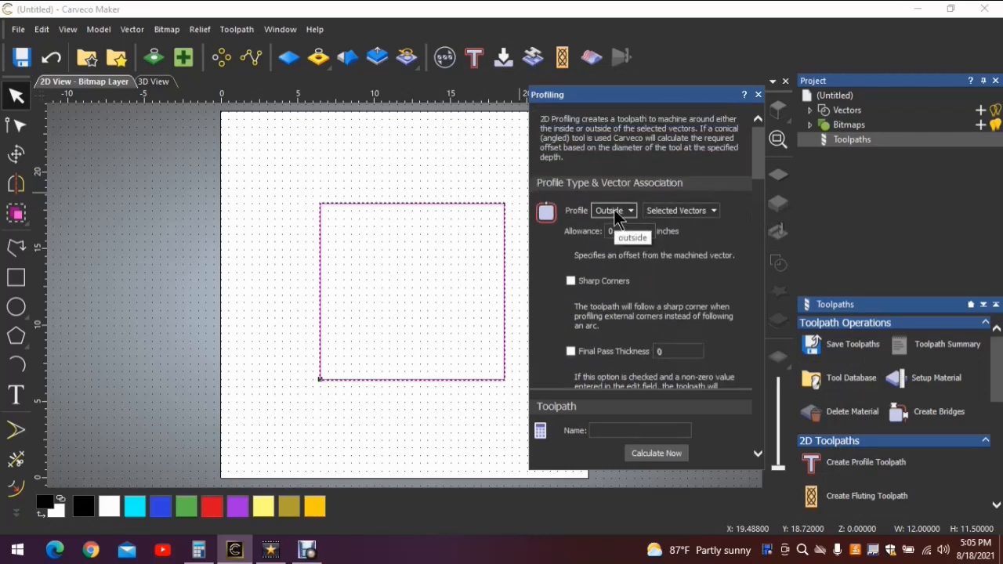
pyautogui.moveTo(599, 215)
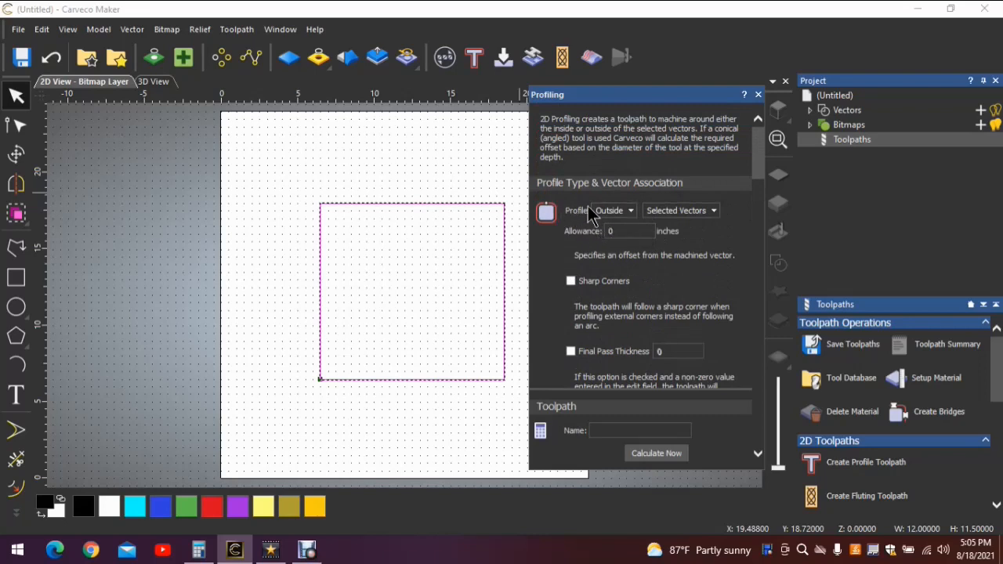
pyautogui.click(630, 210)
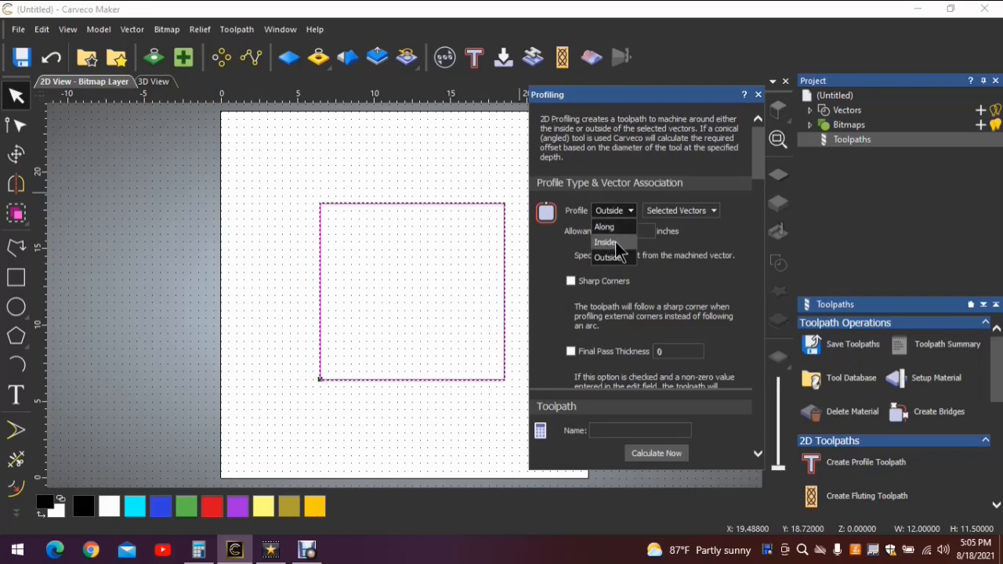
pyautogui.moveTo(539, 253)
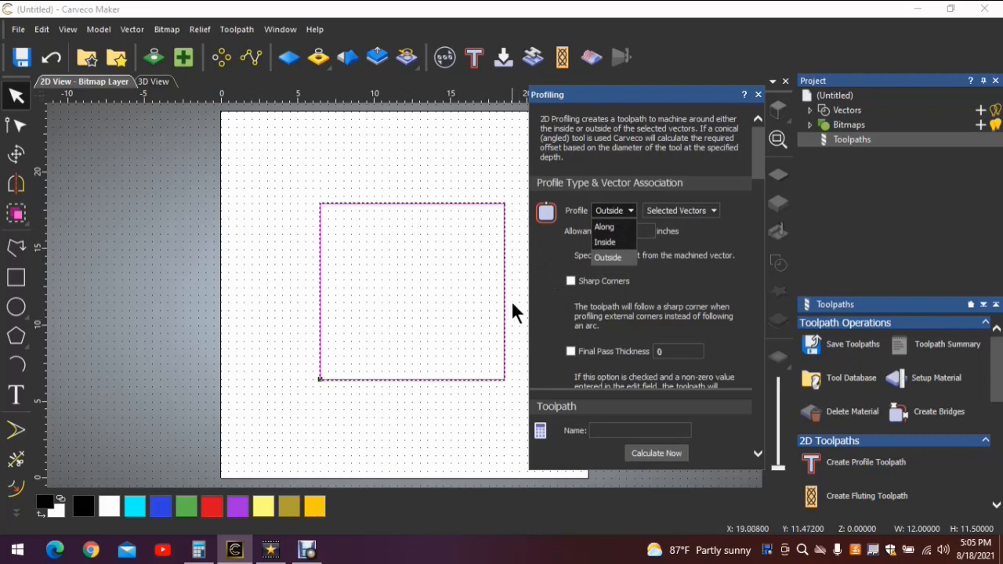
pyautogui.moveTo(435, 195)
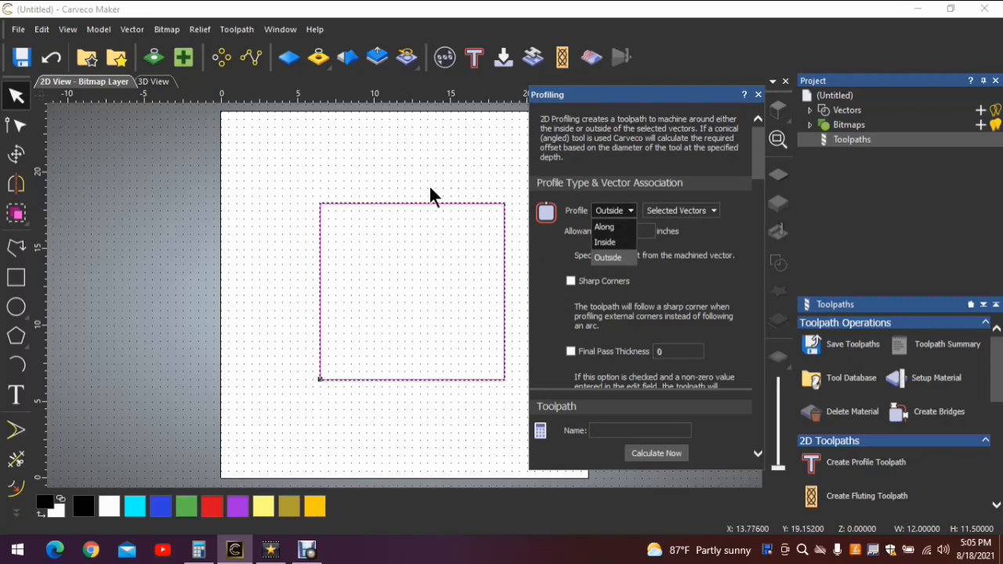
pyautogui.moveTo(617, 224)
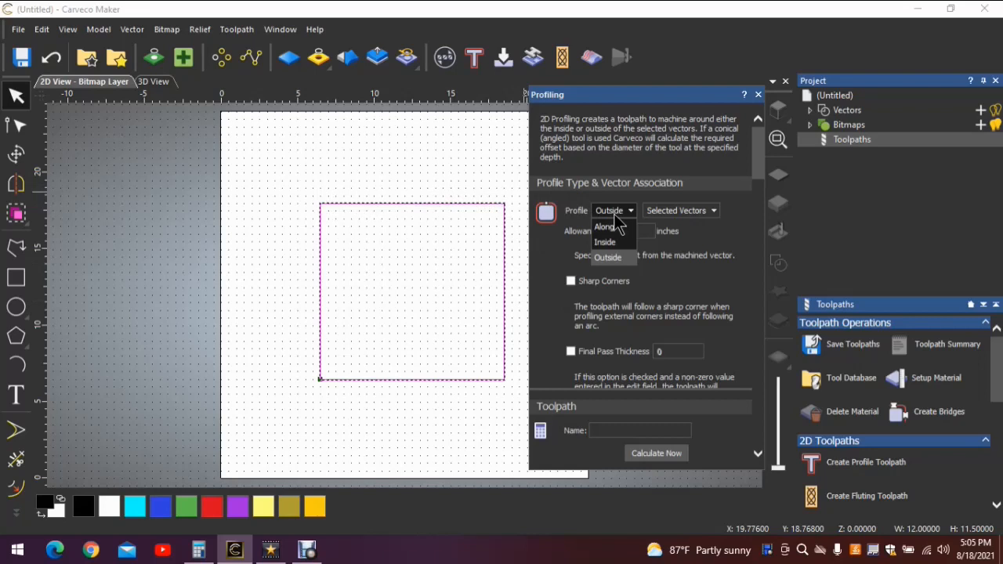
pyautogui.moveTo(500, 262)
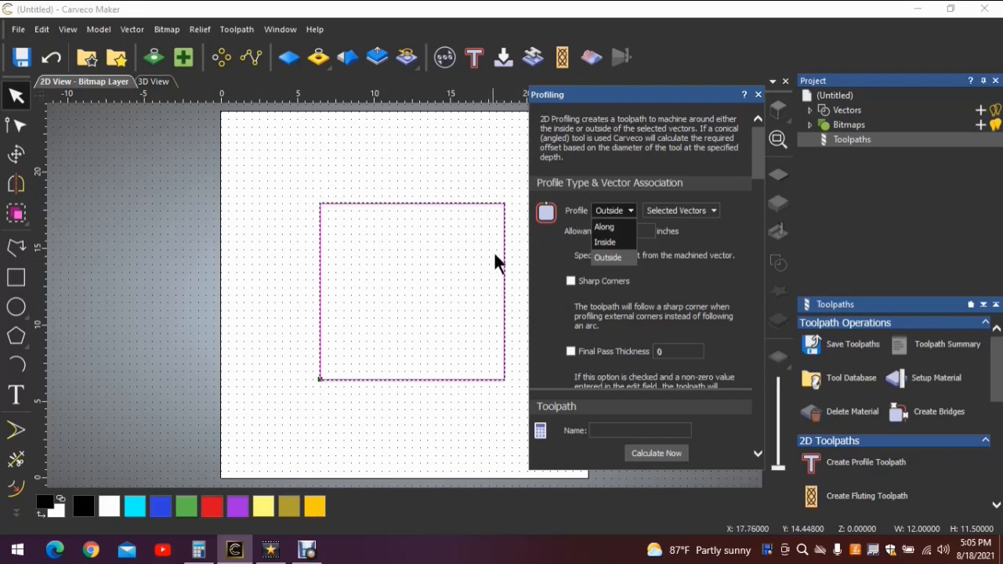
pyautogui.moveTo(545, 274)
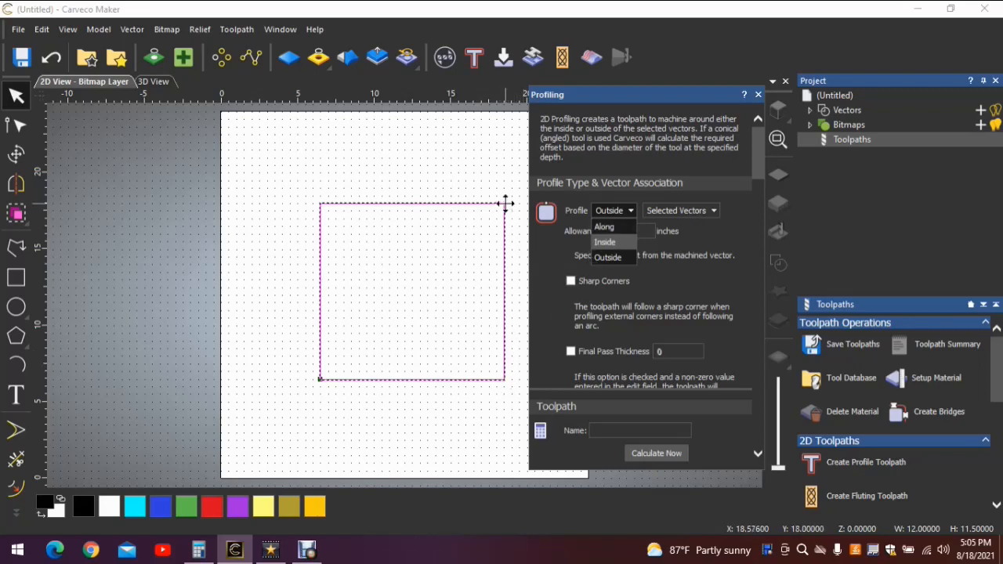
pyautogui.moveTo(294, 274)
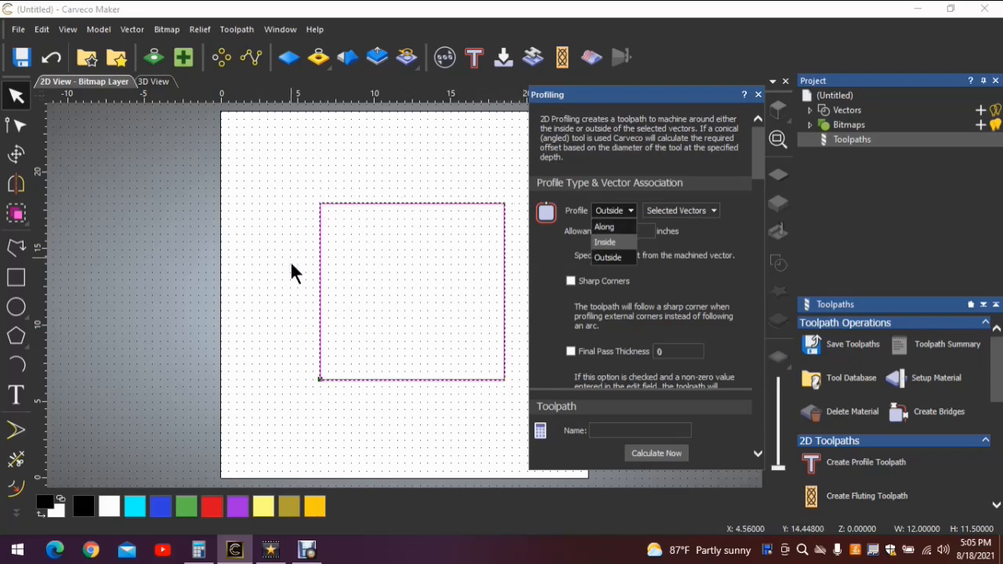
pyautogui.moveTo(484, 302)
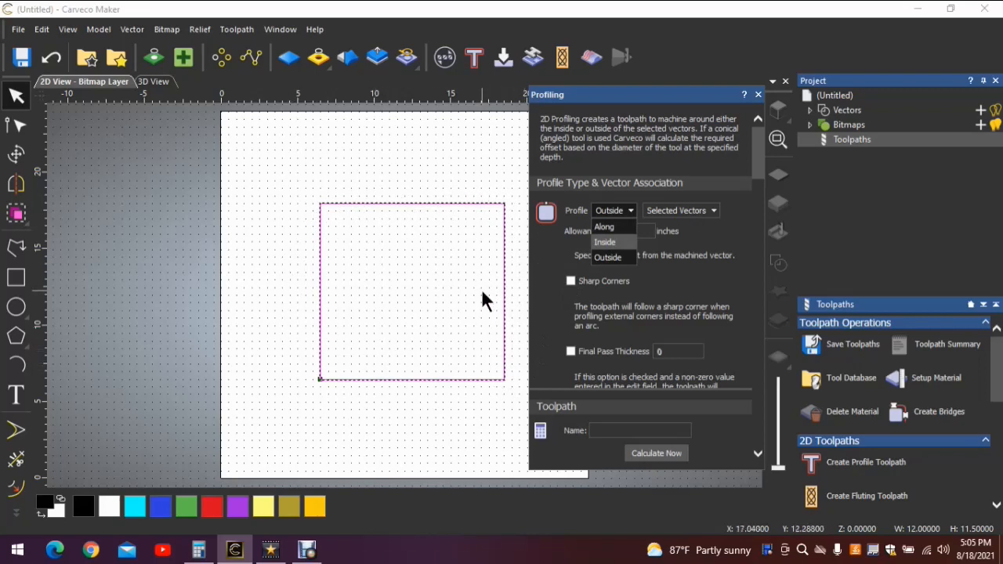
pyautogui.moveTo(480, 296)
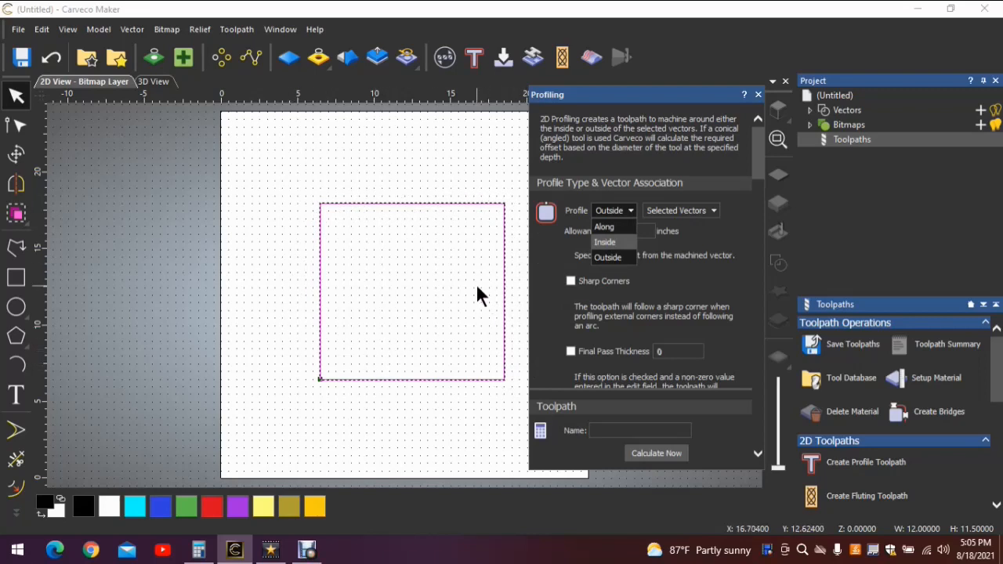
pyautogui.moveTo(469, 190)
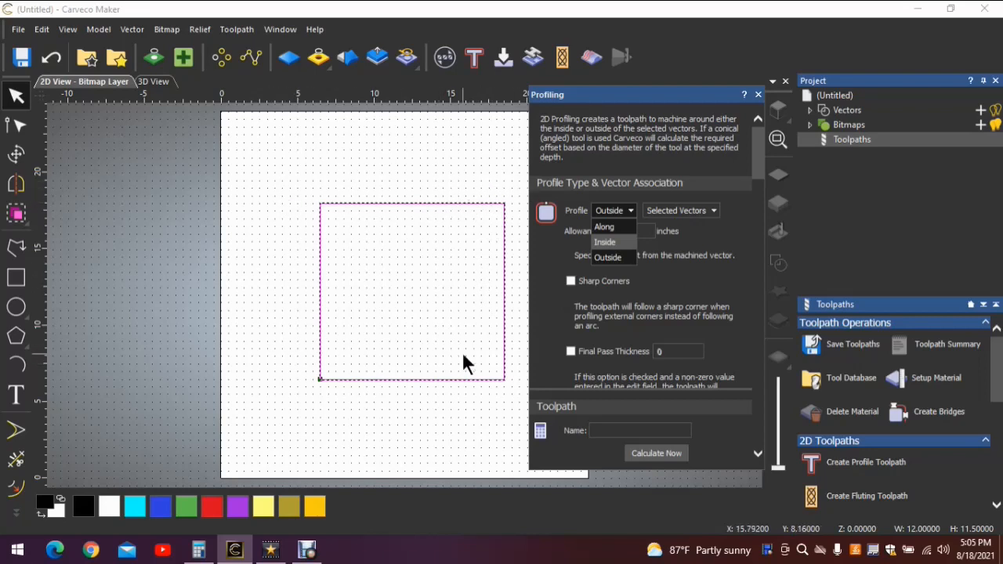
pyautogui.moveTo(525, 224)
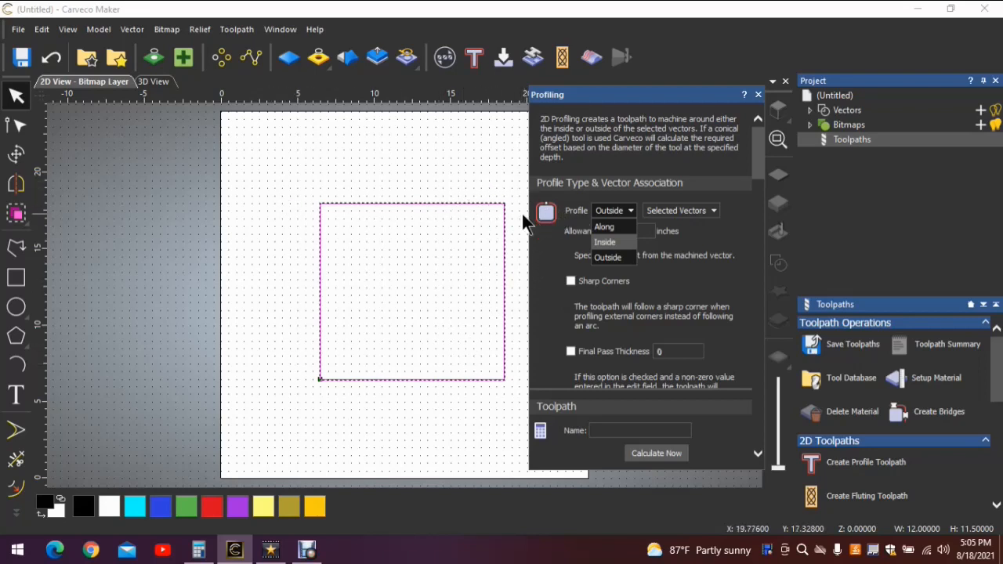
pyautogui.moveTo(513, 227)
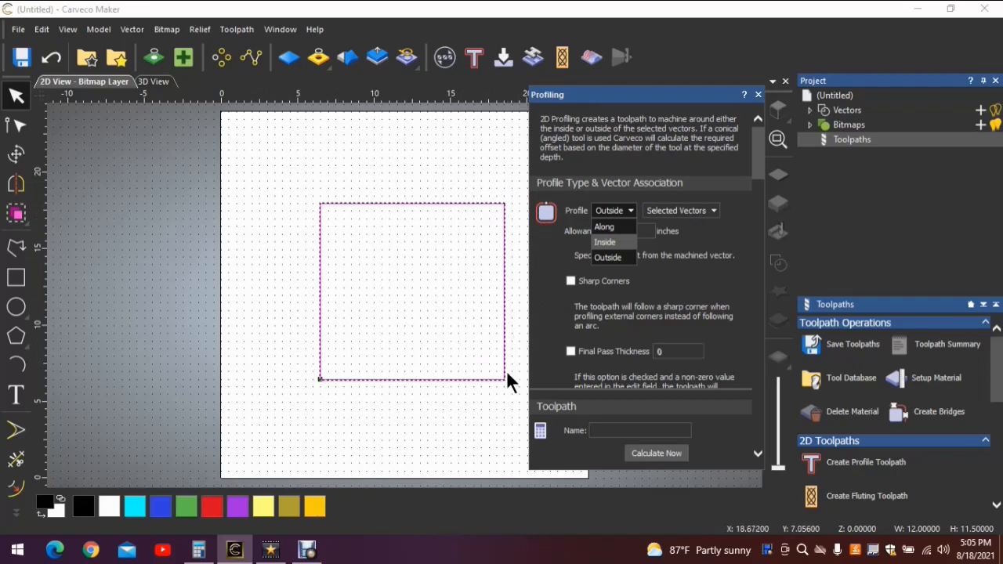
pyautogui.moveTo(350, 303)
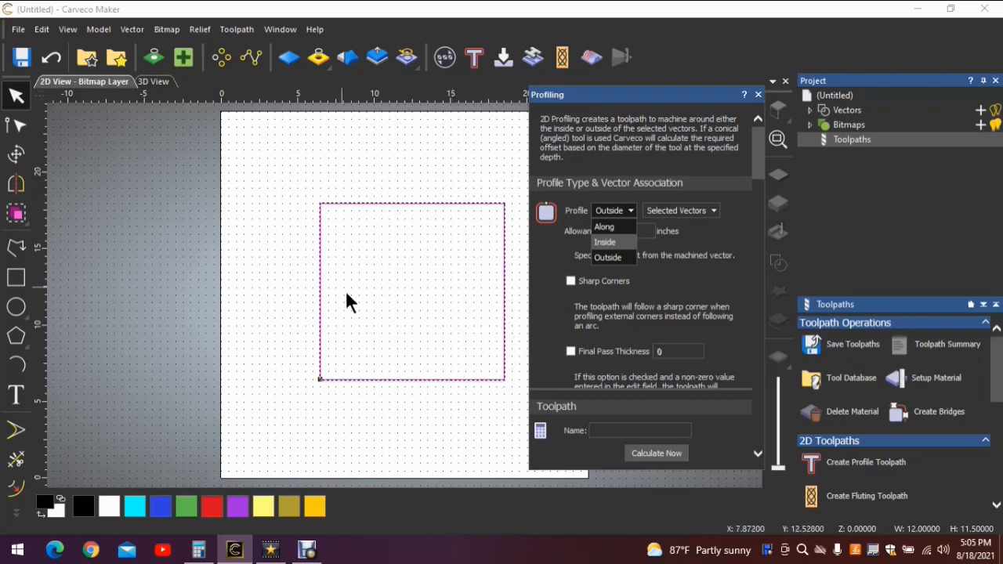
pyautogui.moveTo(465, 174)
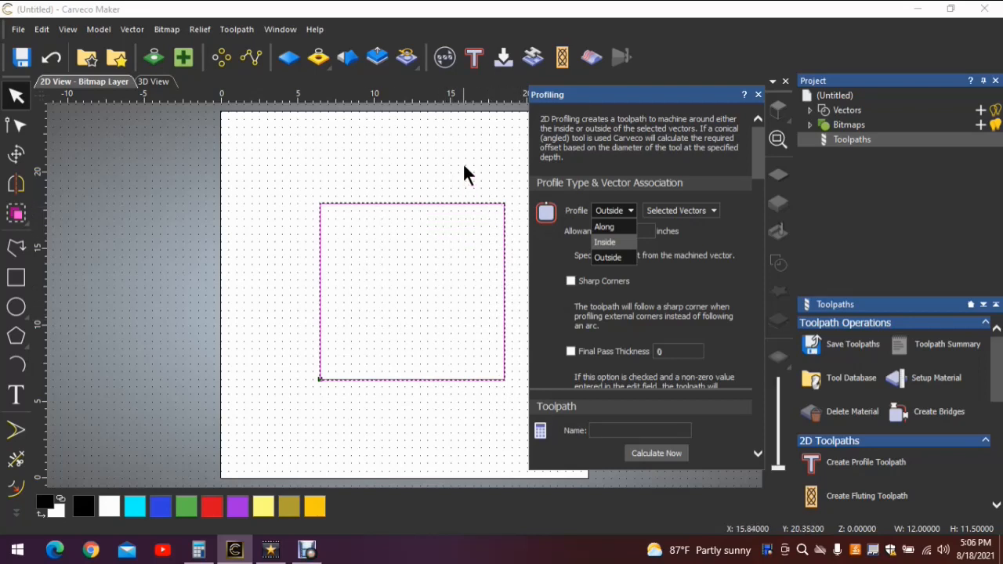
pyautogui.moveTo(470, 282)
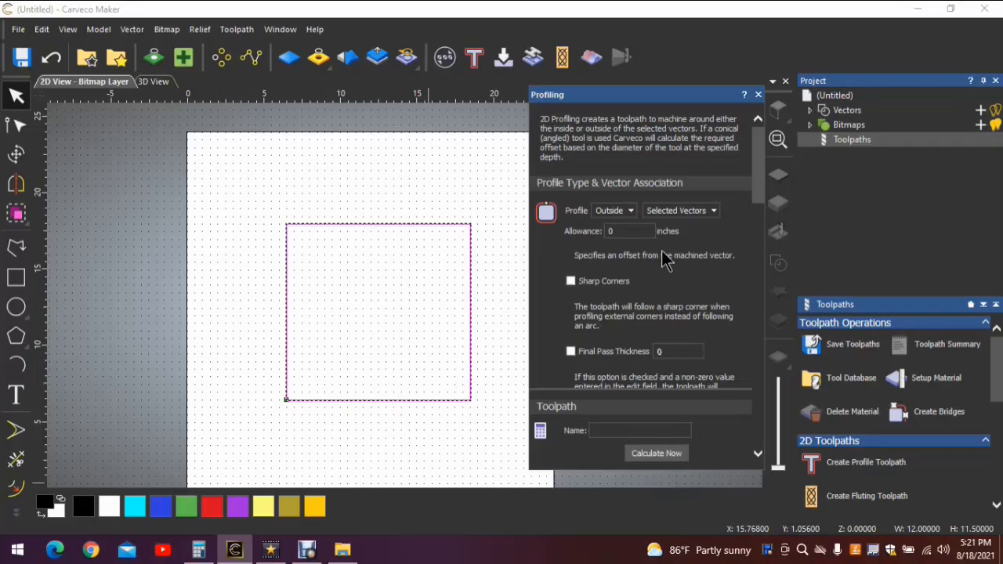
pyautogui.moveTo(639, 208)
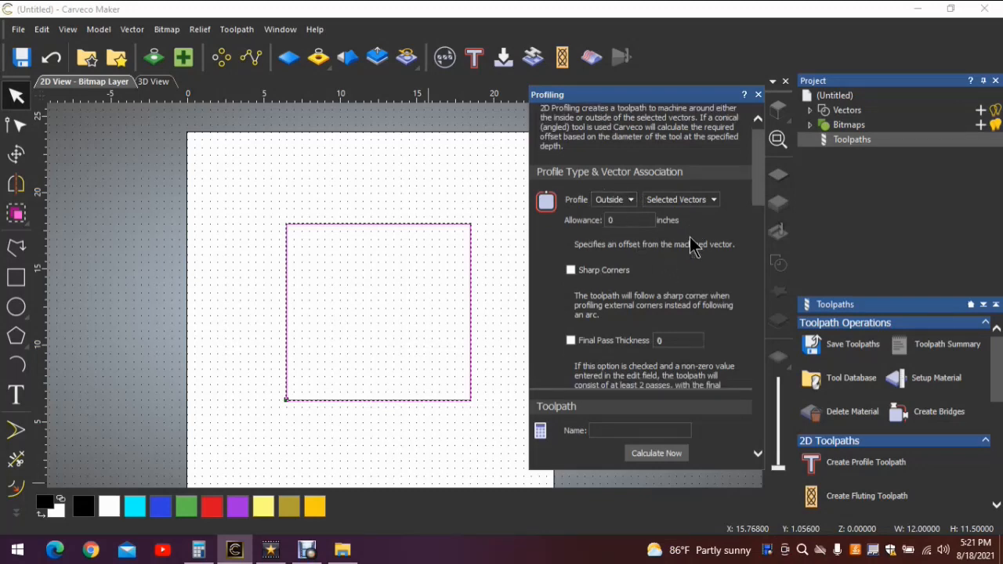
# - Scroll the Profiling panel past Lead In/Out and Ramping to the Bridges section
pyautogui.scroll(-3)
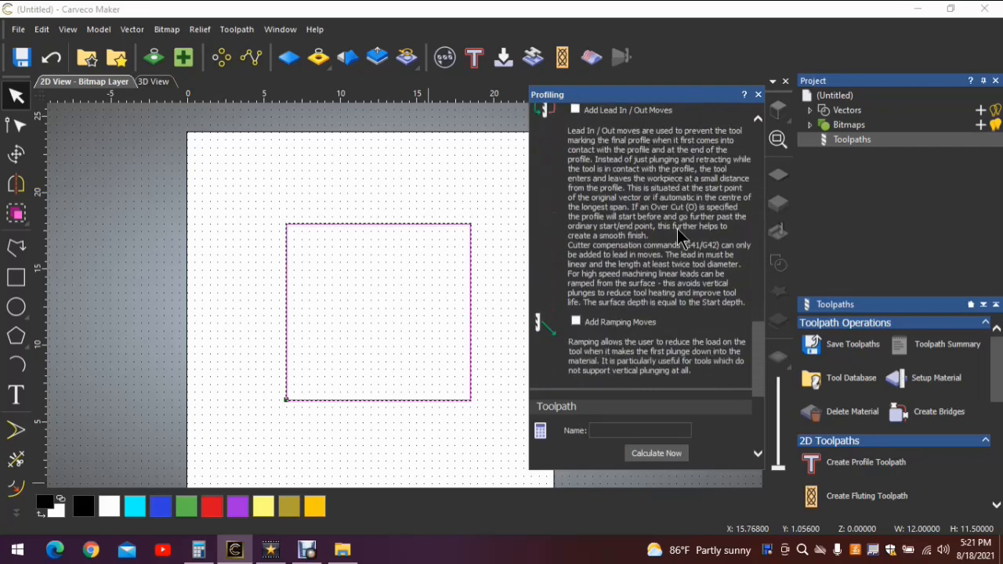
pyautogui.scroll(-3)
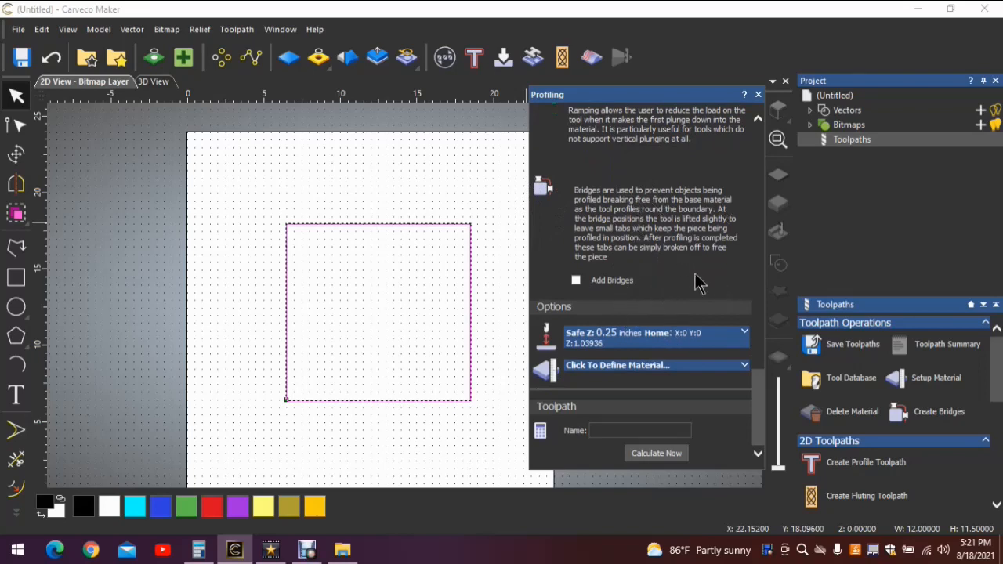
pyautogui.moveTo(666, 357)
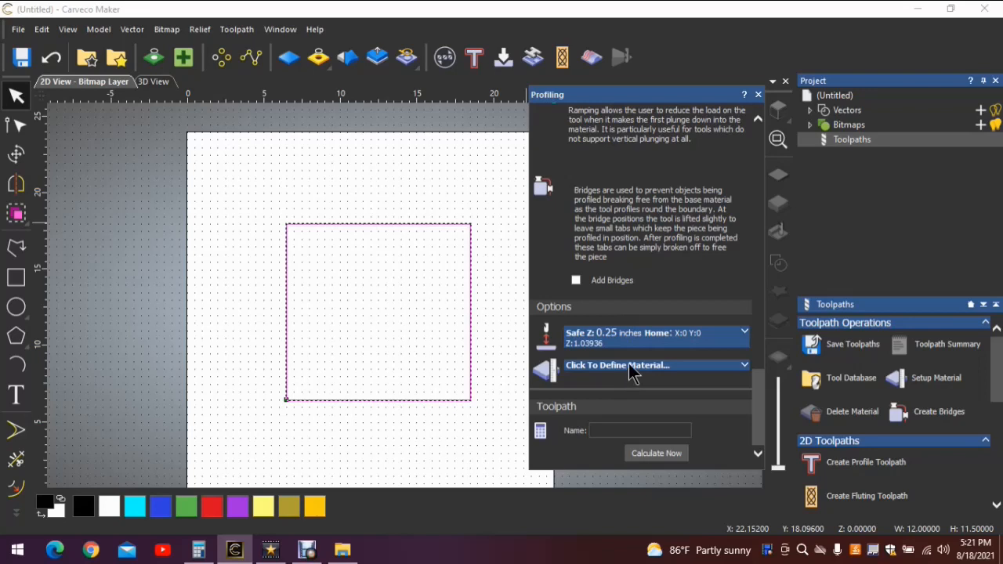
pyautogui.moveTo(584, 290)
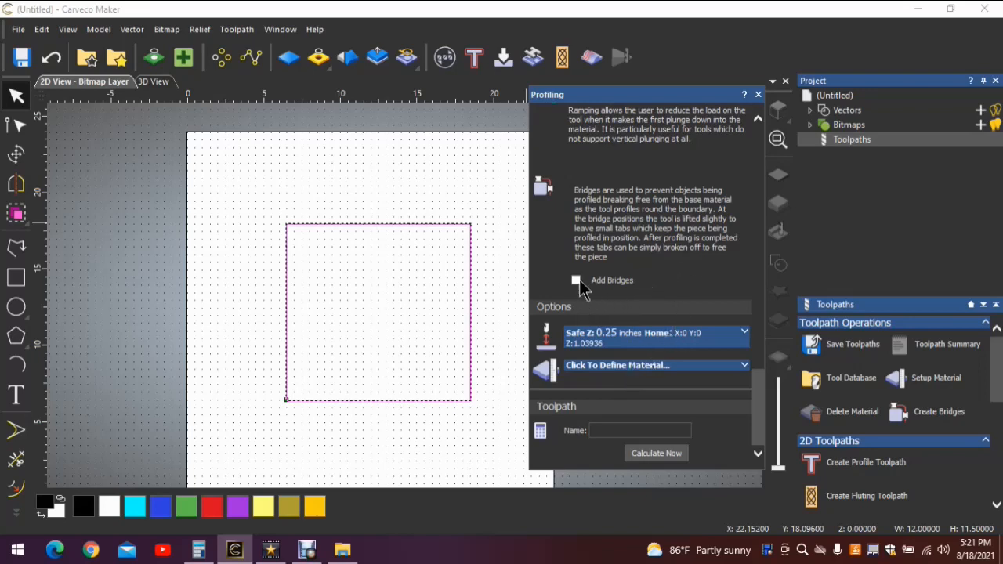
pyautogui.moveTo(610, 296)
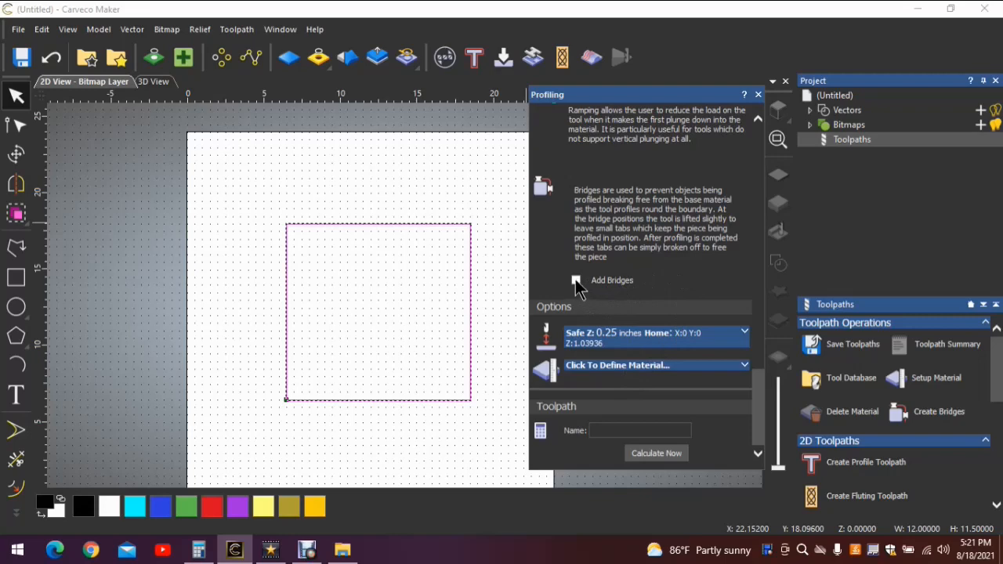
pyautogui.click(577, 279)
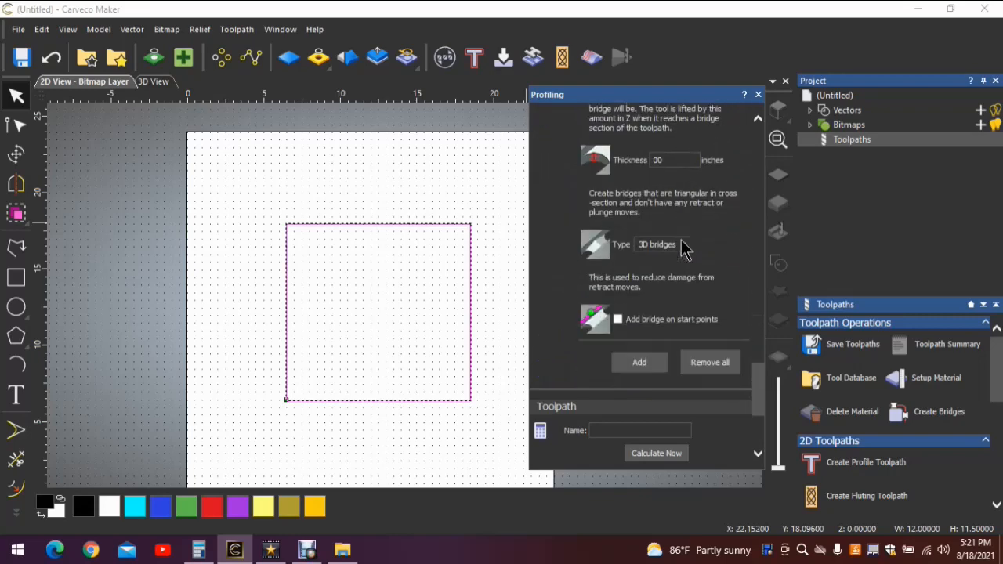
pyautogui.scroll(-3)
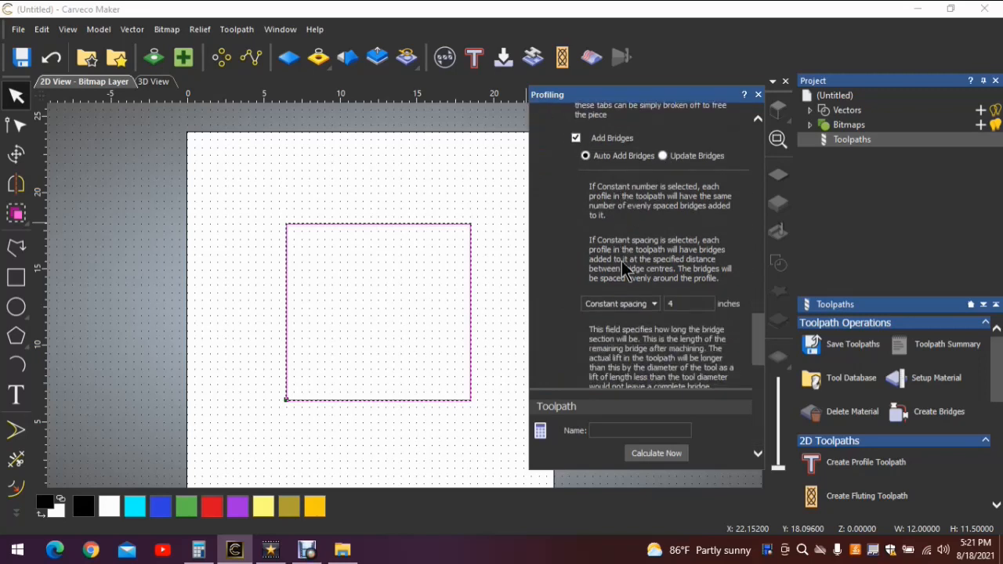
pyautogui.scroll(-3)
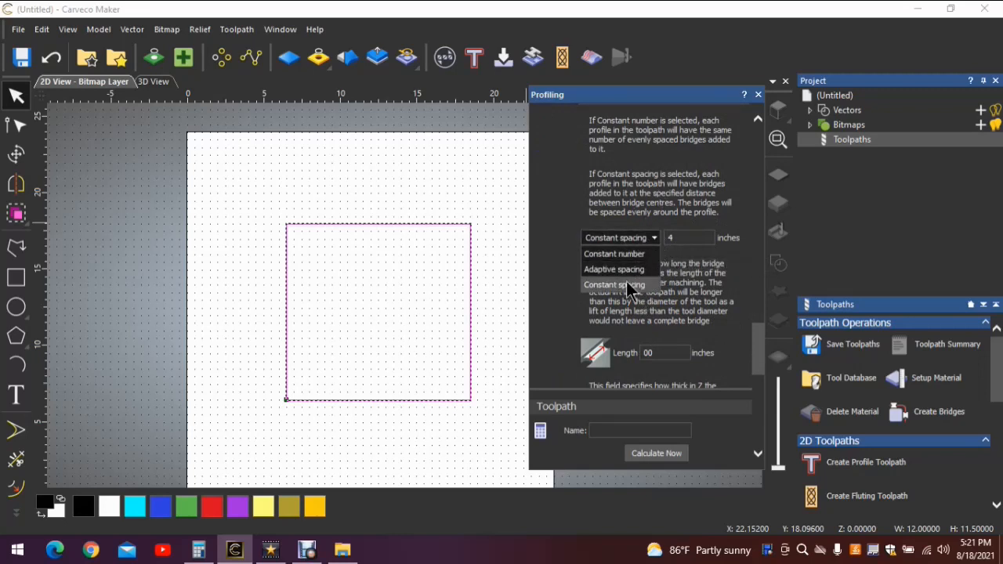
pyautogui.moveTo(646, 288)
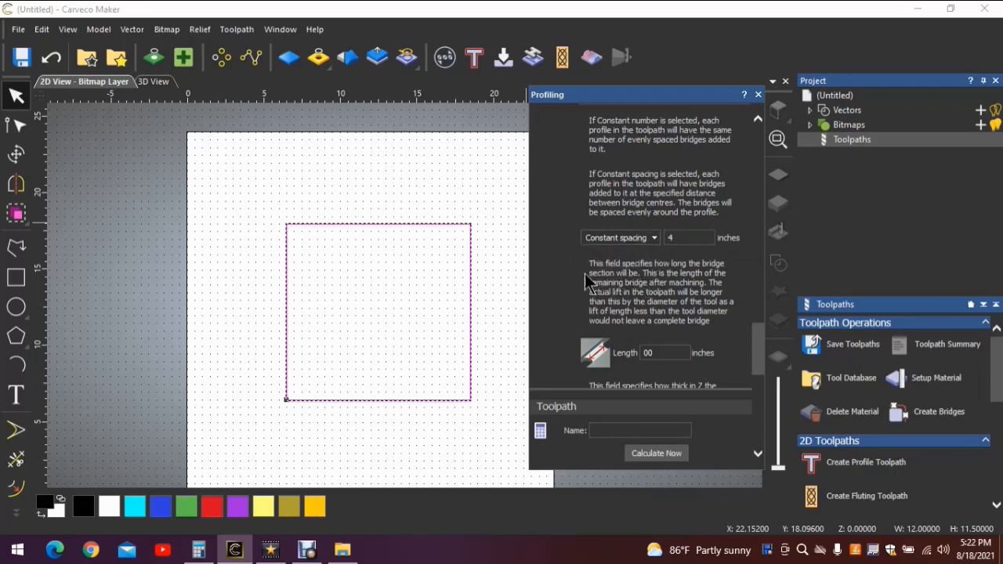
pyautogui.click(688, 238)
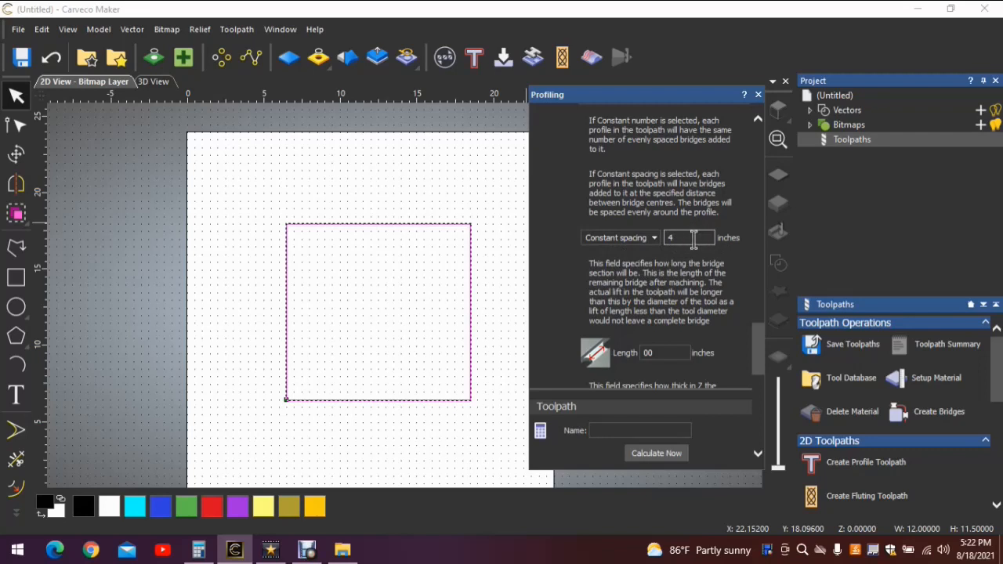
pyautogui.moveTo(721, 251)
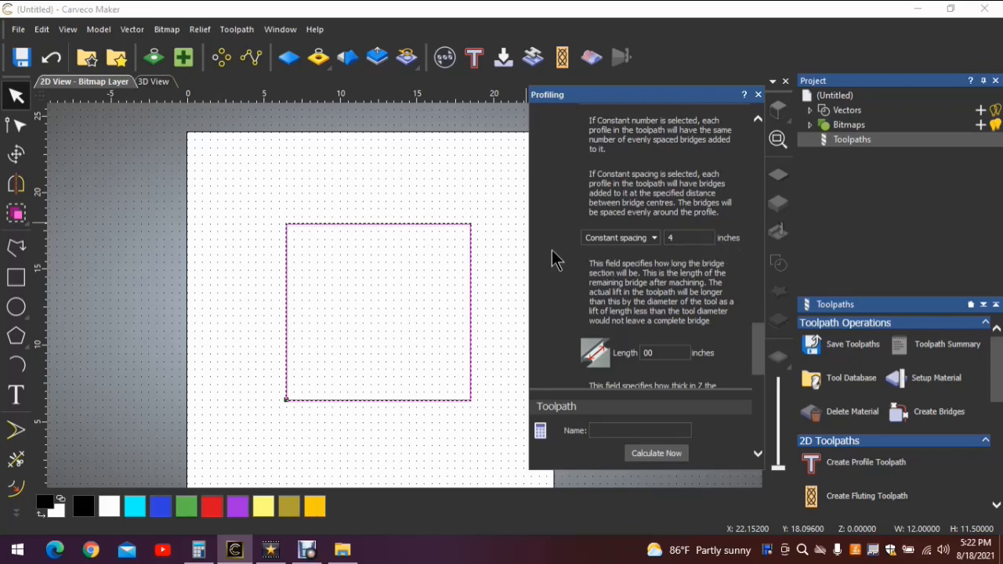
pyautogui.moveTo(372, 220)
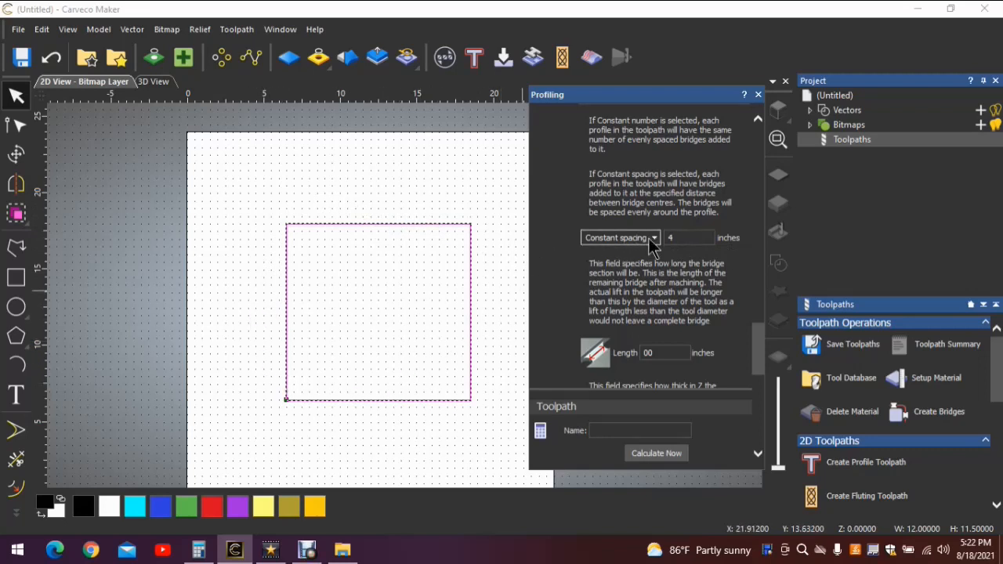
pyautogui.moveTo(657, 249)
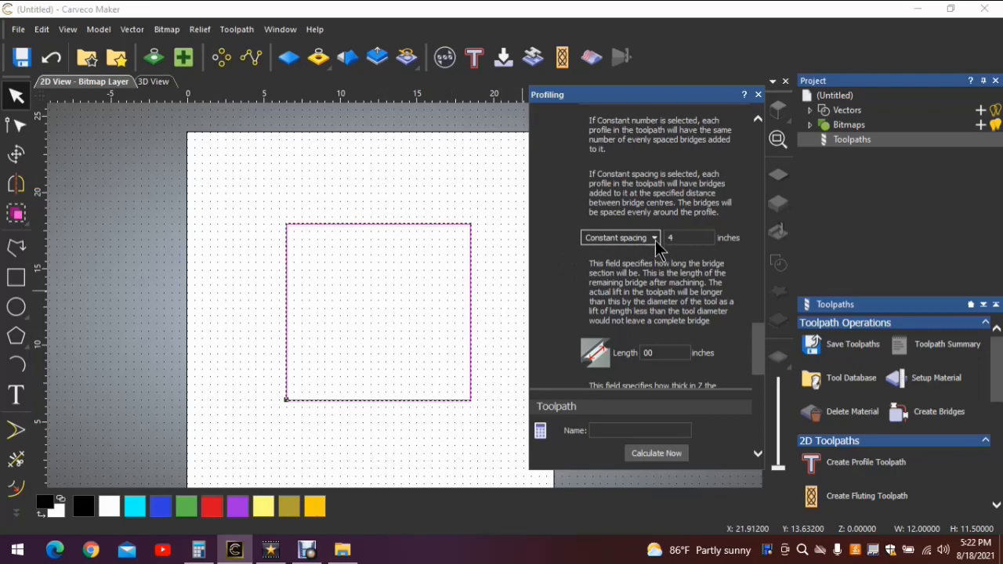
# - Auto-add bridge markers spaced around the square's outline from the Bridges section
pyautogui.scroll(-3)
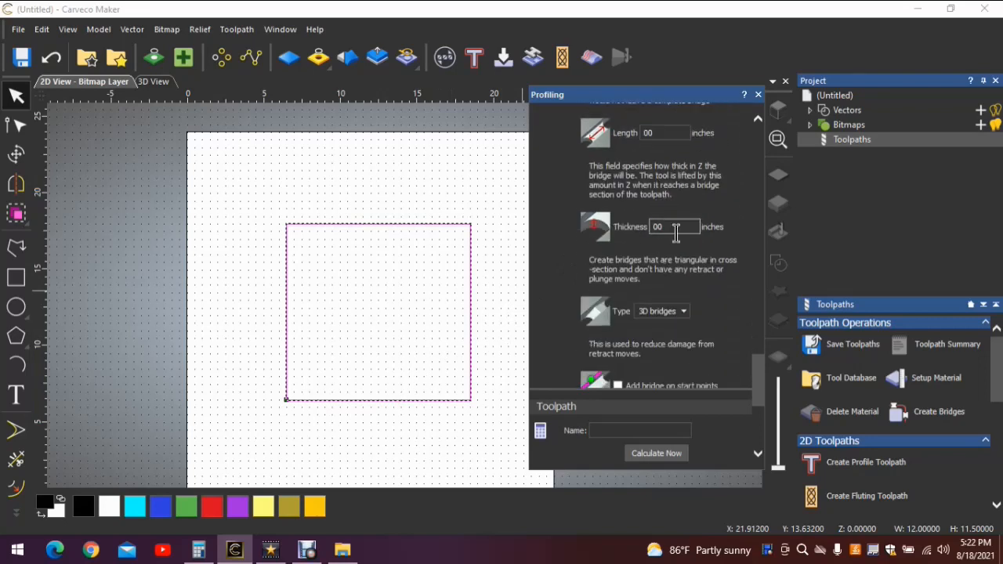
pyautogui.scroll(-3)
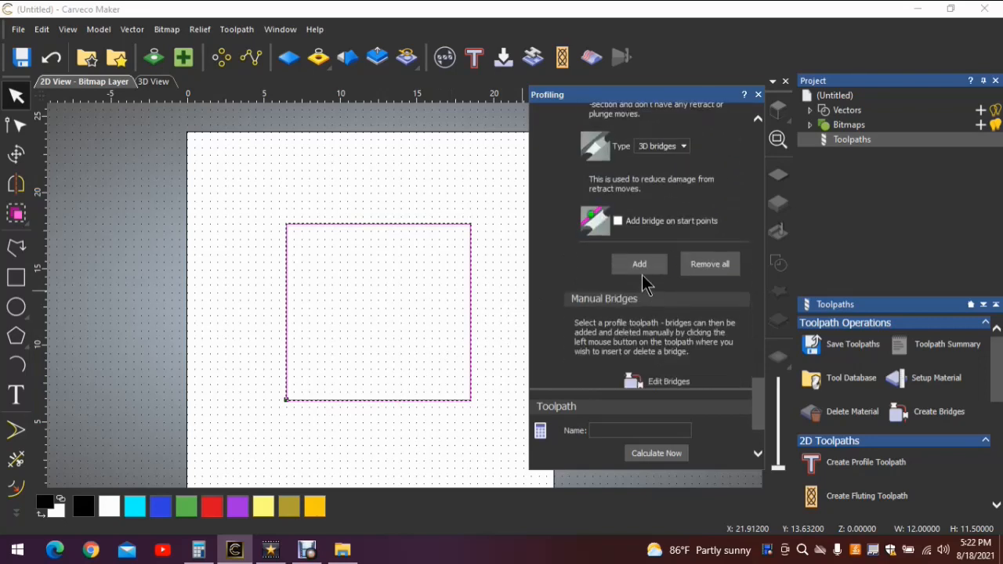
pyautogui.click(640, 264)
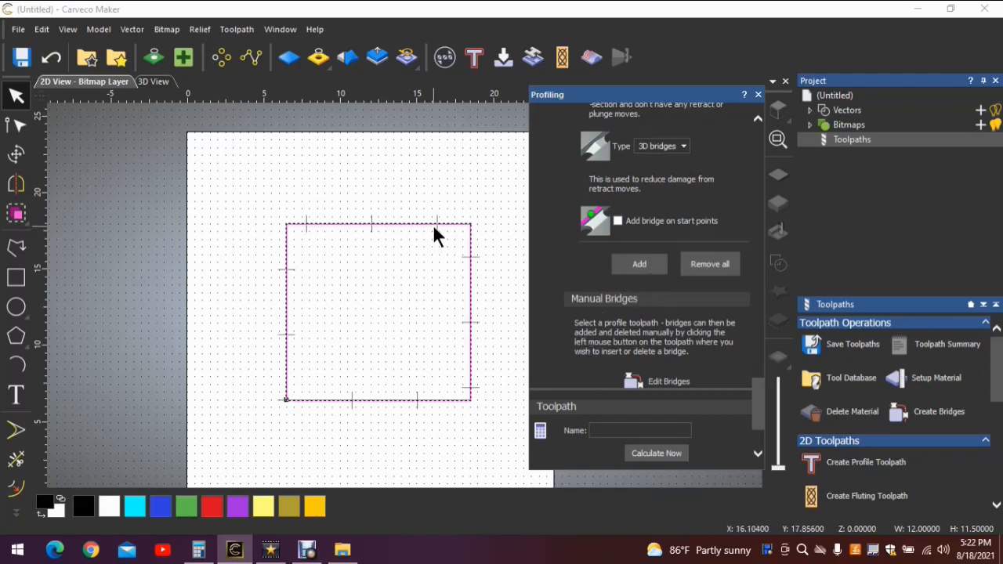
pyautogui.moveTo(286, 269)
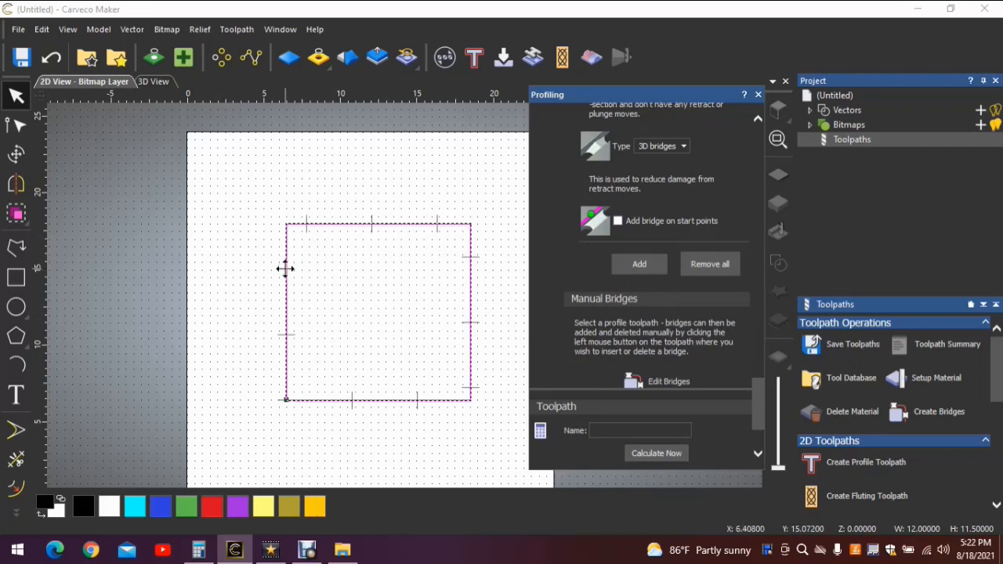
pyautogui.moveTo(293, 401)
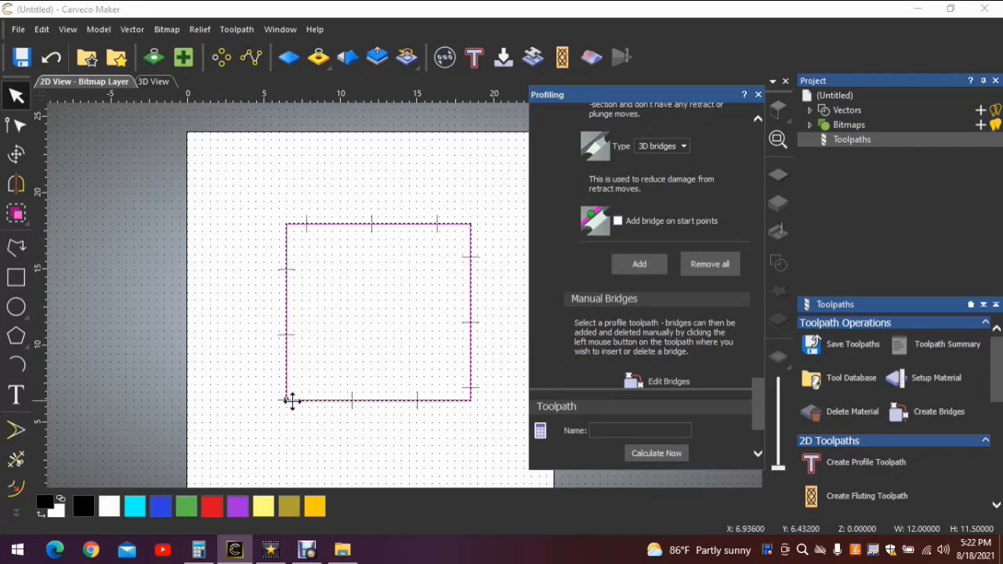
pyautogui.moveTo(292, 439)
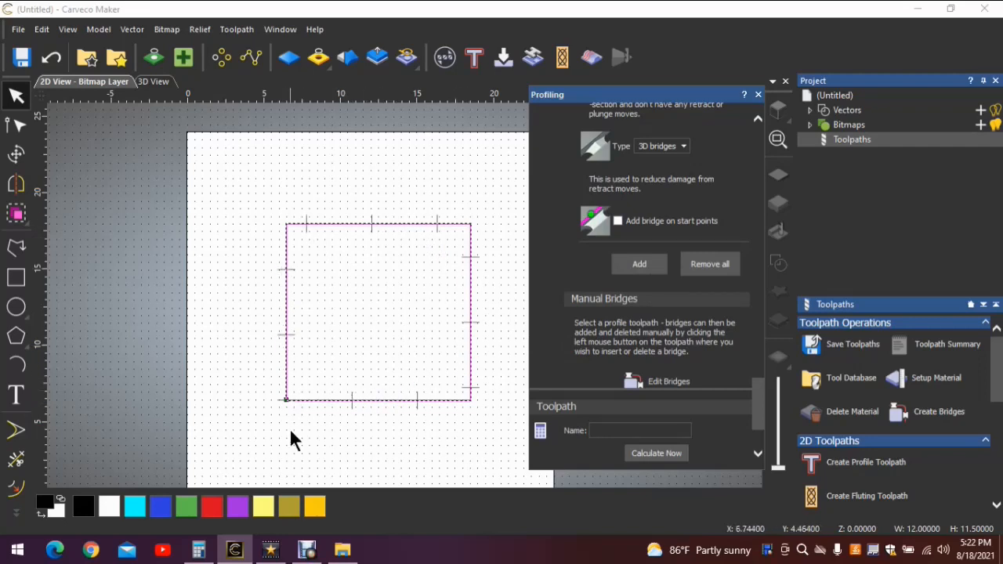
pyautogui.moveTo(286, 408)
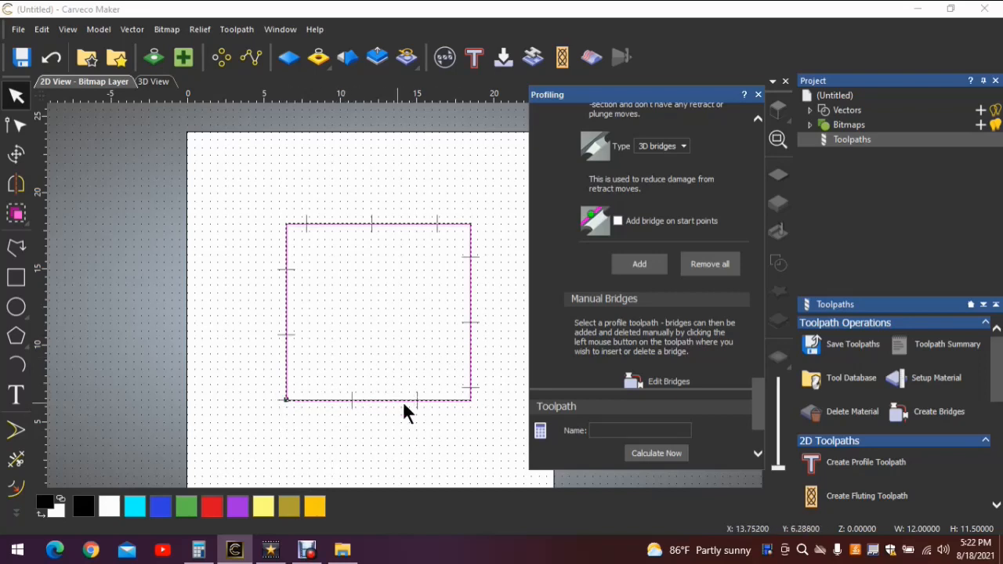
pyautogui.moveTo(685, 249)
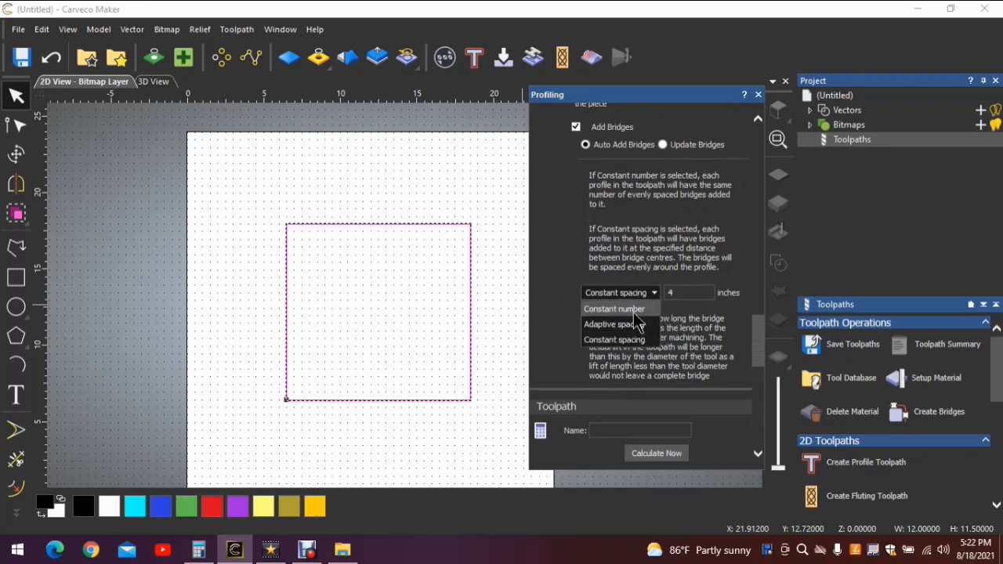
# - Switch bridge placement to a constant number of 4 per profile
pyautogui.click(614, 309)
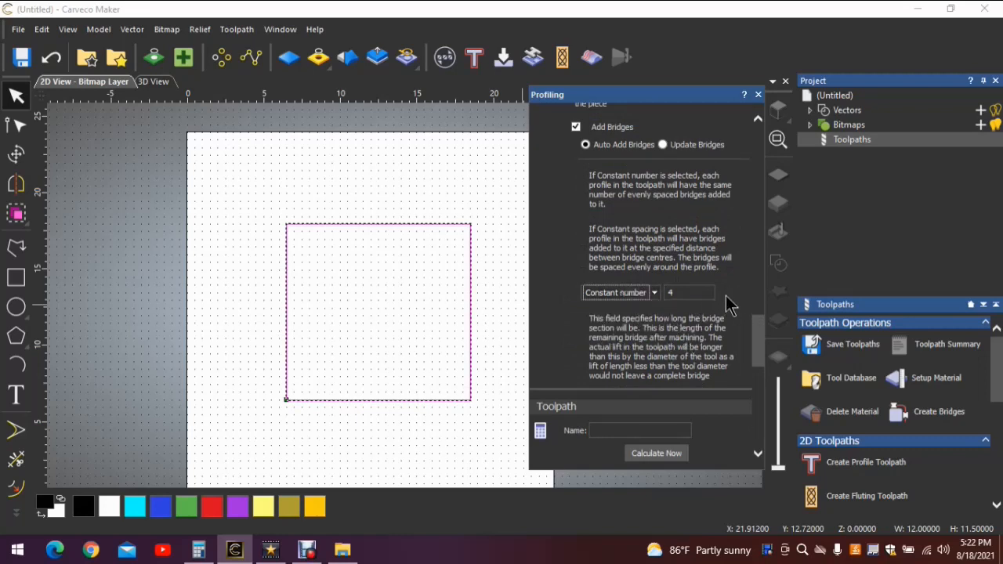
pyautogui.moveTo(686, 318)
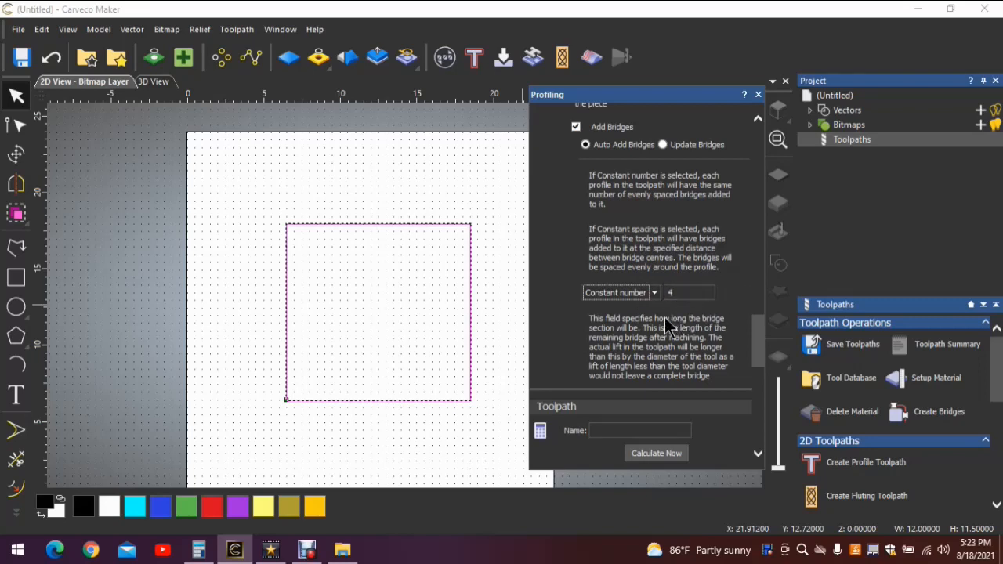
pyautogui.scroll(-3)
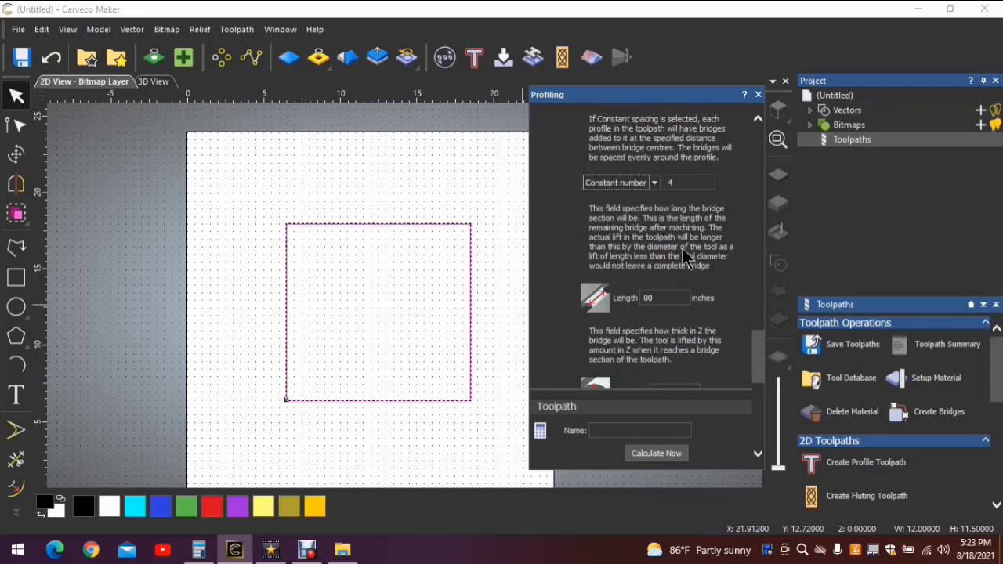
pyautogui.scroll(-3)
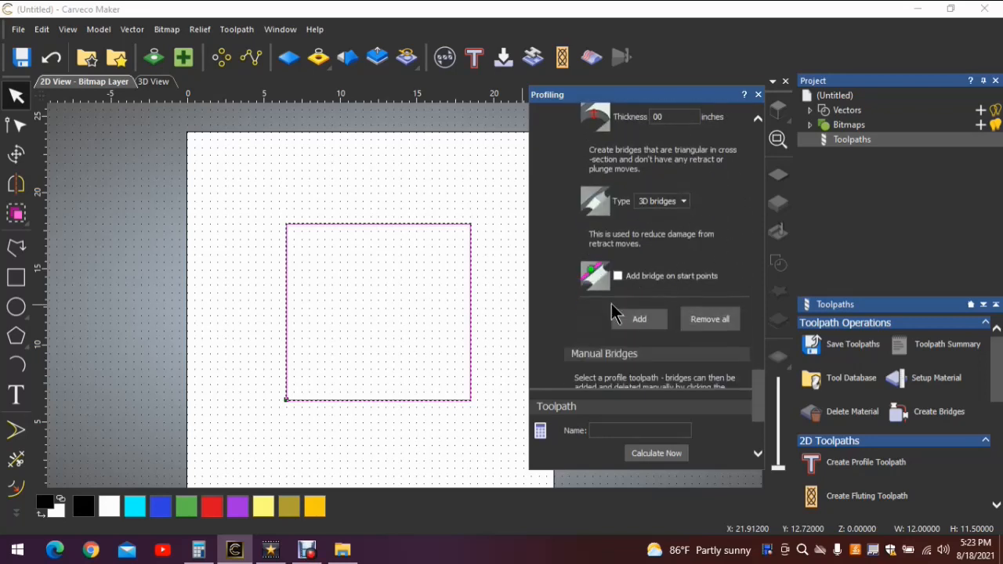
pyautogui.moveTo(470, 303)
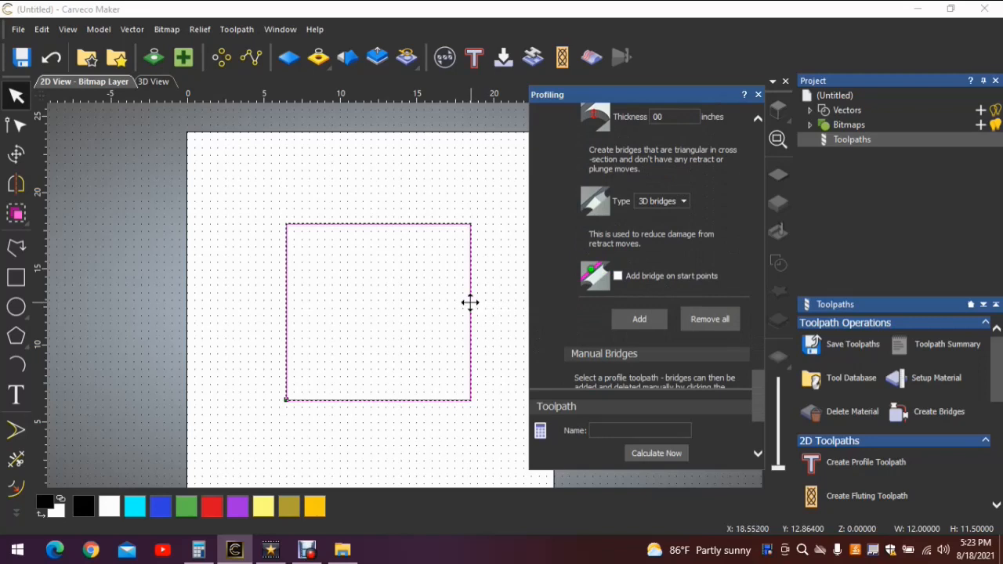
pyautogui.moveTo(369, 415)
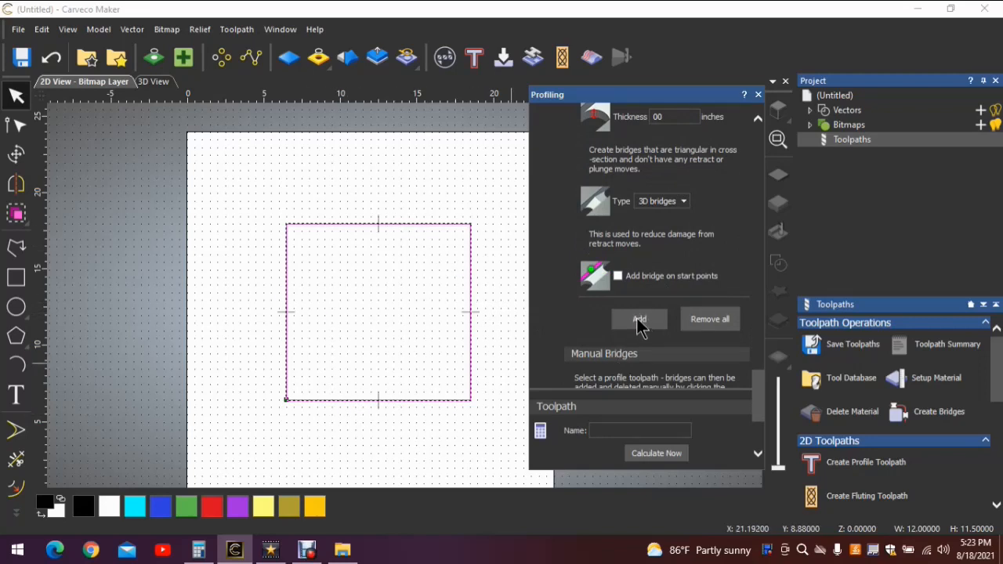
pyautogui.moveTo(282, 341)
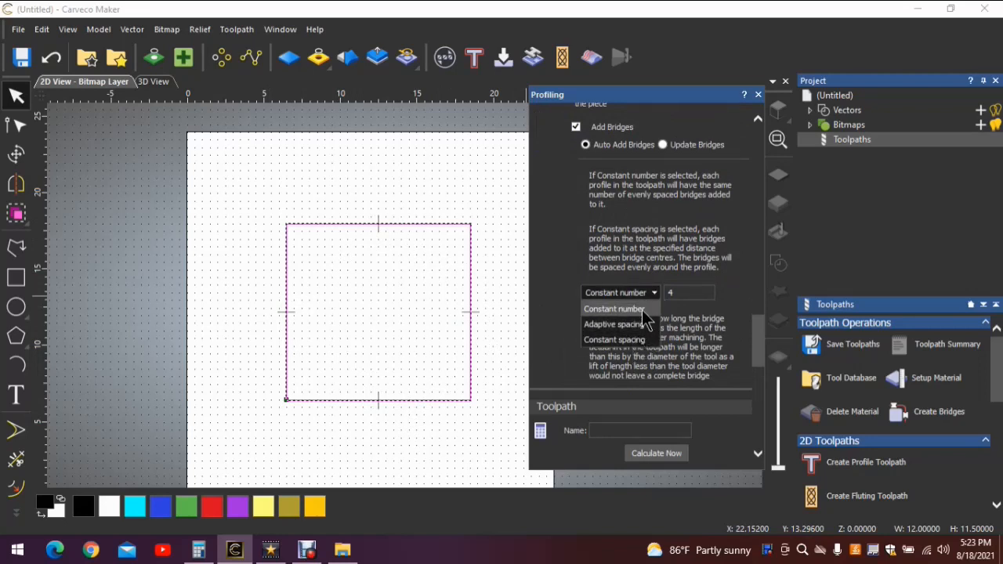
pyautogui.moveTo(620, 323)
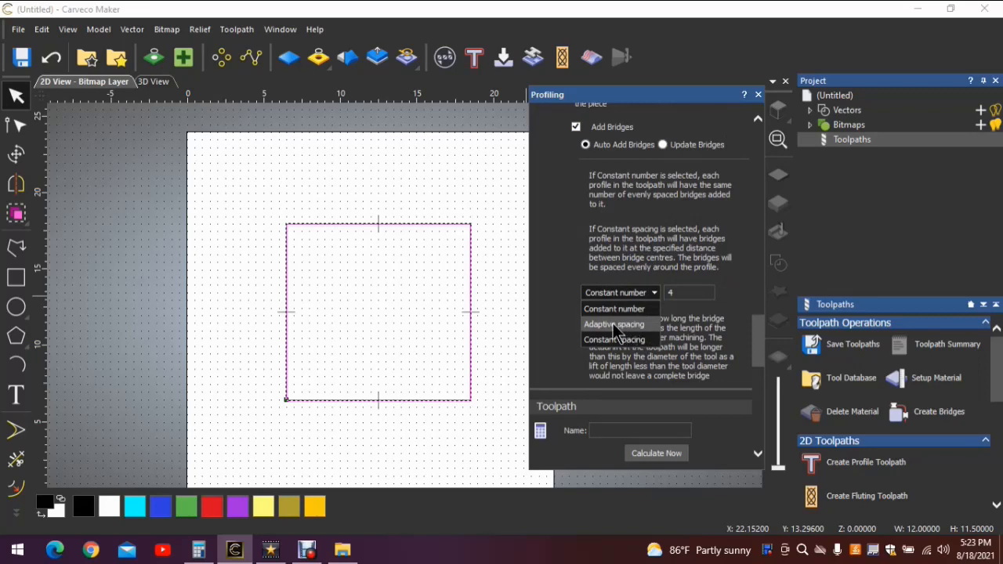
pyautogui.moveTo(682, 337)
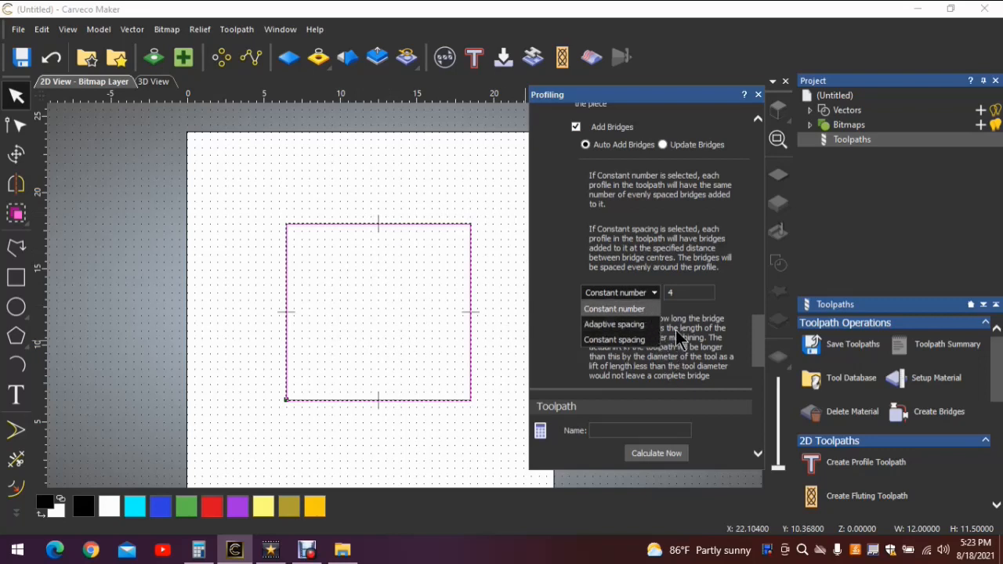
pyautogui.moveTo(702, 329)
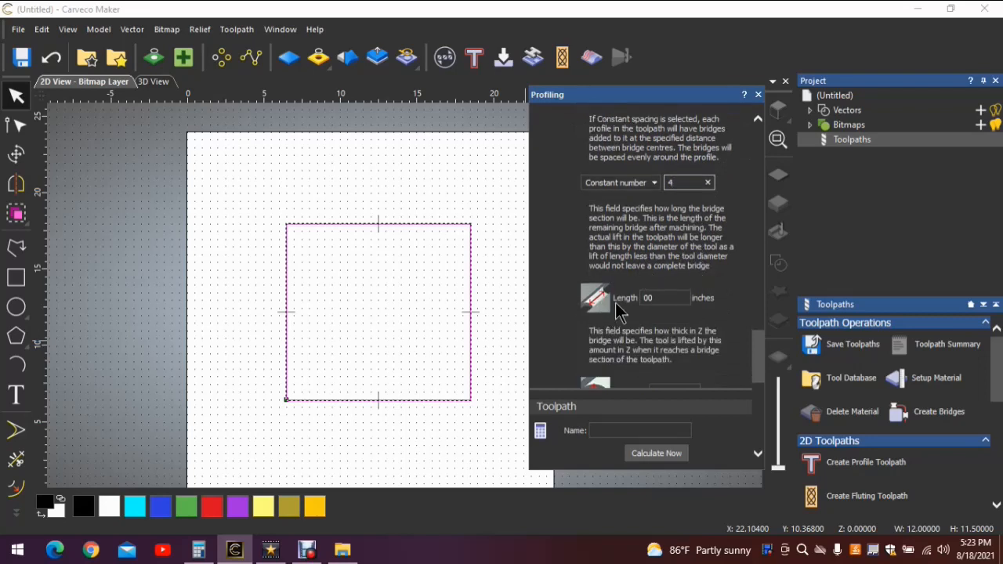
pyautogui.moveTo(615, 294)
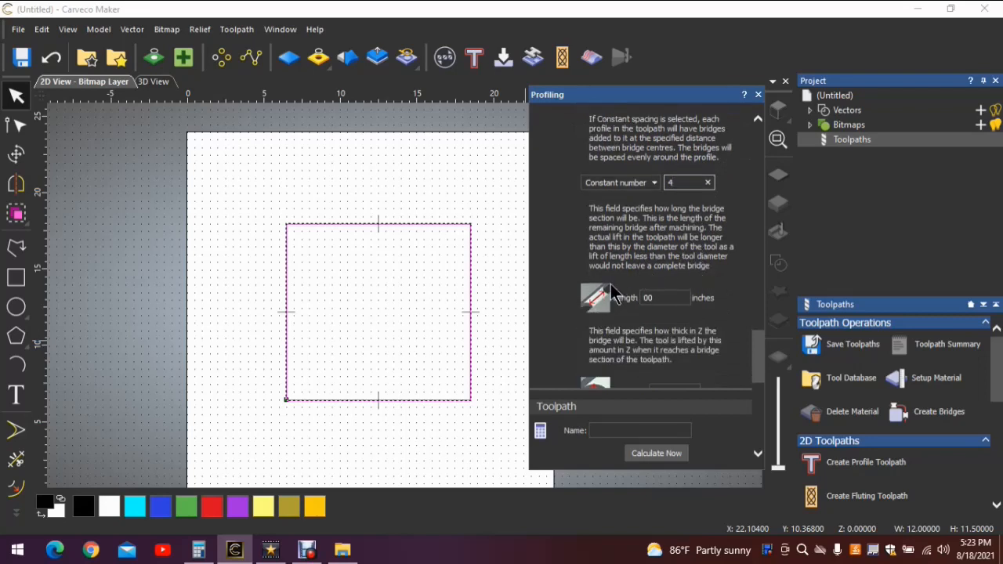
# - Set both bridge length and bridge thickness to 0.25 inches
pyautogui.click(665, 297)
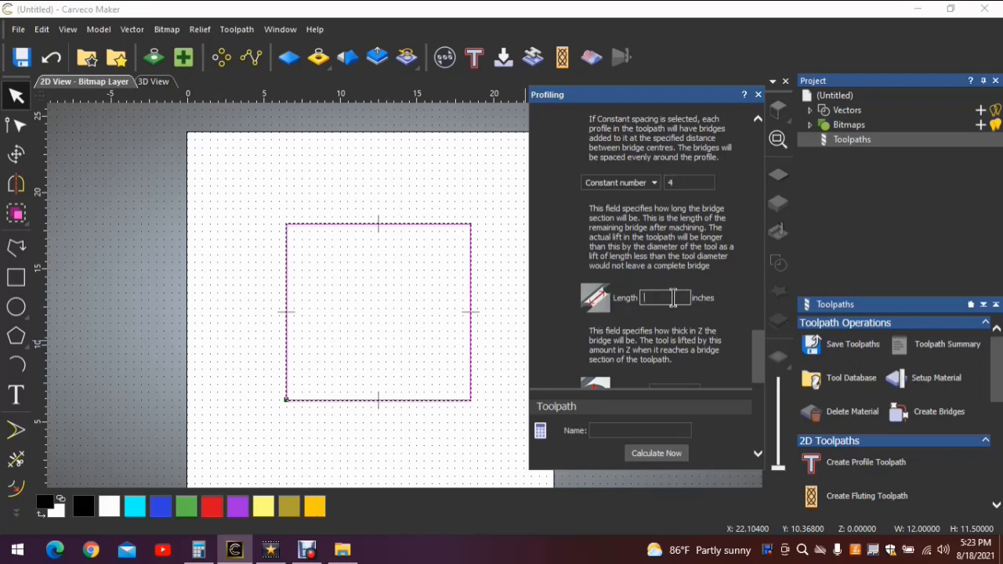
pyautogui.write('.25')
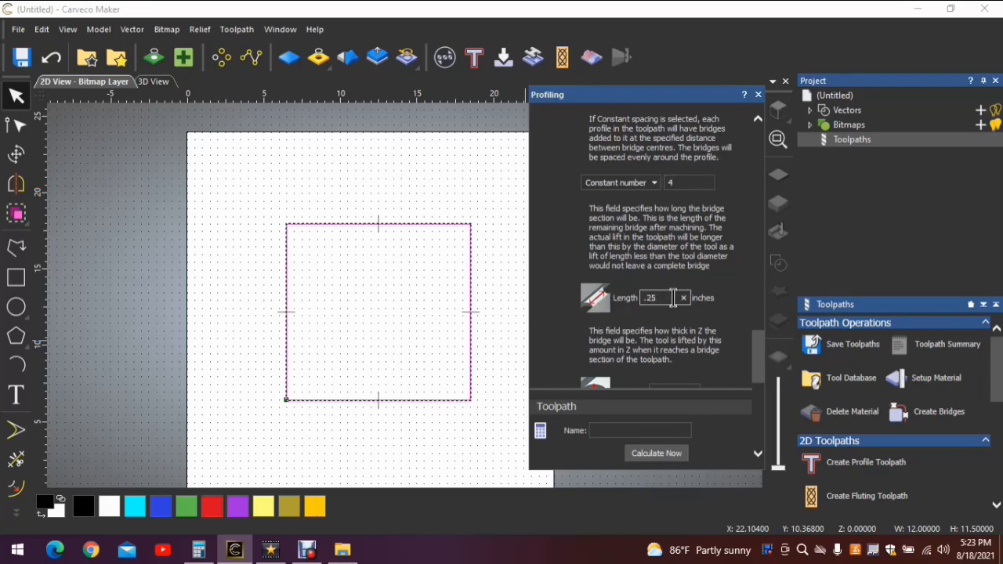
pyautogui.scroll(-3)
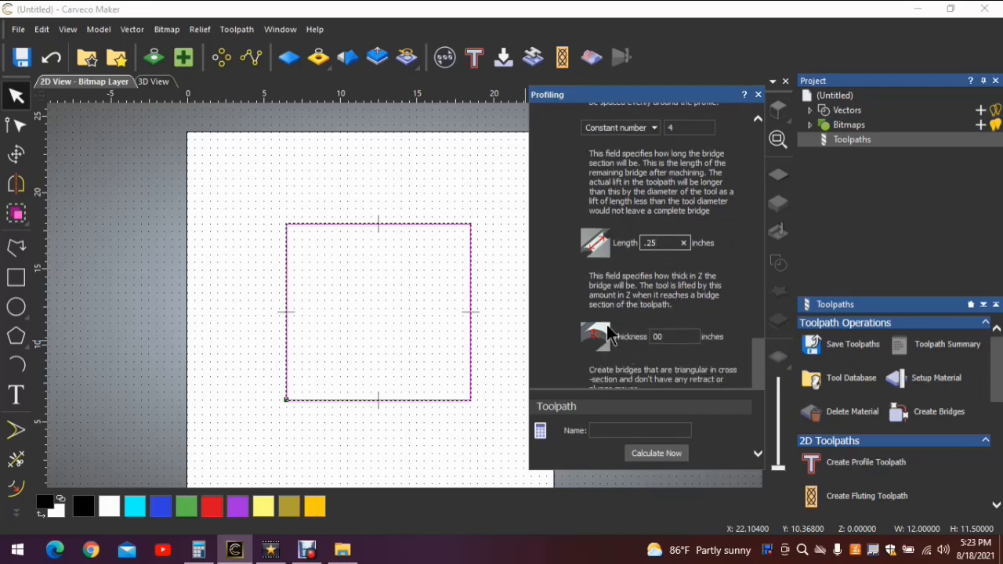
pyautogui.moveTo(521, 329)
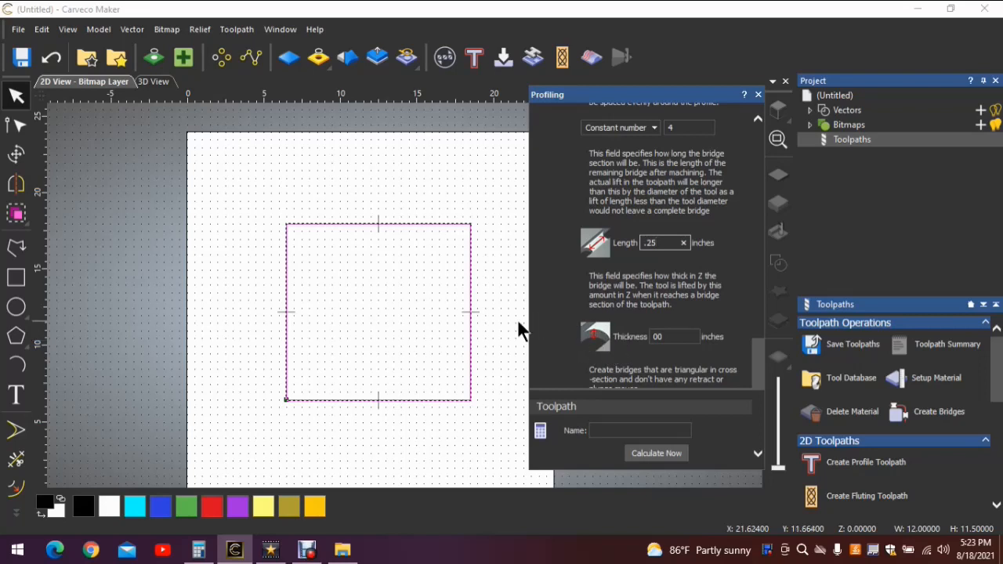
pyautogui.click(674, 337)
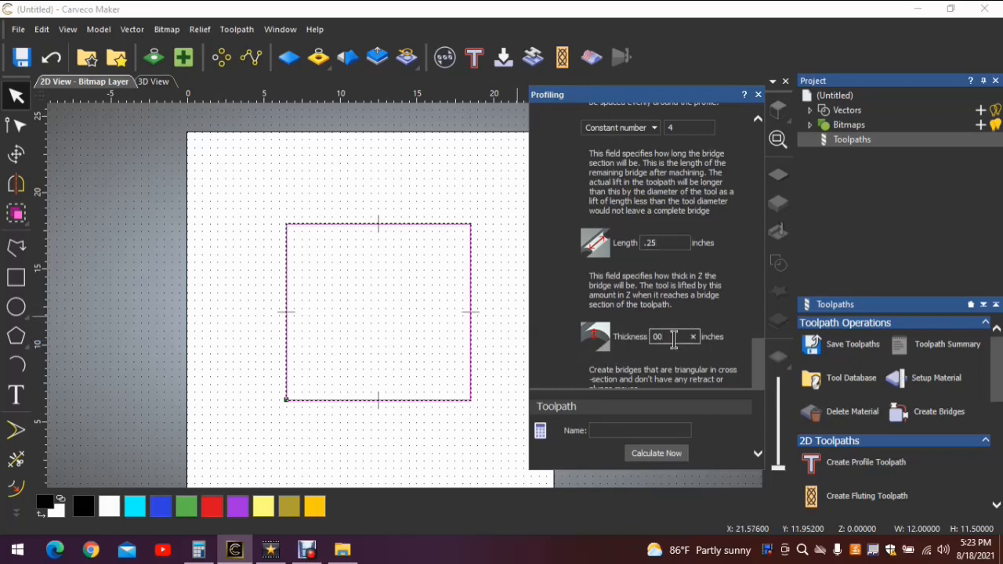
pyautogui.write('.25')
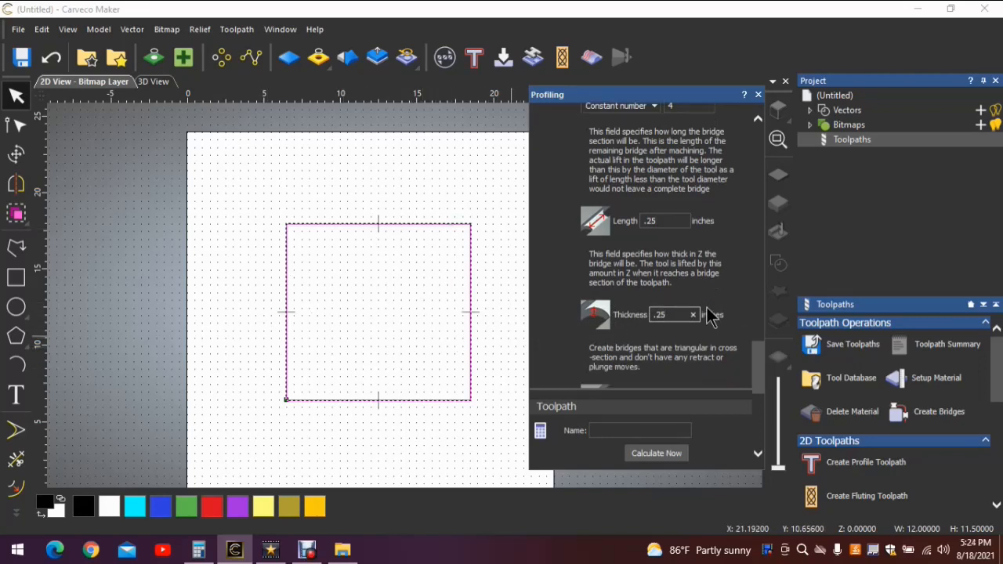
pyautogui.scroll(-3)
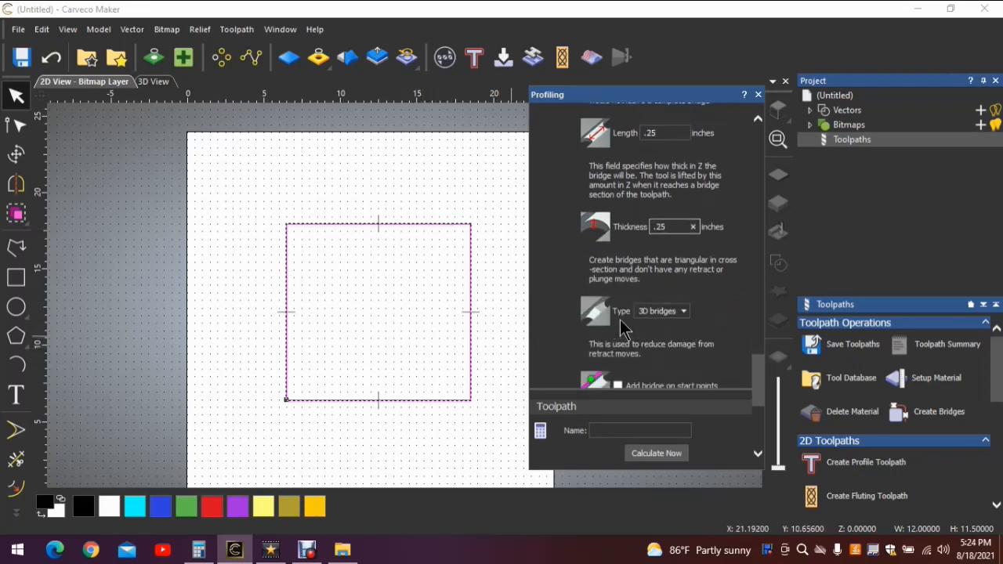
pyautogui.moveTo(607, 321)
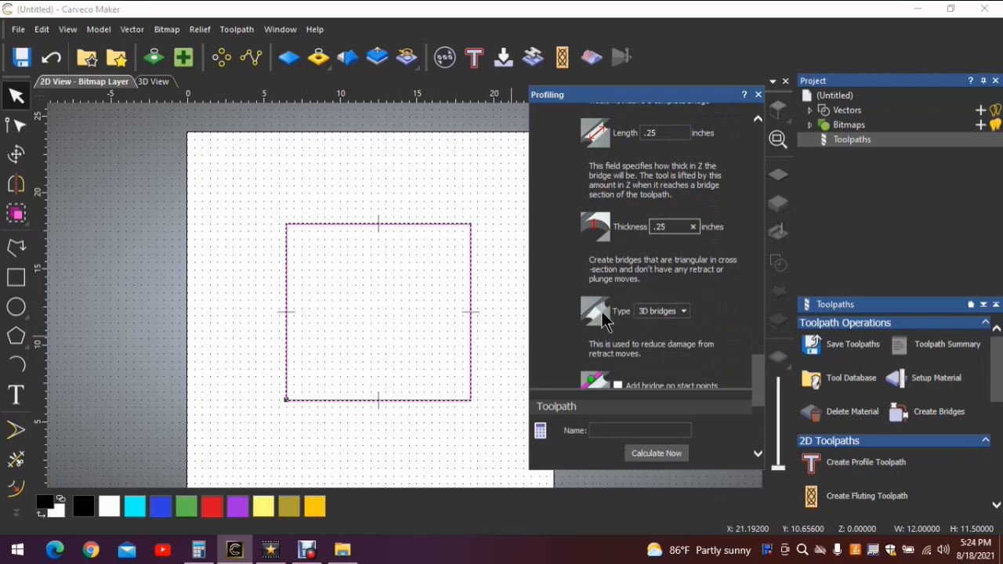
pyautogui.click(666, 227)
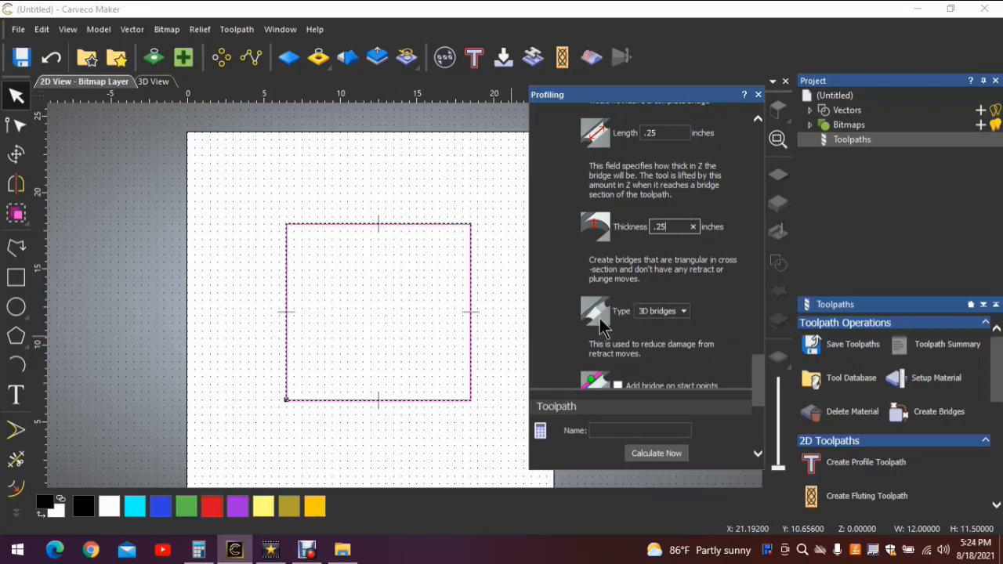
pyautogui.moveTo(664, 312)
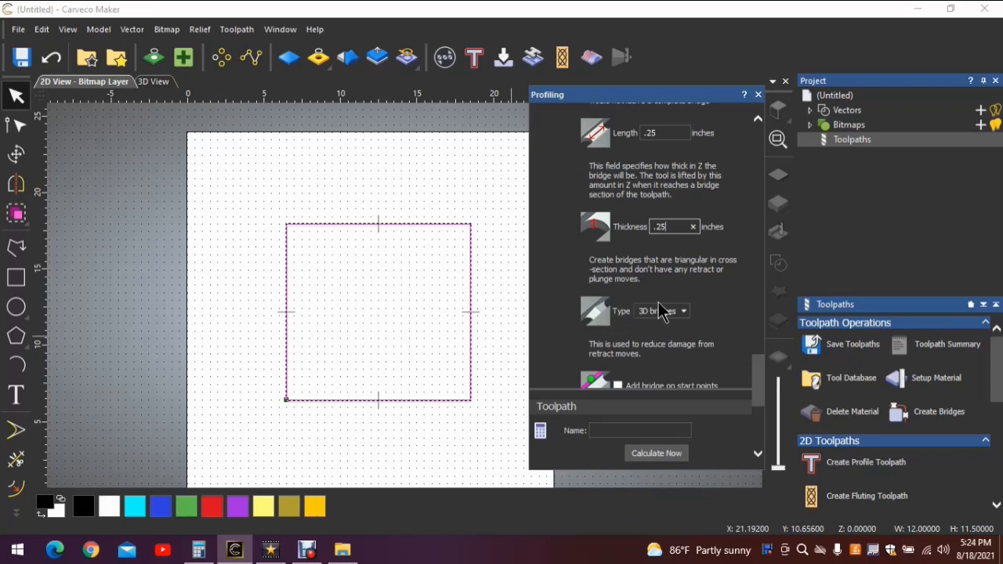
pyautogui.moveTo(685, 310)
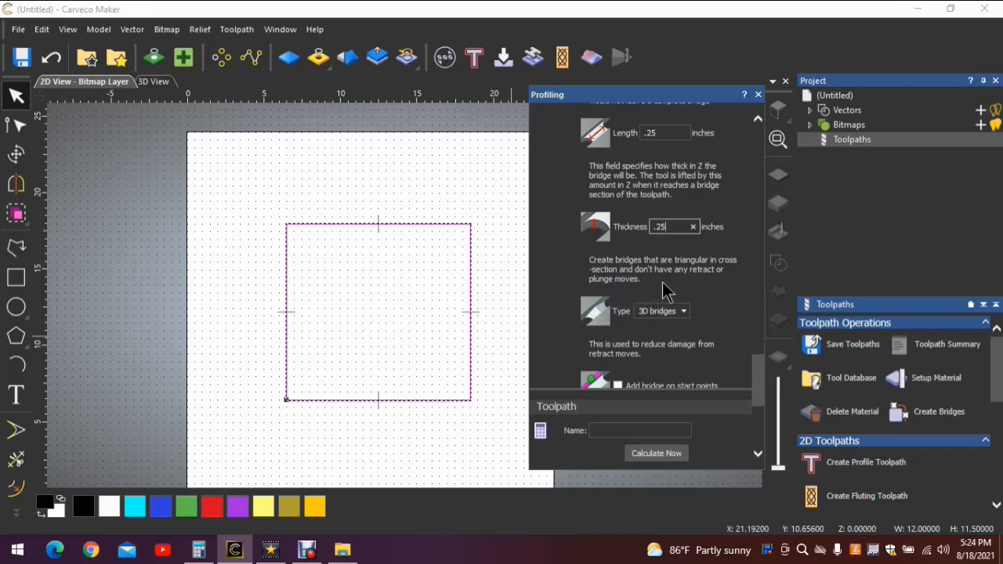
pyautogui.click(682, 311)
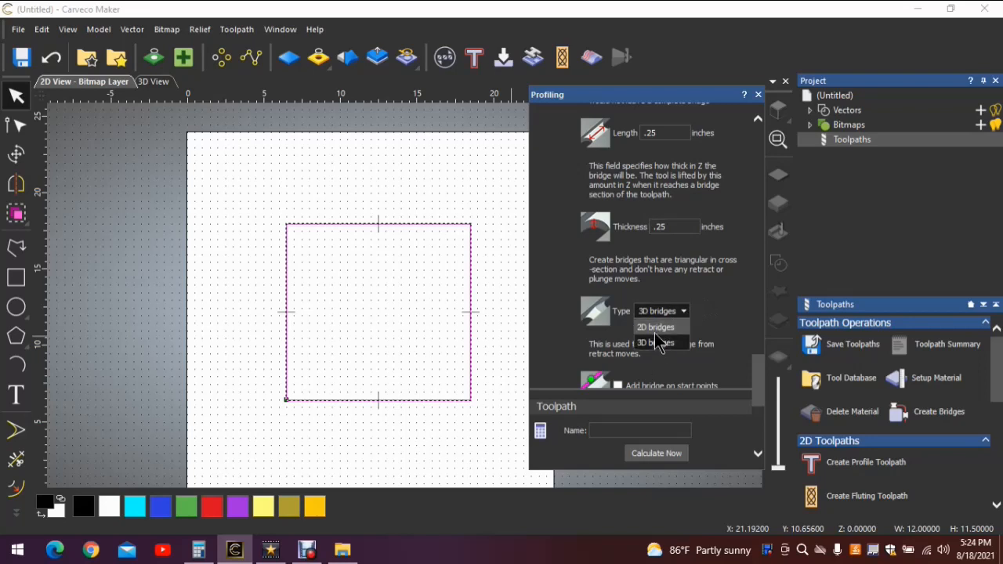
pyautogui.click(655, 327)
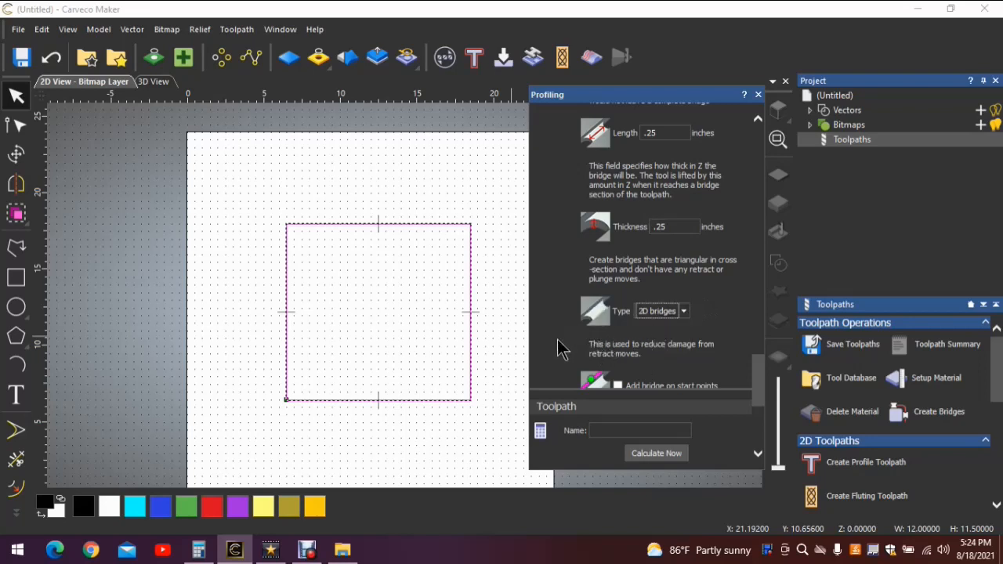
pyautogui.moveTo(588, 314)
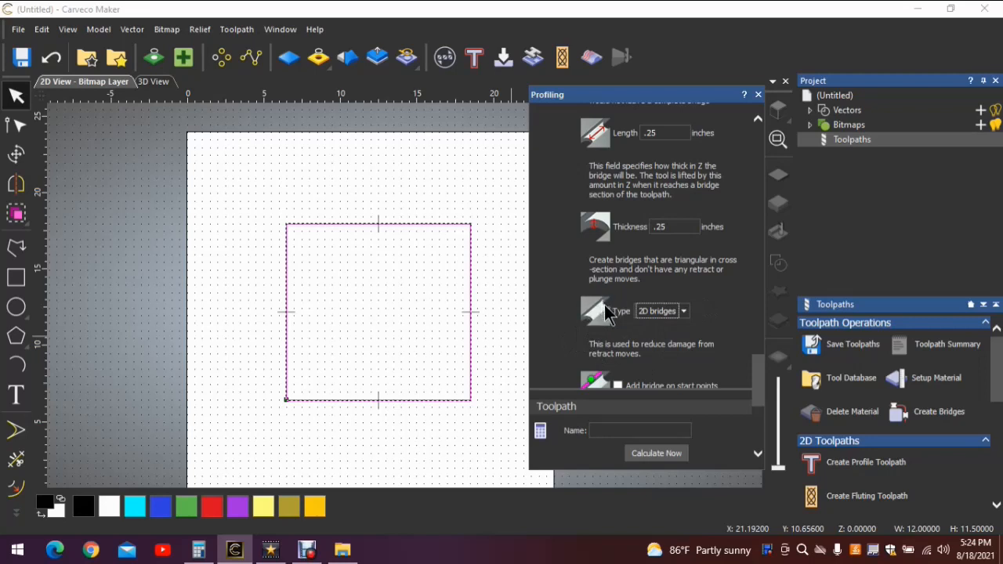
pyautogui.moveTo(604, 217)
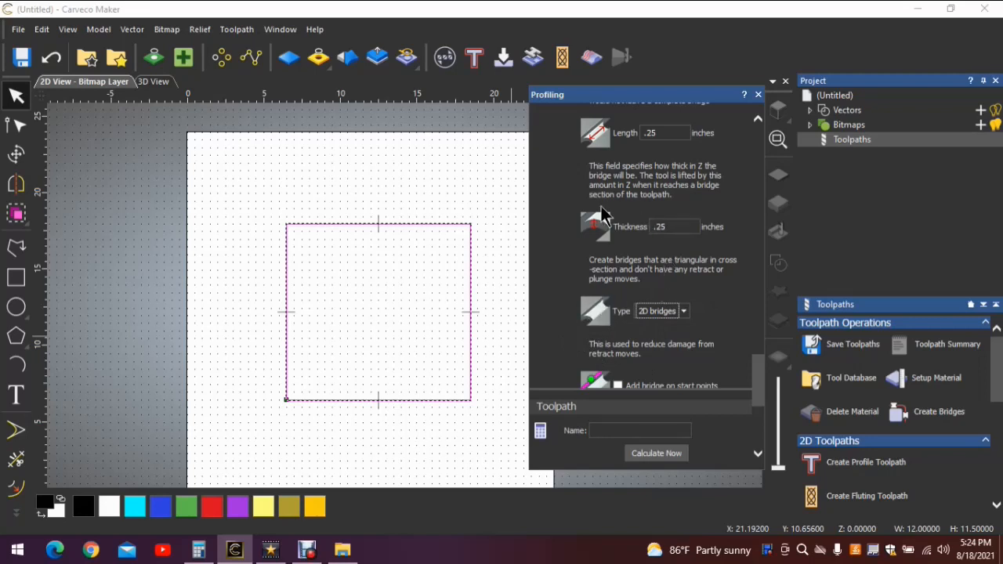
pyautogui.moveTo(690, 322)
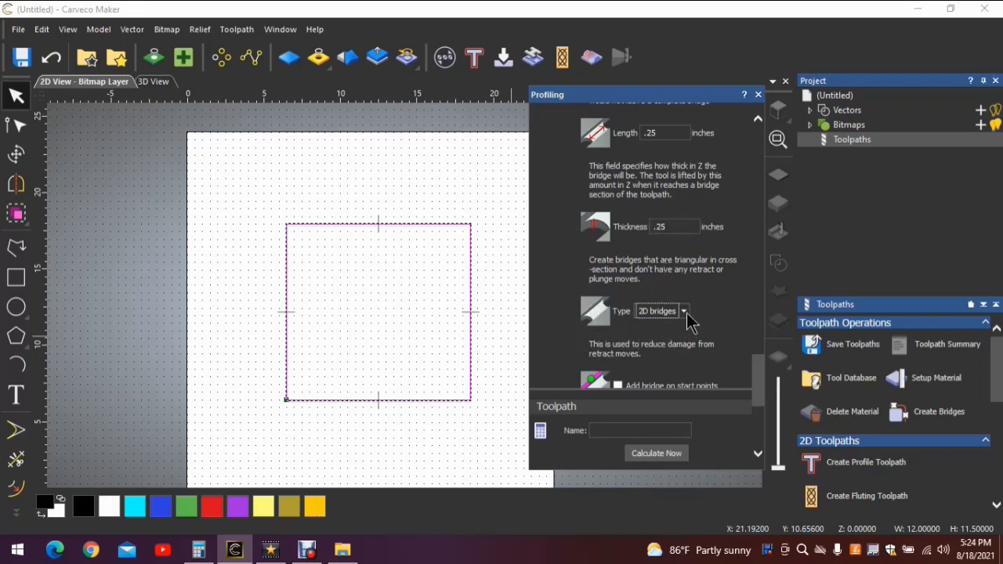
pyautogui.click(683, 311)
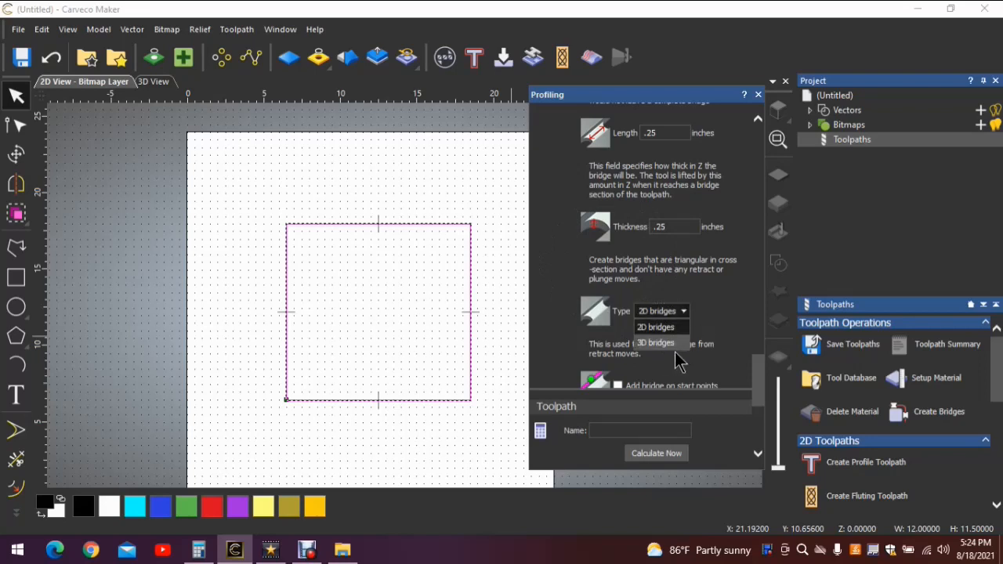
pyautogui.click(656, 343)
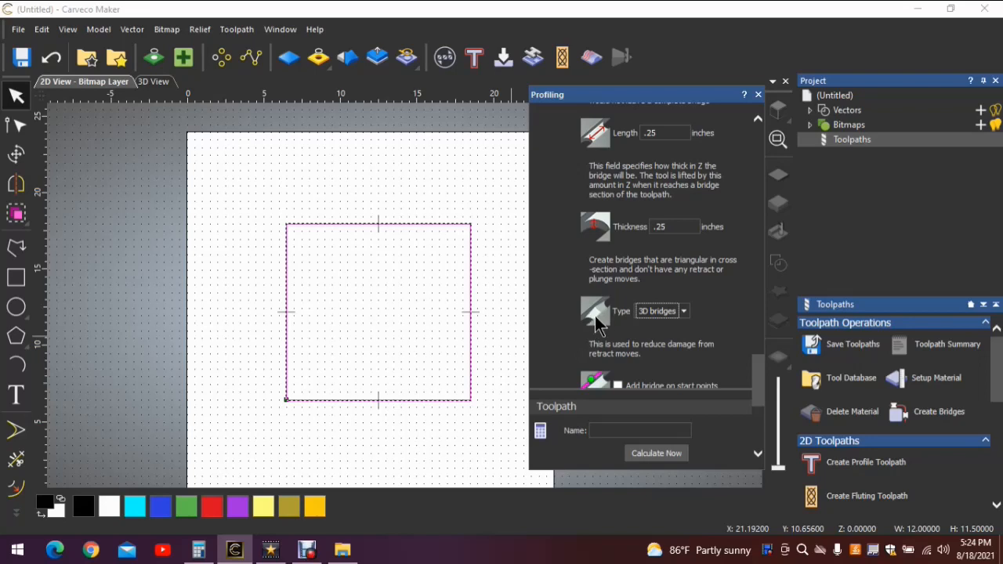
pyautogui.moveTo(615, 322)
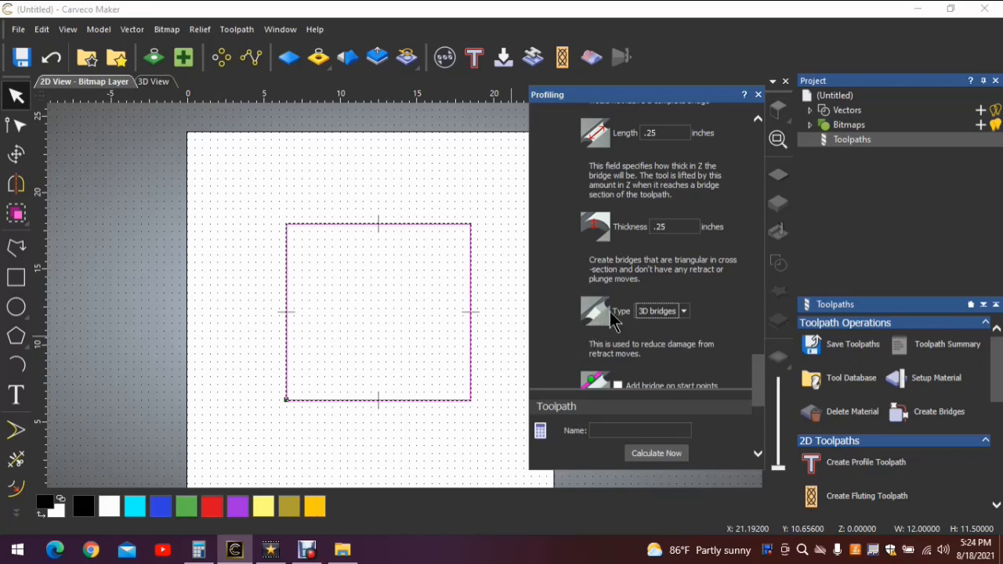
pyautogui.moveTo(607, 317)
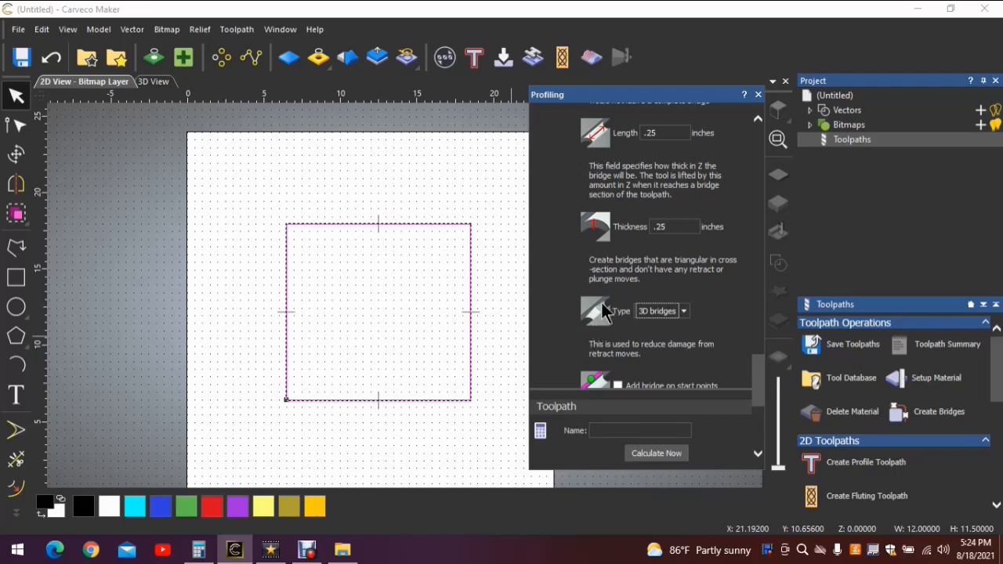
pyautogui.moveTo(523, 383)
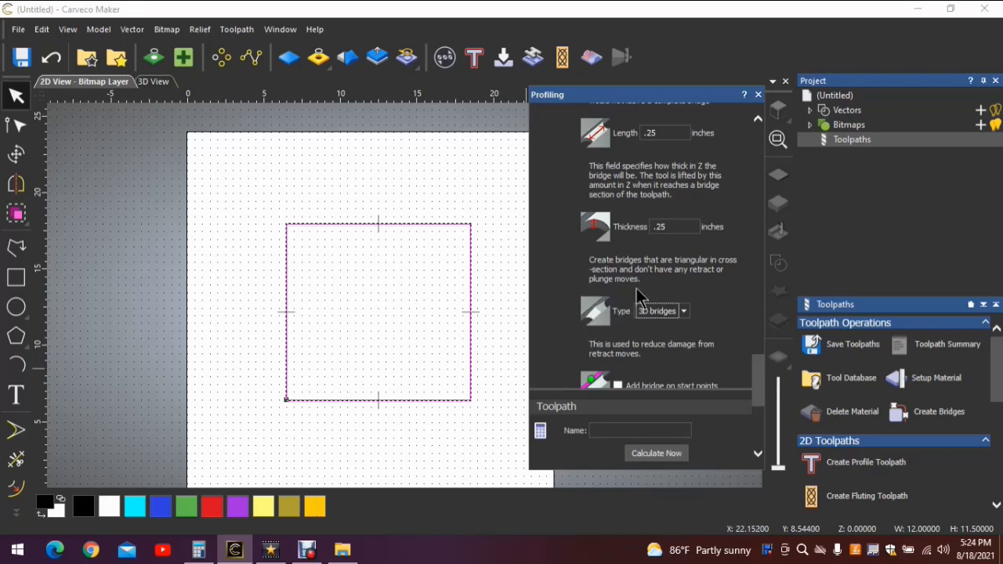
pyautogui.scroll(-3)
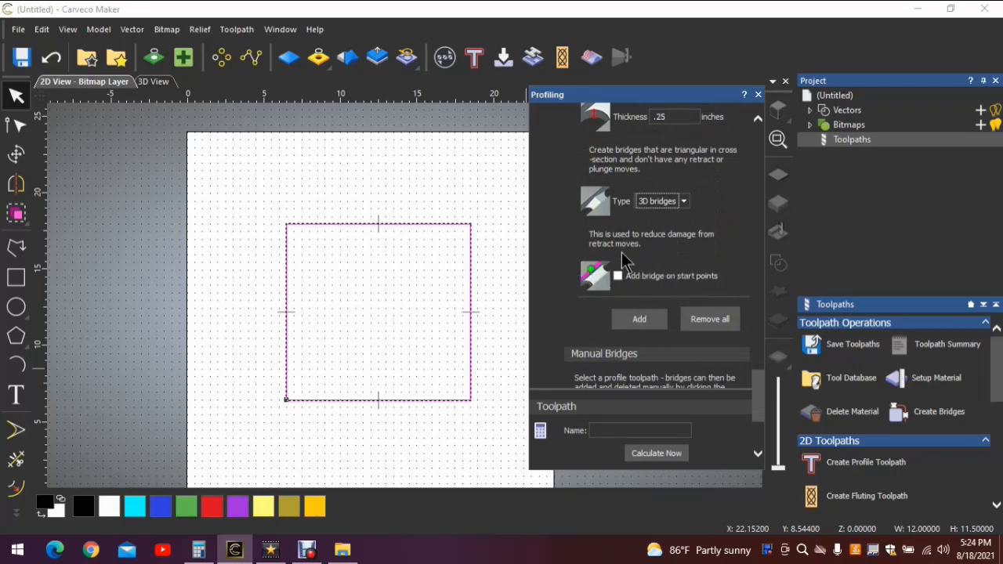
pyautogui.moveTo(665, 243)
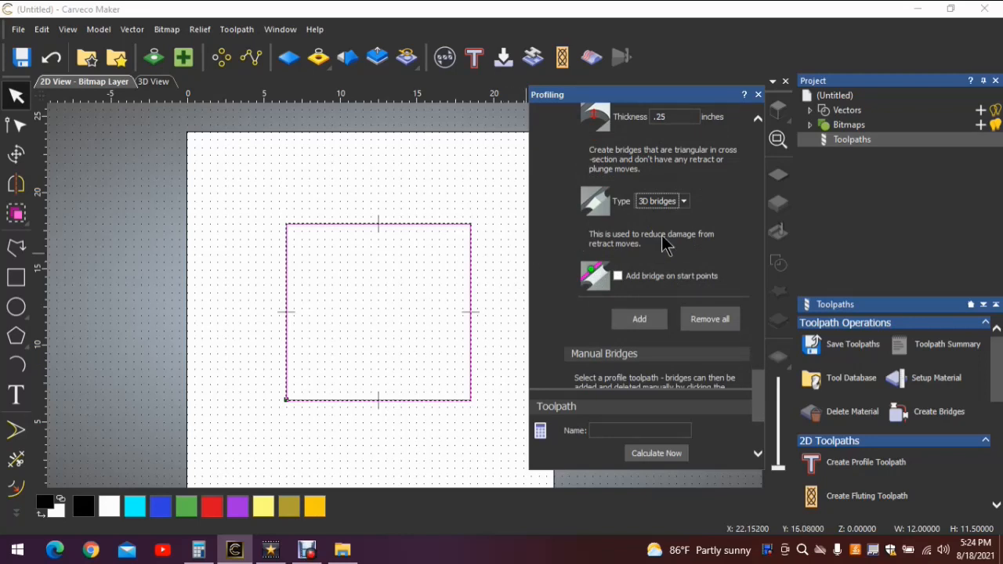
pyautogui.moveTo(680, 255)
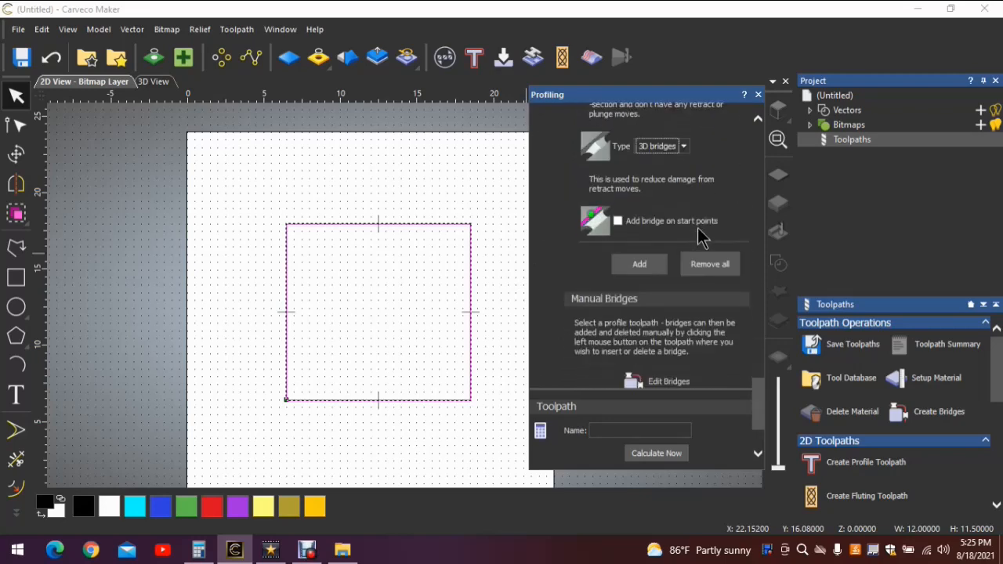
pyautogui.moveTo(486, 330)
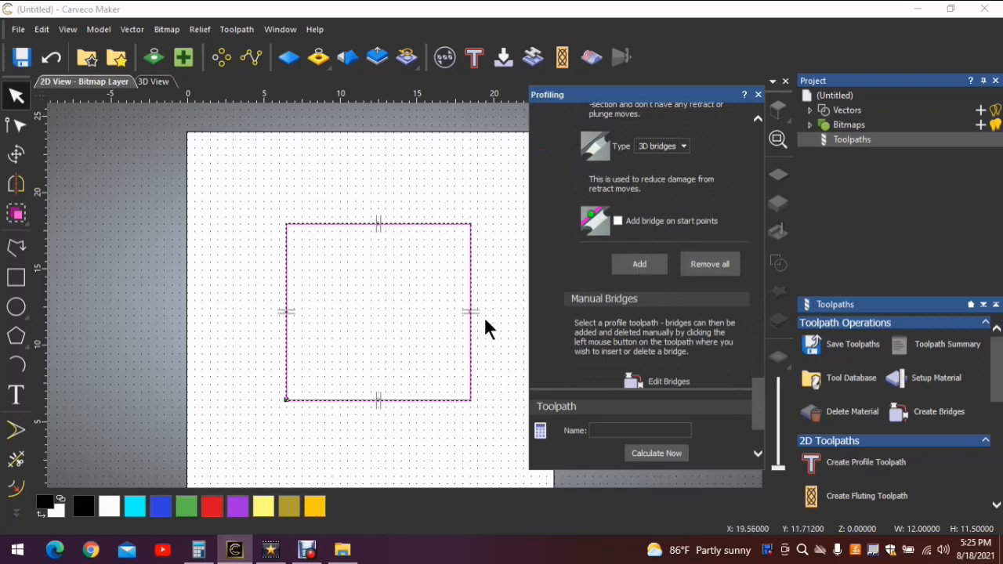
pyautogui.moveTo(381, 239)
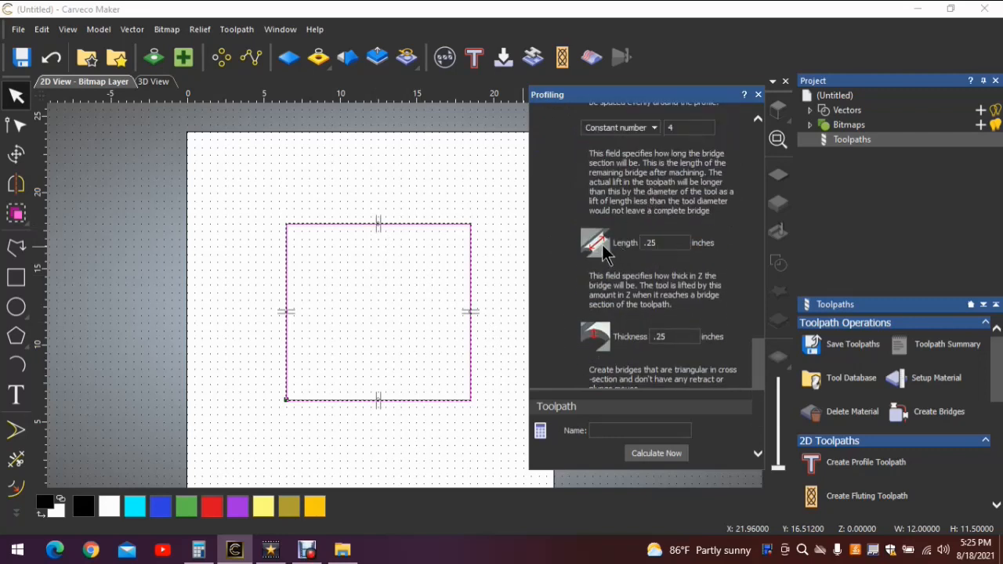
# - Replace the bridge length value with 1 inch in the bridge settings
pyautogui.scroll(-3)
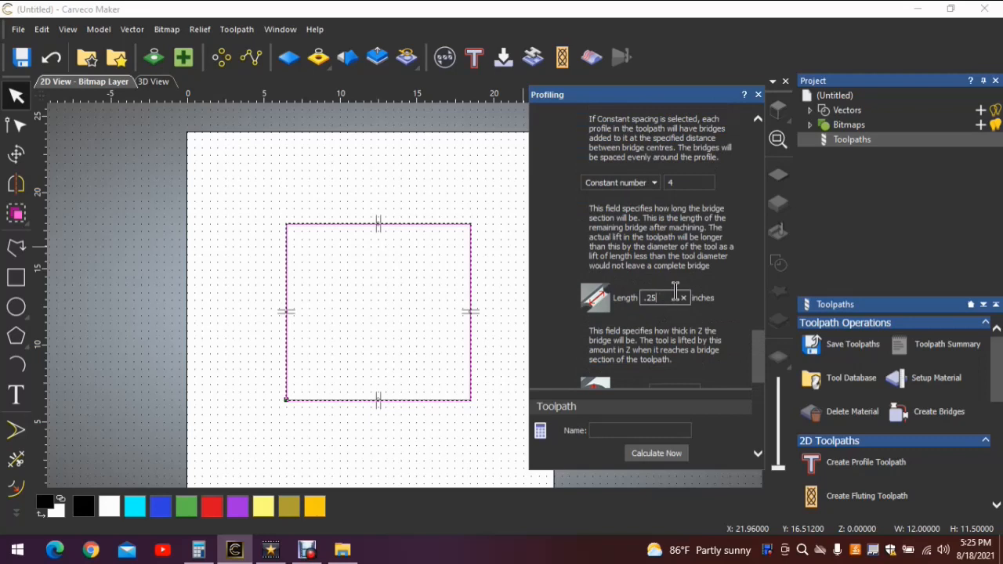
pyautogui.click(662, 298)
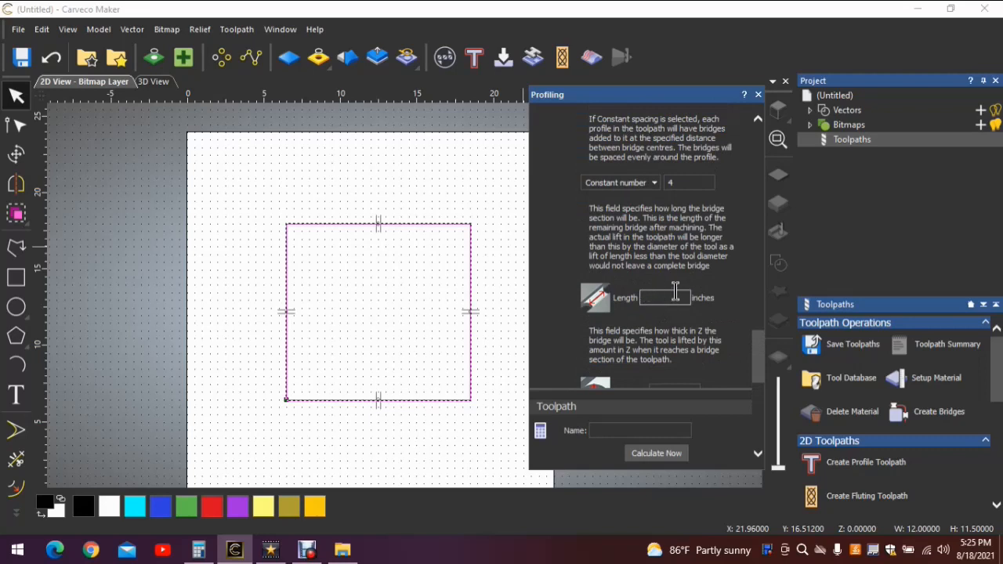
pyautogui.scroll(-3)
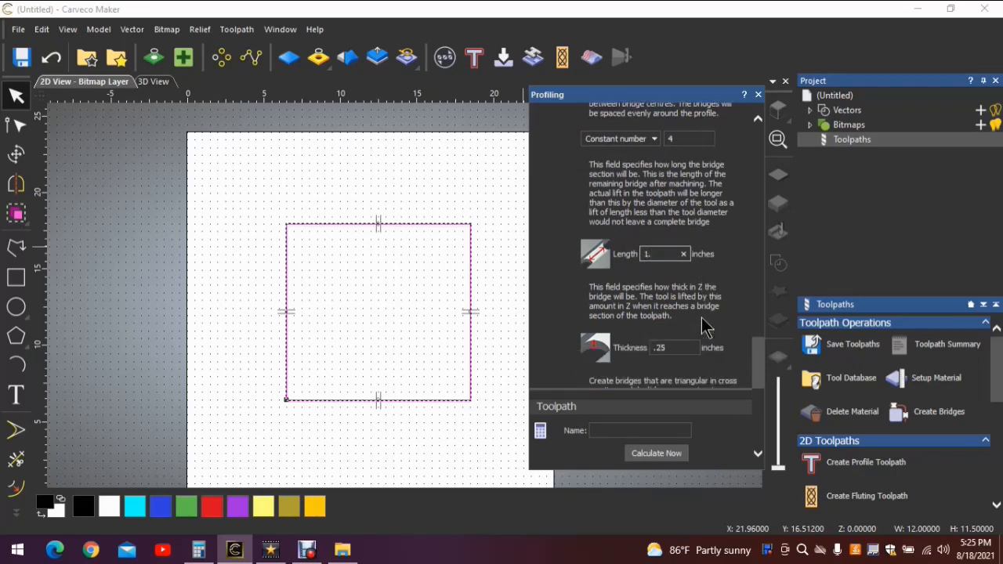
pyautogui.scroll(-3)
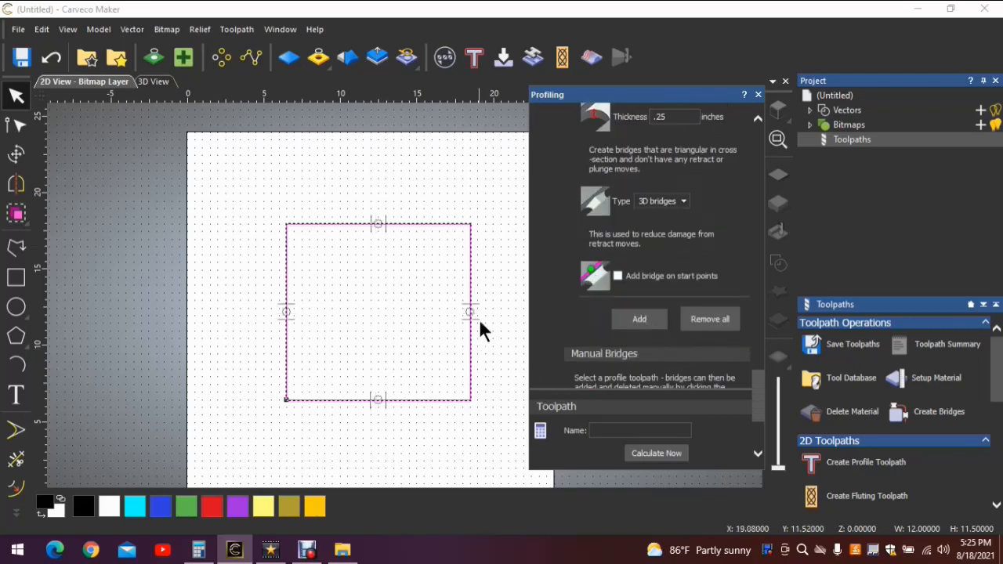
pyautogui.moveTo(306, 294)
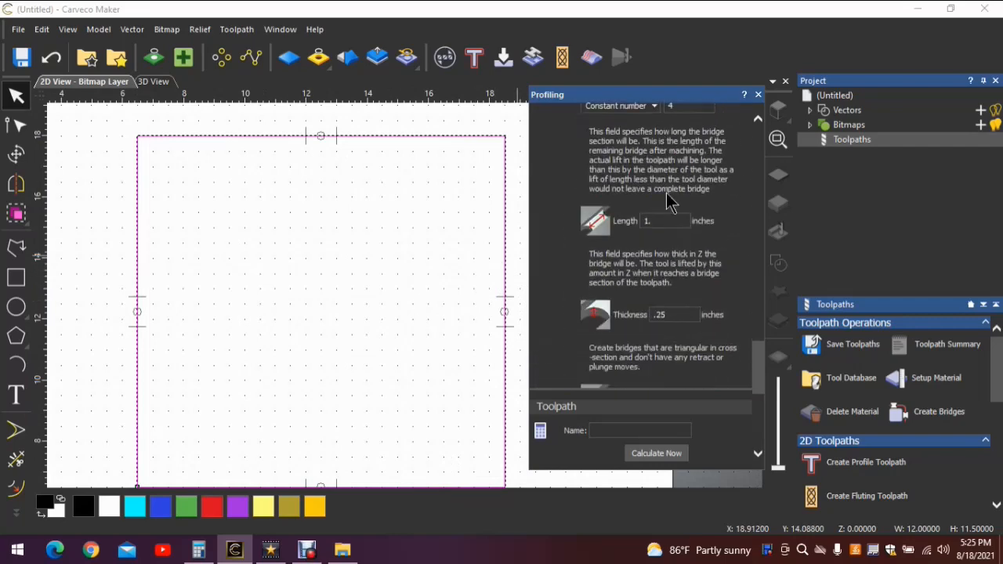
pyautogui.scroll(-3)
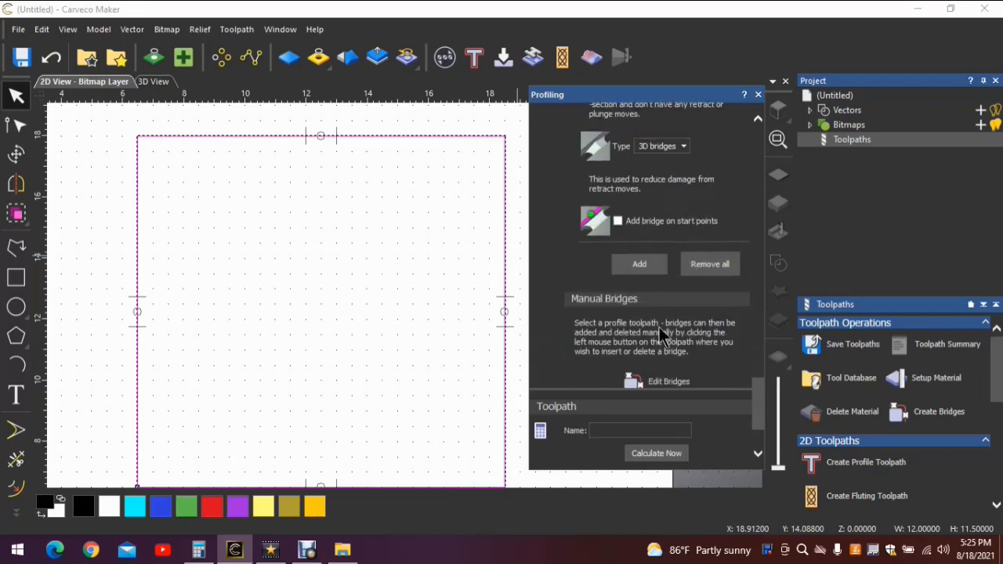
pyautogui.scroll(-3)
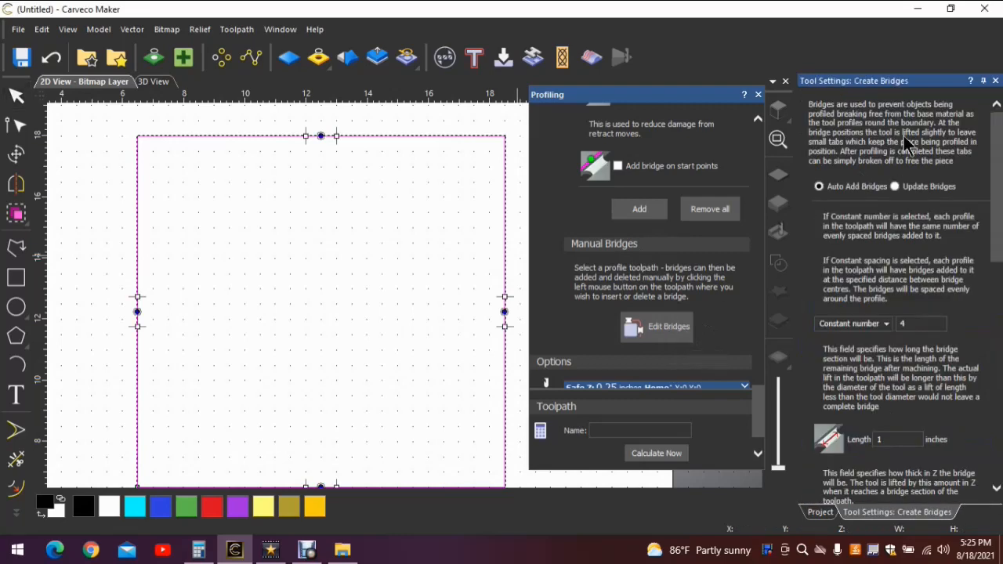
pyautogui.scroll(-3)
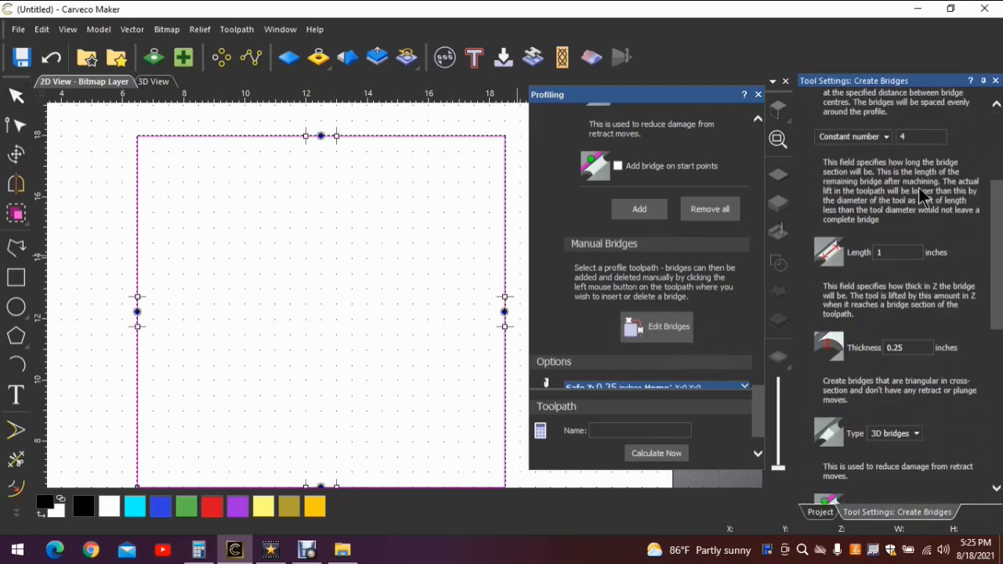
pyautogui.moveTo(838, 265)
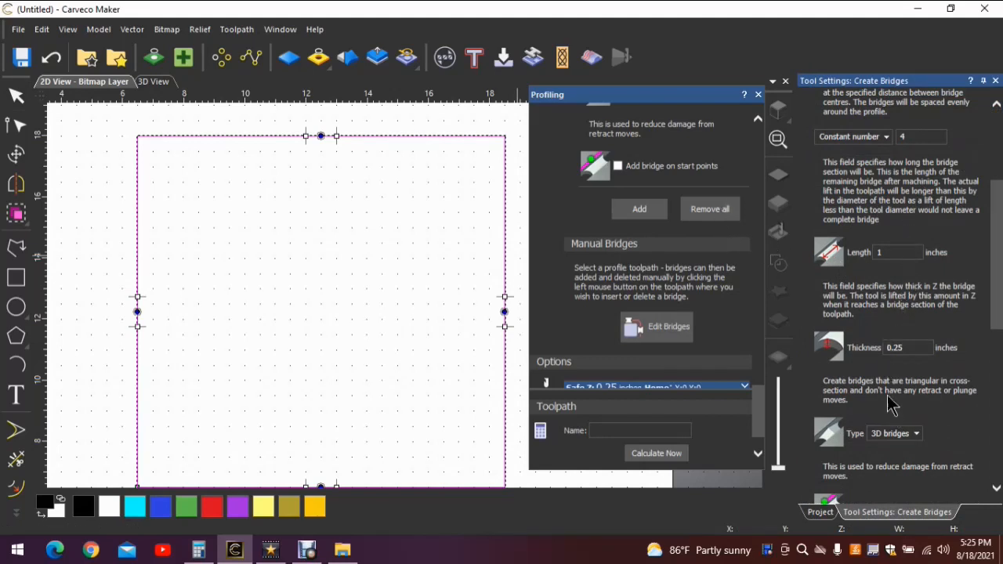
pyautogui.scroll(-3)
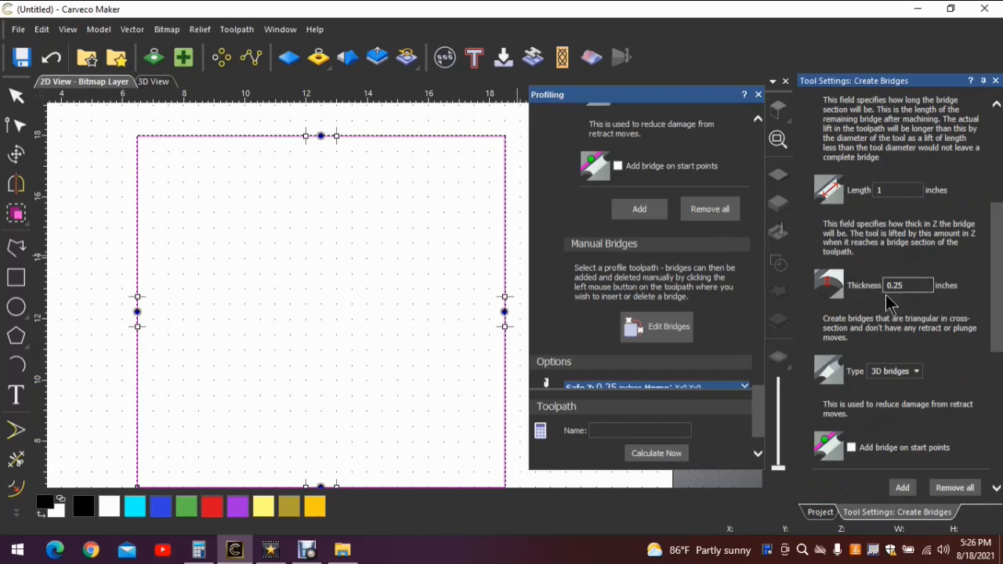
pyautogui.scroll(-3)
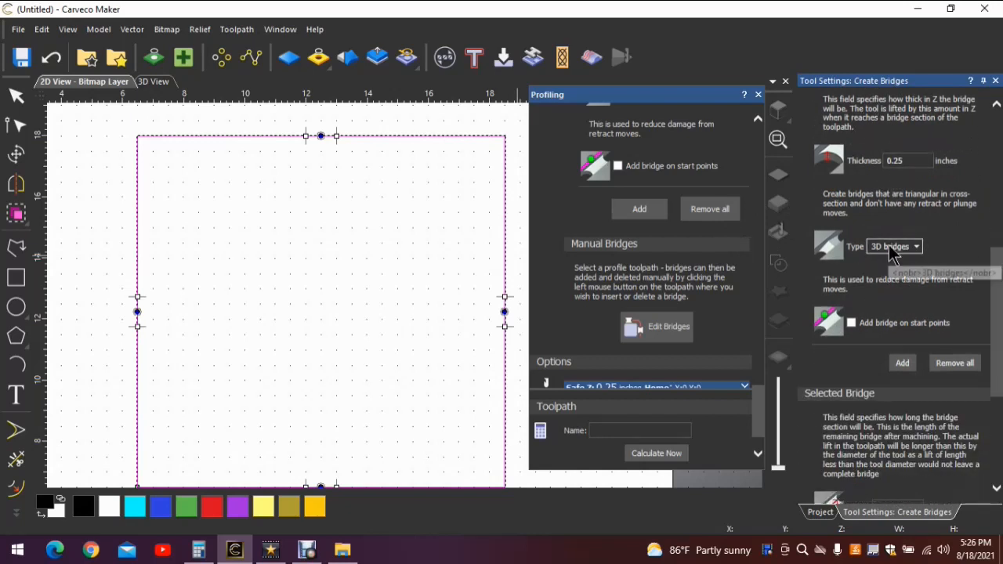
pyautogui.scroll(-3)
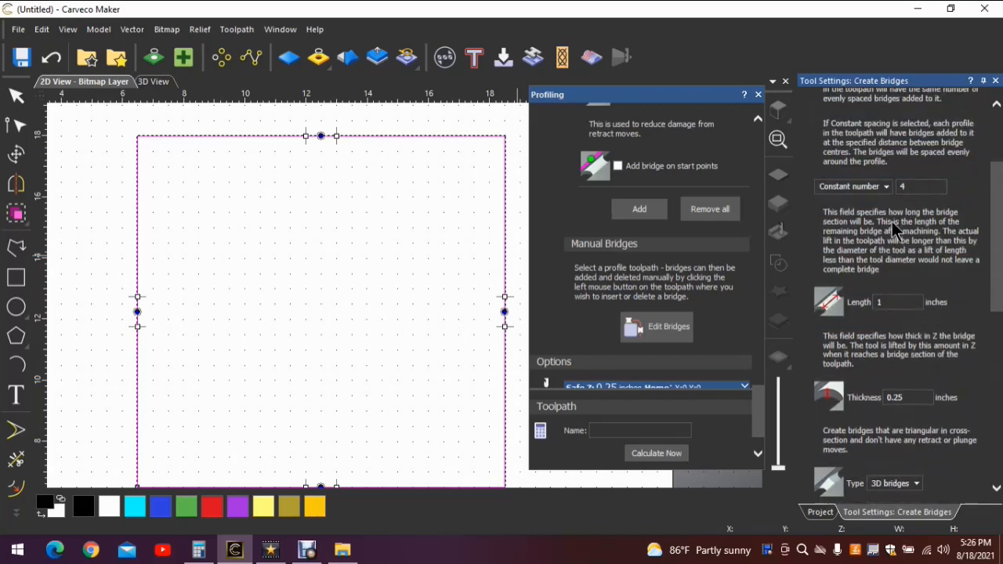
pyautogui.scroll(-3)
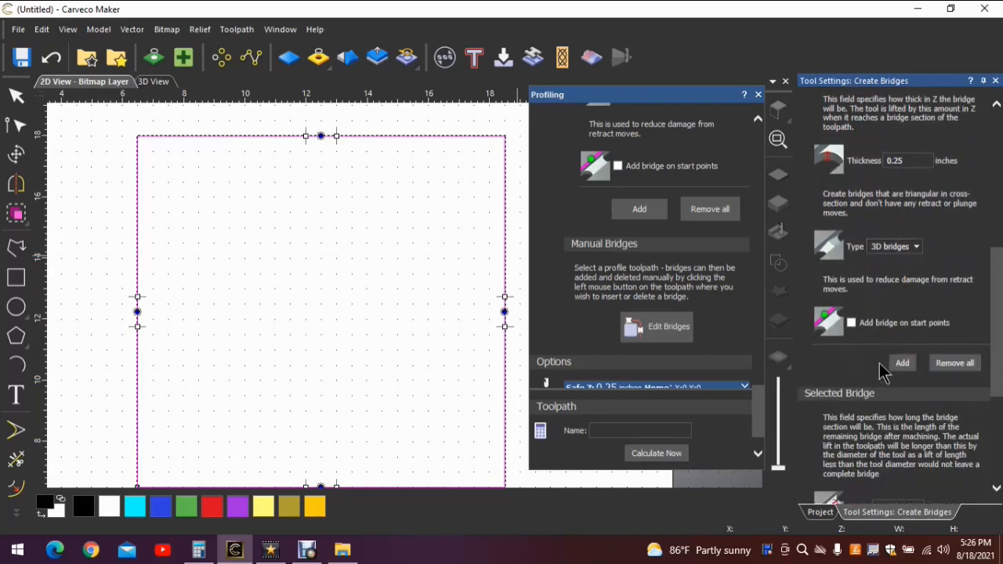
pyautogui.moveTo(905, 373)
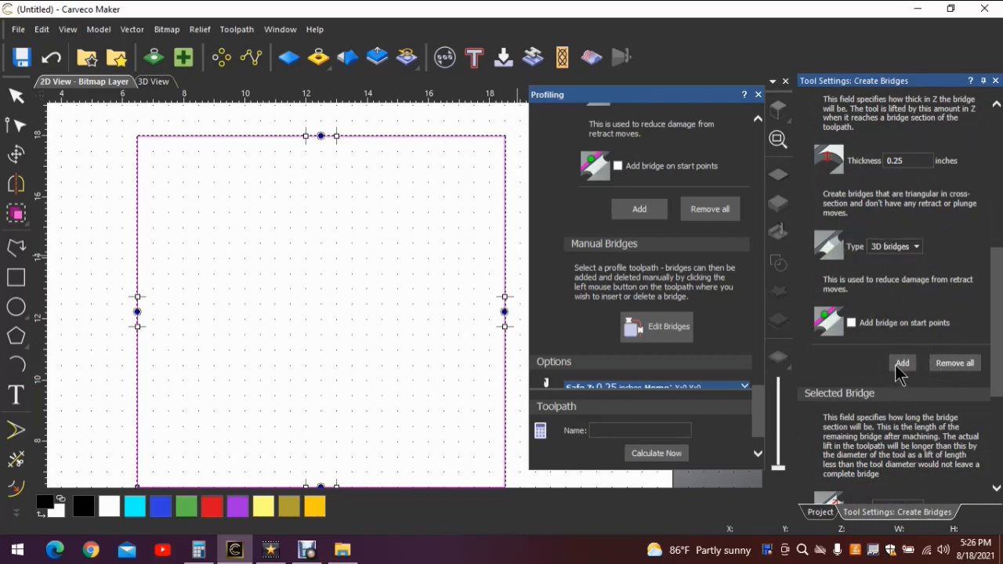
pyautogui.moveTo(269, 241)
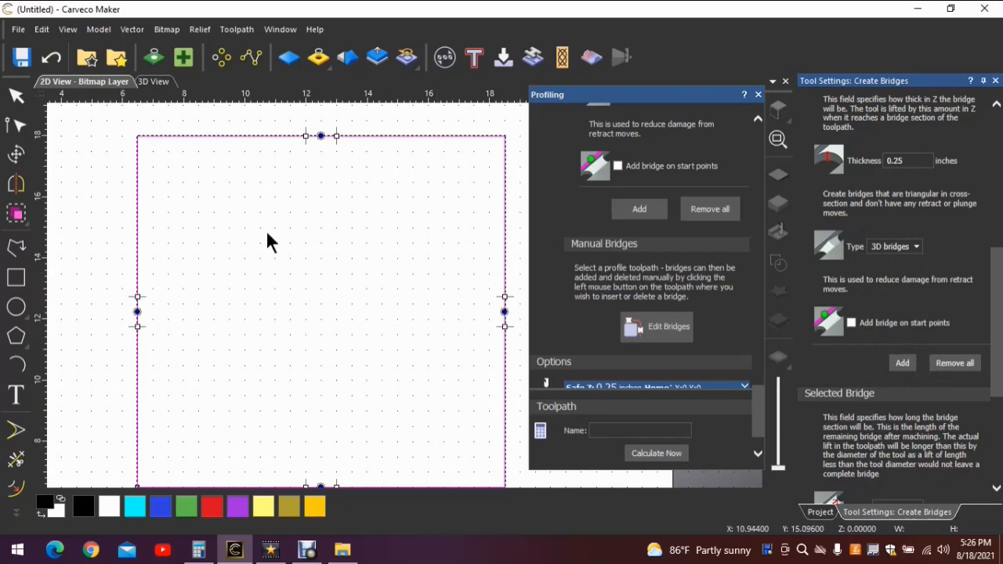
pyautogui.moveTo(428, 274)
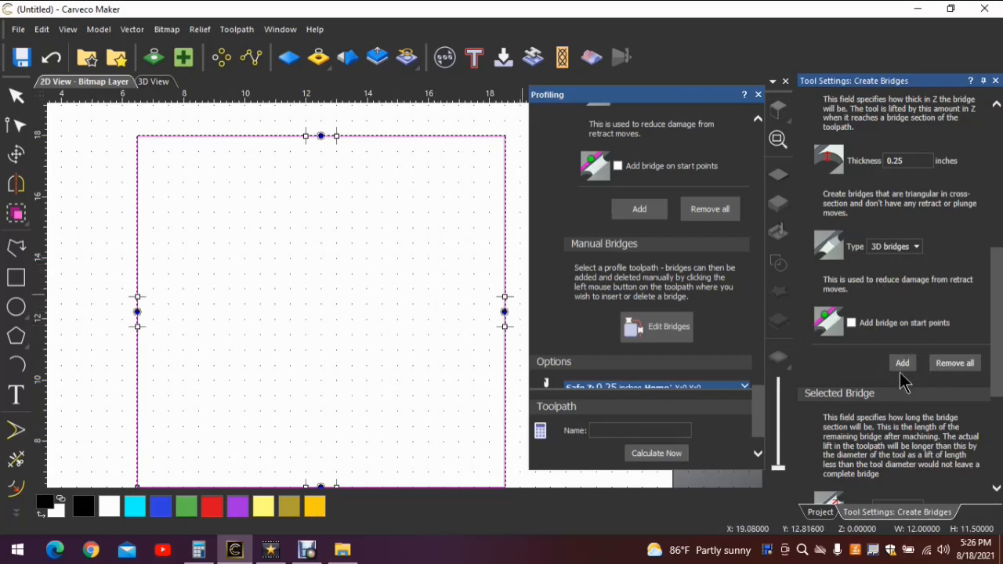
pyautogui.moveTo(678, 177)
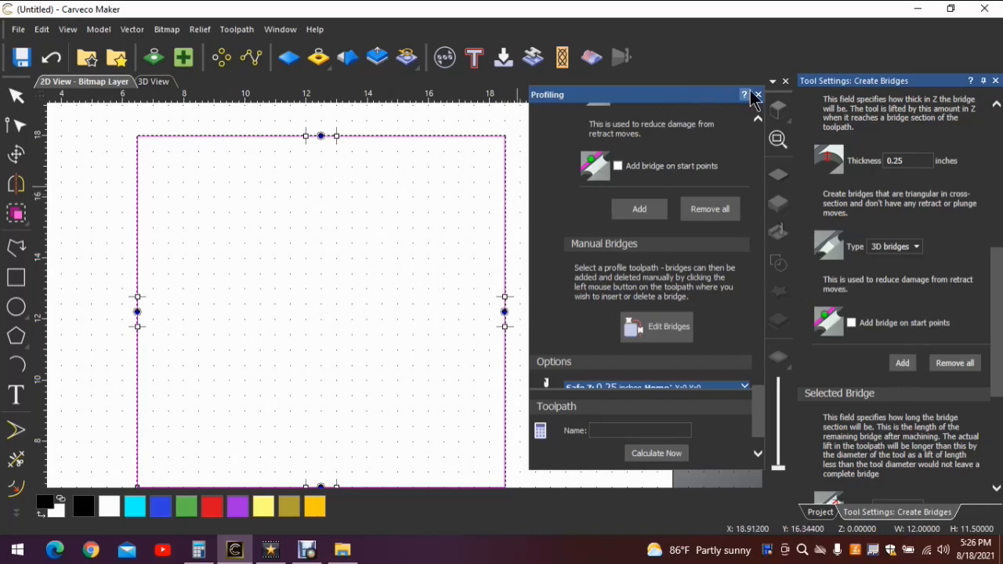
pyautogui.moveTo(463, 189)
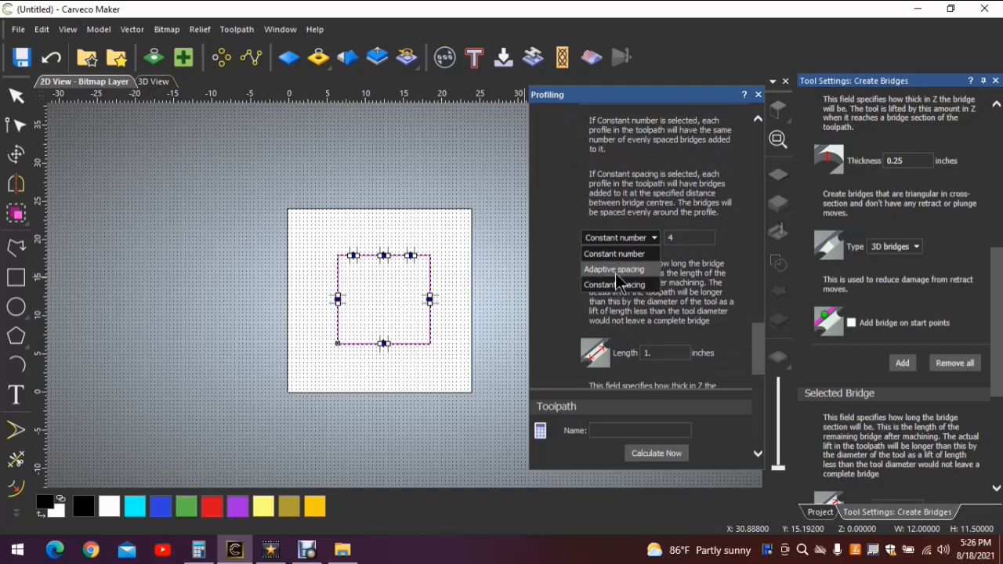
pyautogui.moveTo(435, 314)
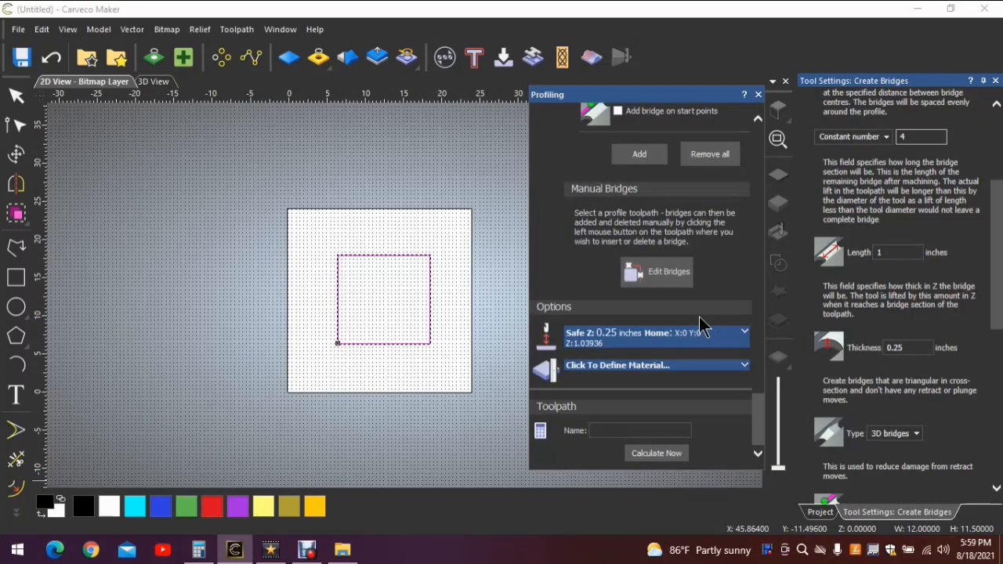
pyautogui.moveTo(719, 301)
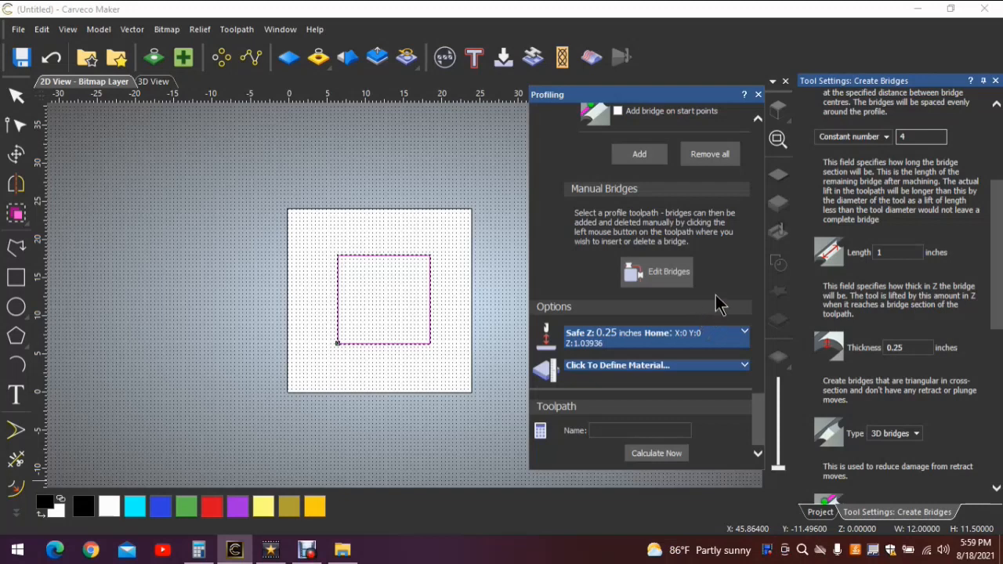
pyautogui.moveTo(478, 274)
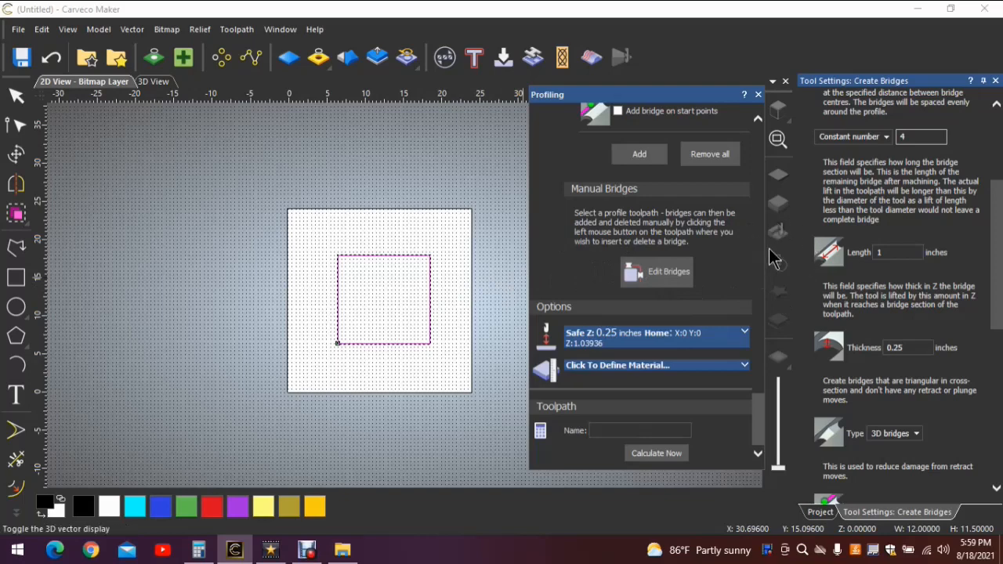
pyautogui.moveTo(423, 282)
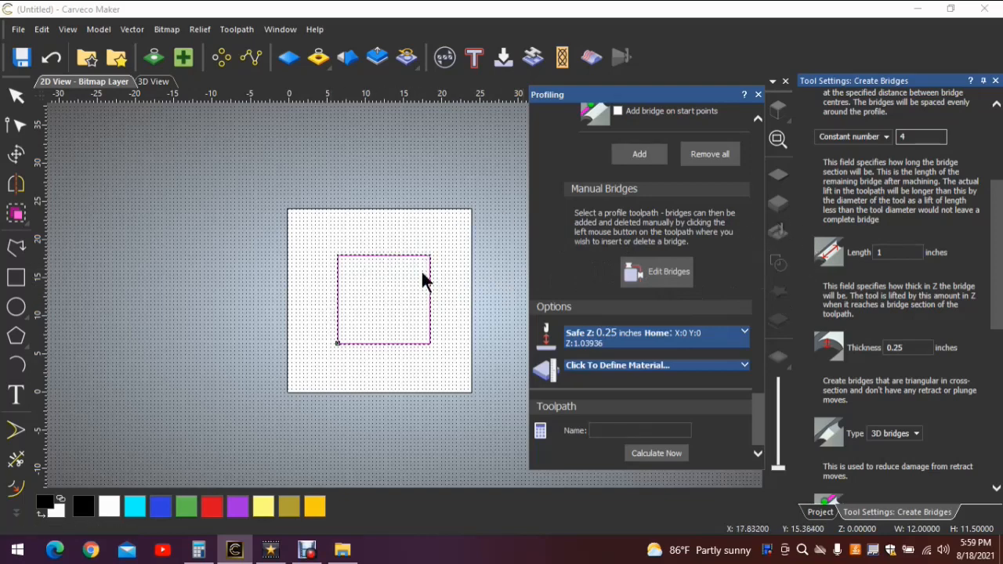
pyautogui.moveTo(854, 321)
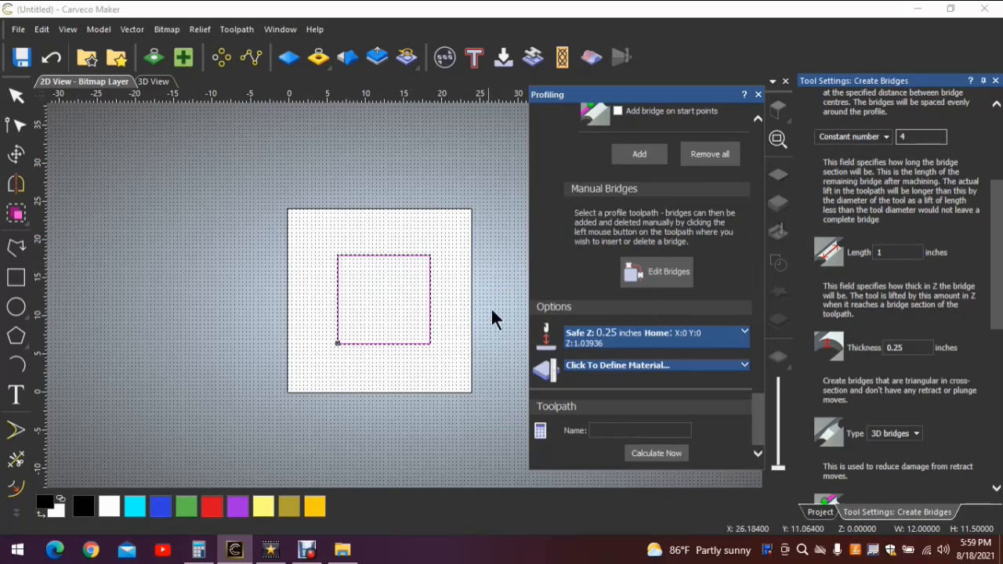
pyautogui.moveTo(843, 148)
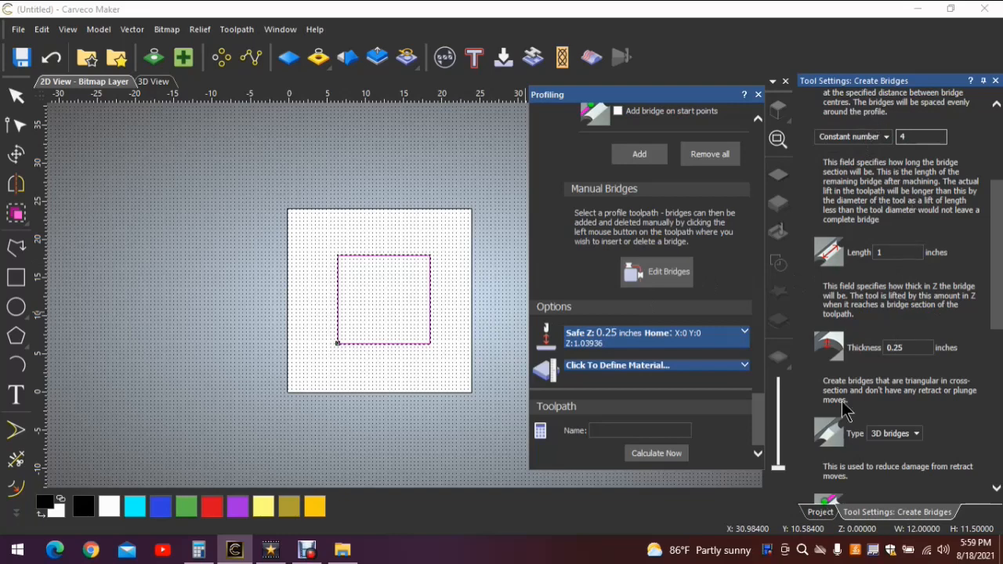
pyautogui.moveTo(925, 156)
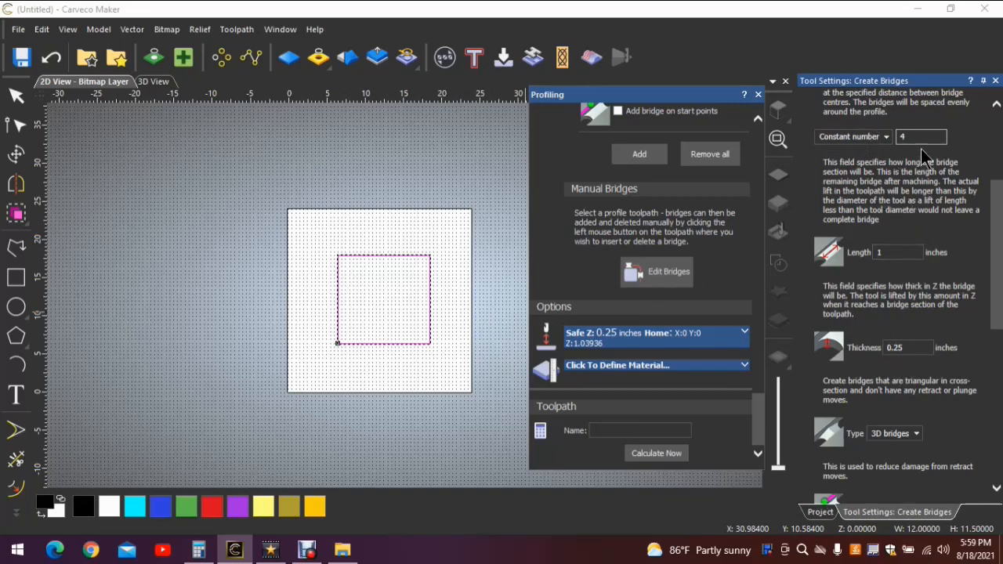
# - Enter 0 in the Constant number field in Tool Settings: Create Bridges
pyautogui.click(929, 137)
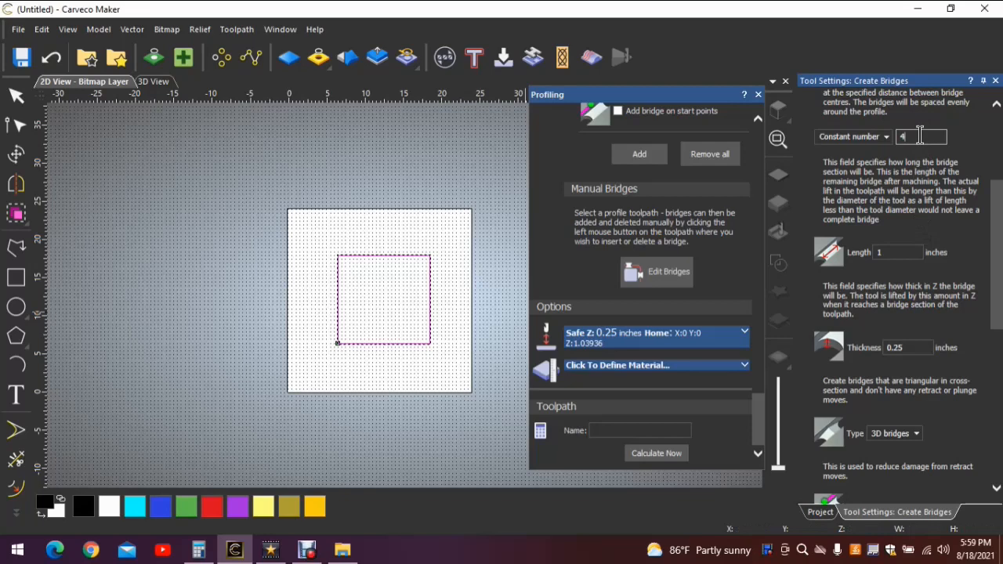
pyautogui.write('0')
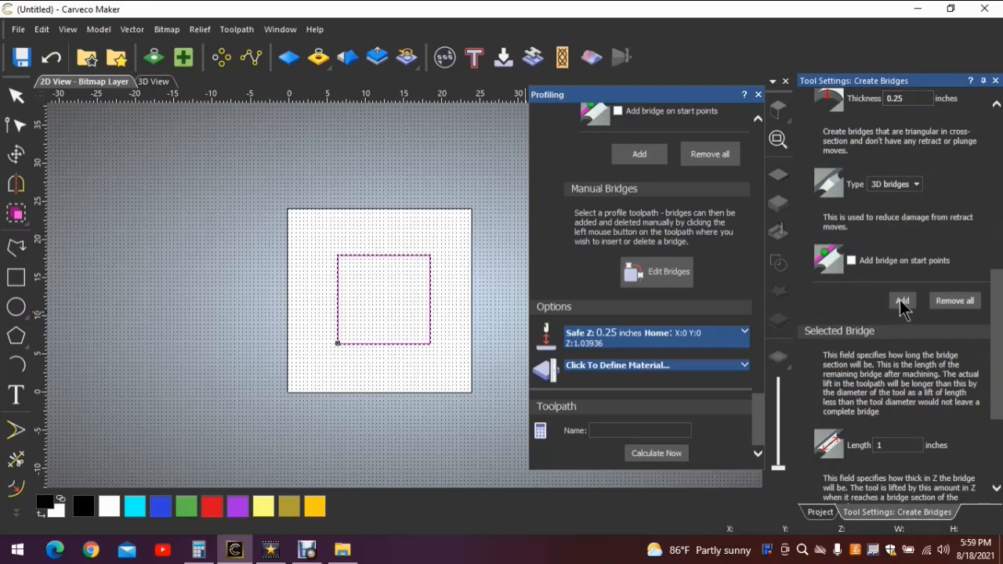
pyautogui.moveTo(372, 259)
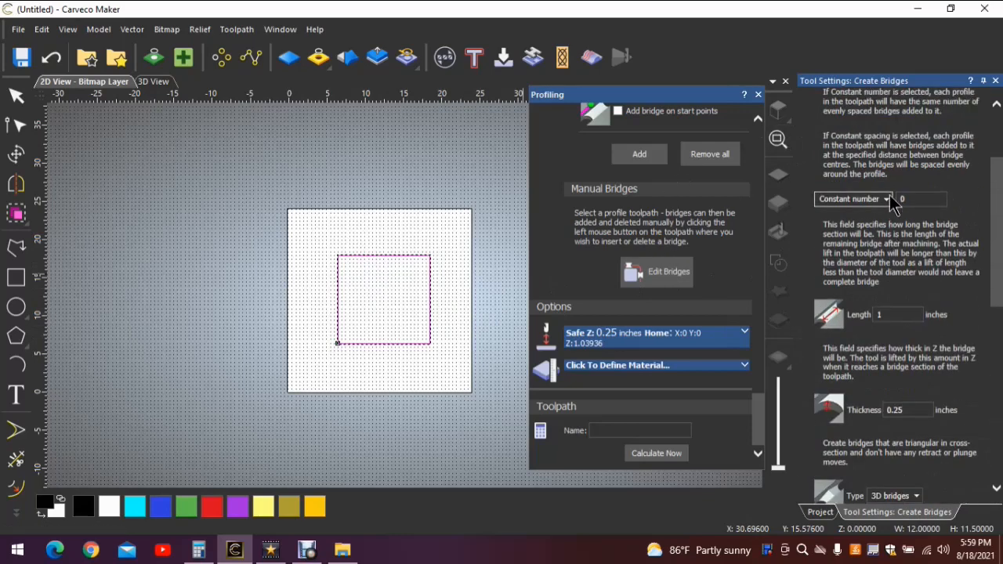
# - Place a manual bridge marker on the square's bottom edge
pyautogui.scroll(-3)
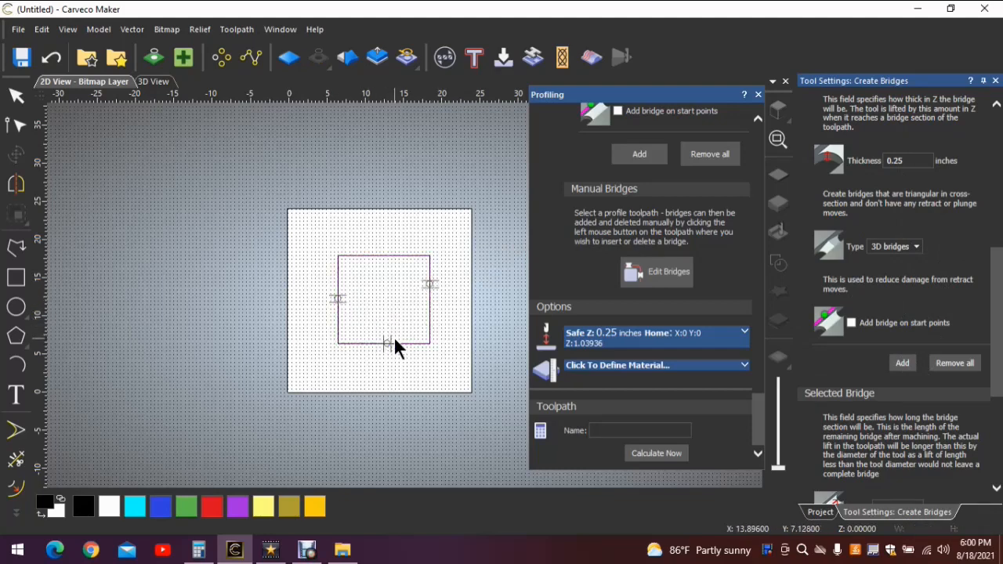
pyautogui.click(384, 314)
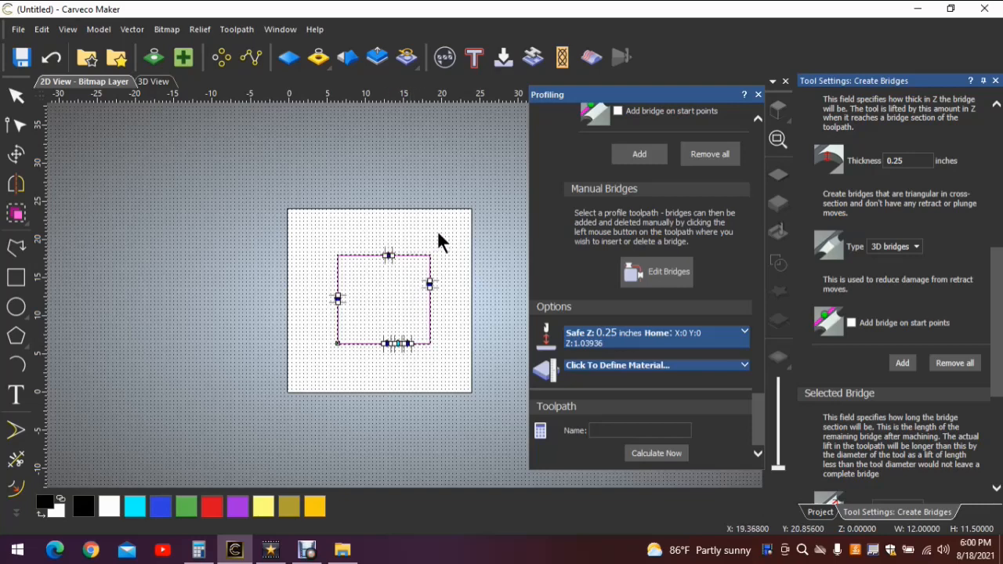
pyautogui.moveTo(782, 254)
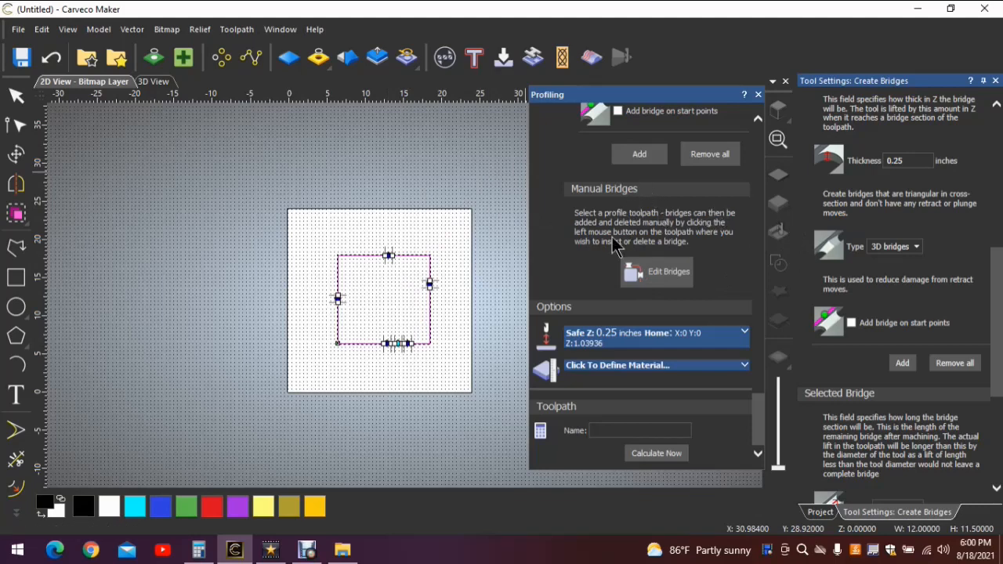
pyautogui.moveTo(744, 220)
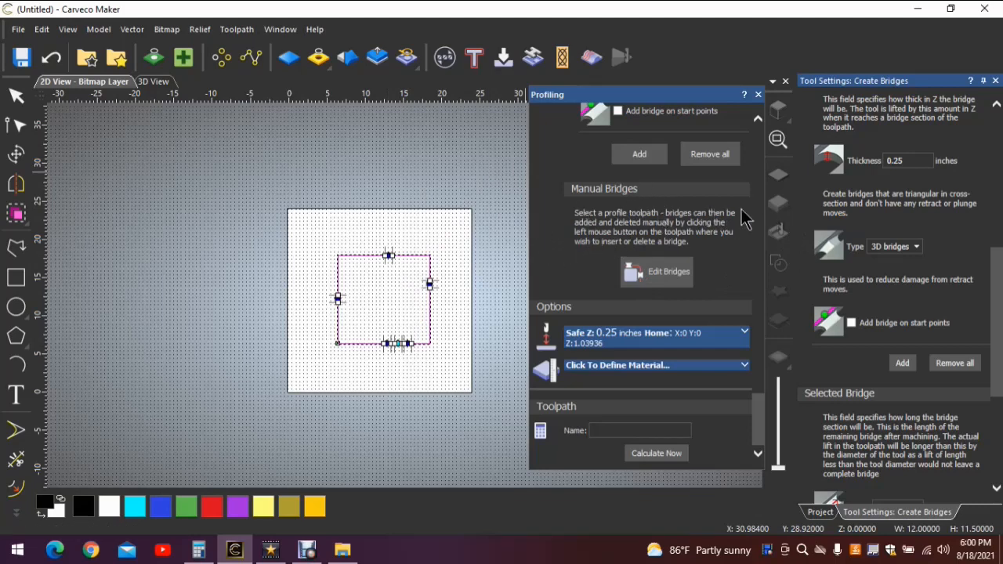
pyautogui.moveTo(721, 223)
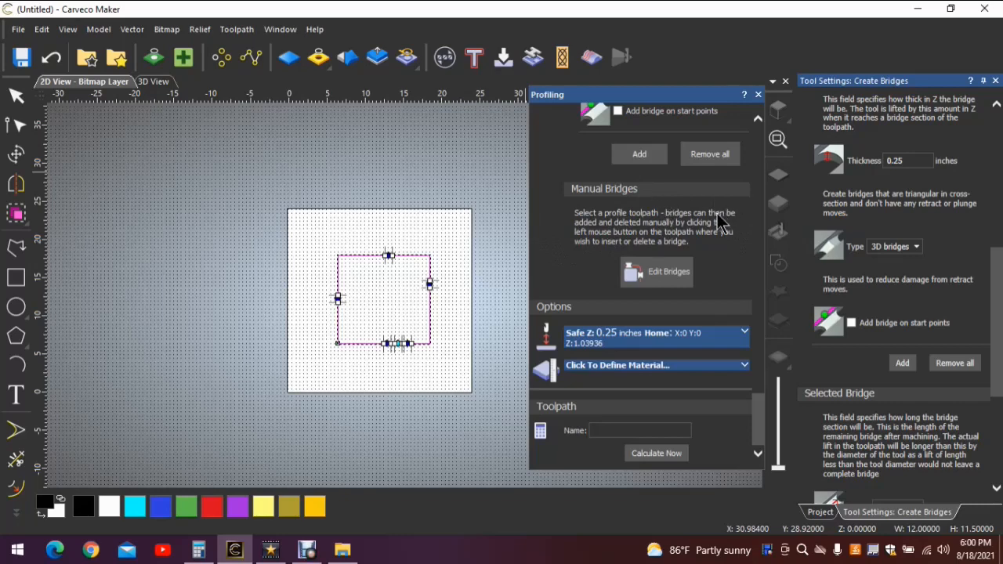
pyautogui.moveTo(600, 171)
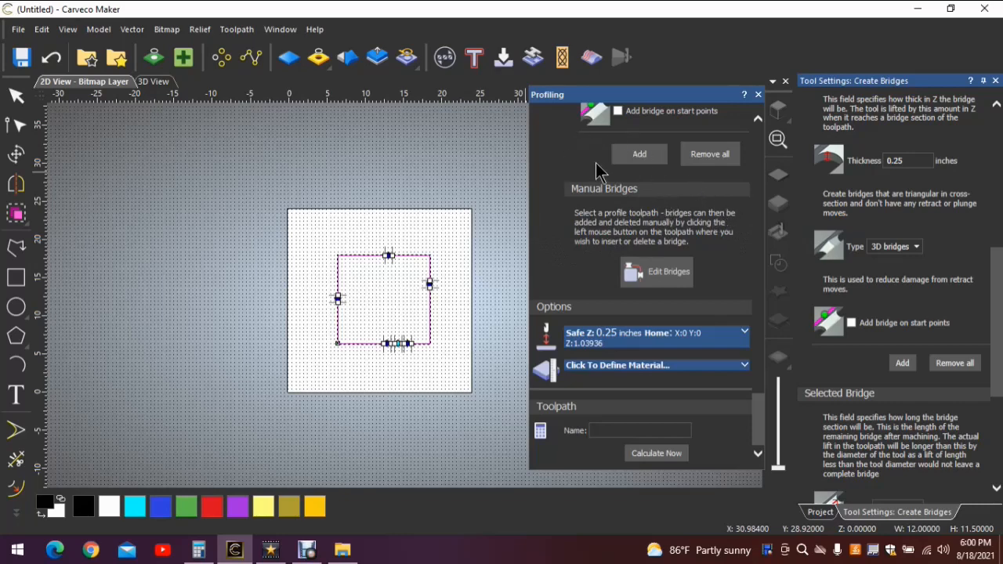
pyautogui.moveTo(580, 187)
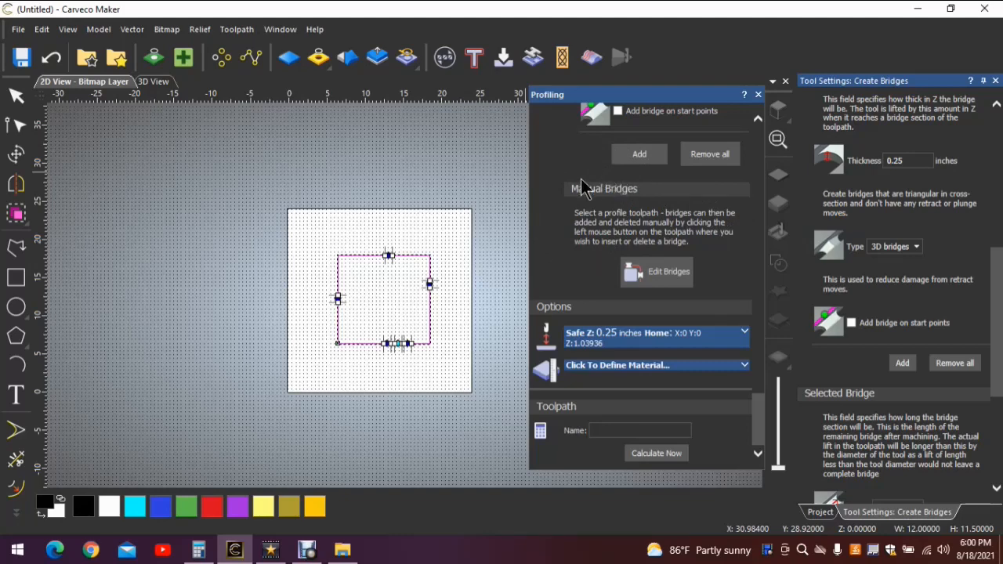
pyautogui.moveTo(384, 232)
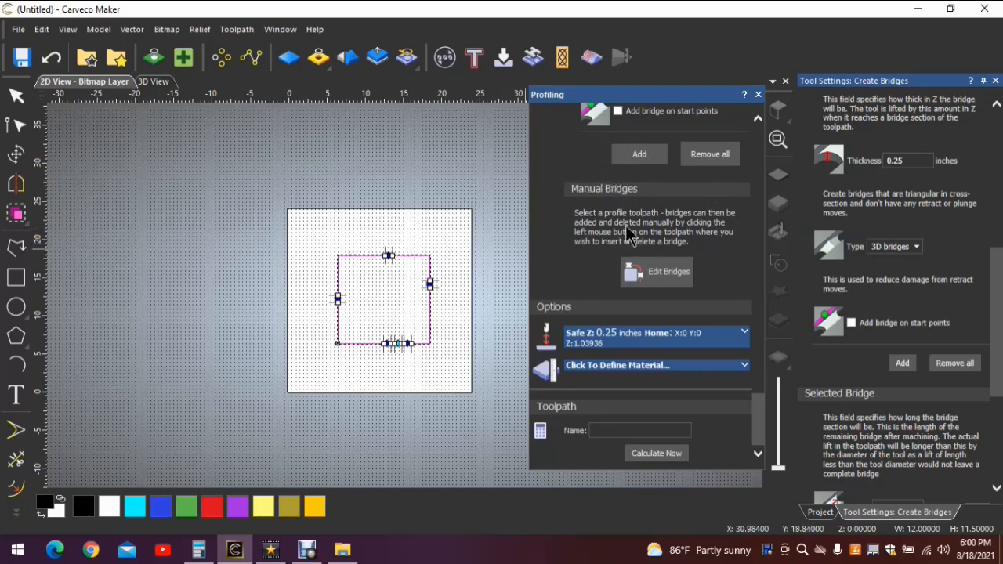
pyautogui.moveTo(709, 220)
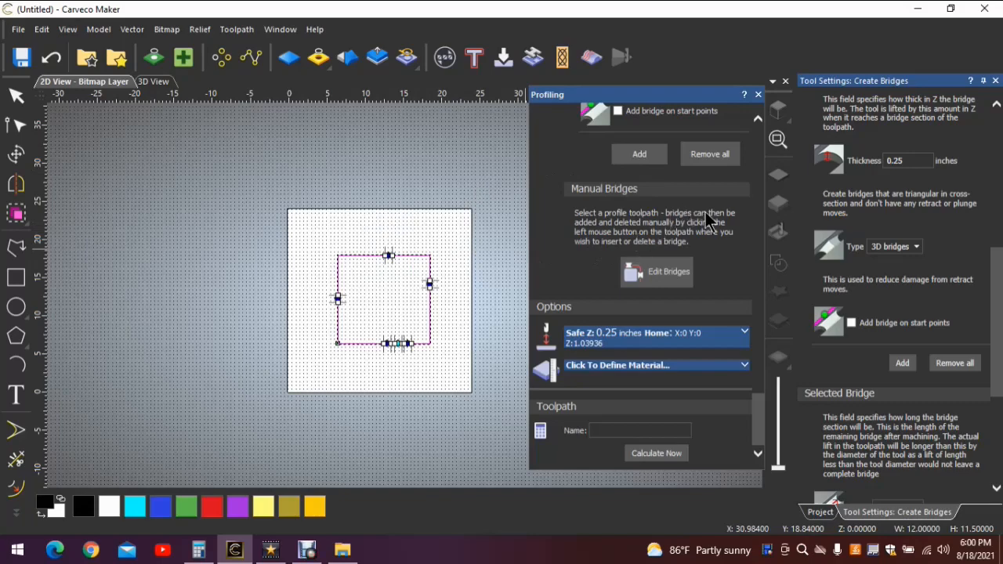